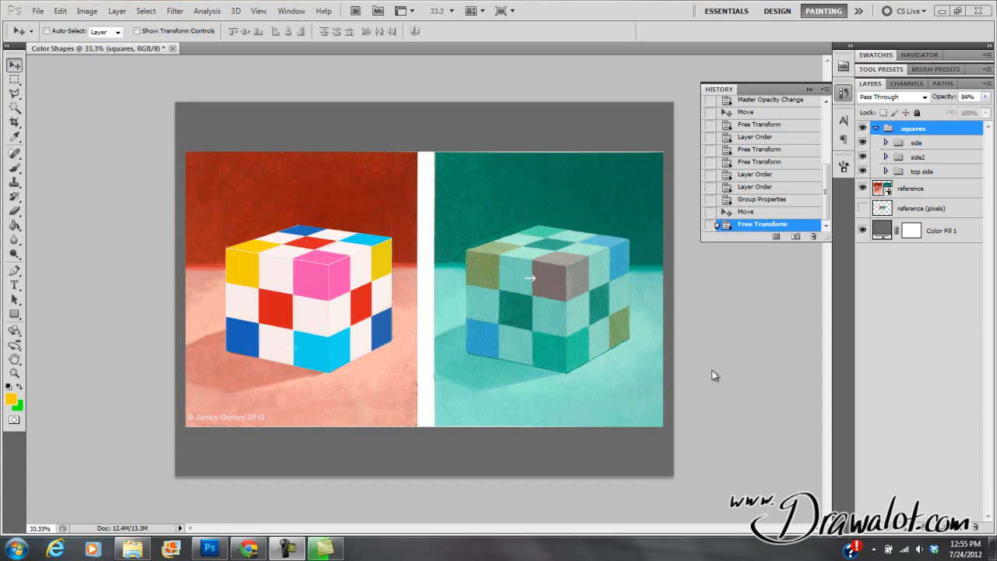
mouse_move(754, 350)
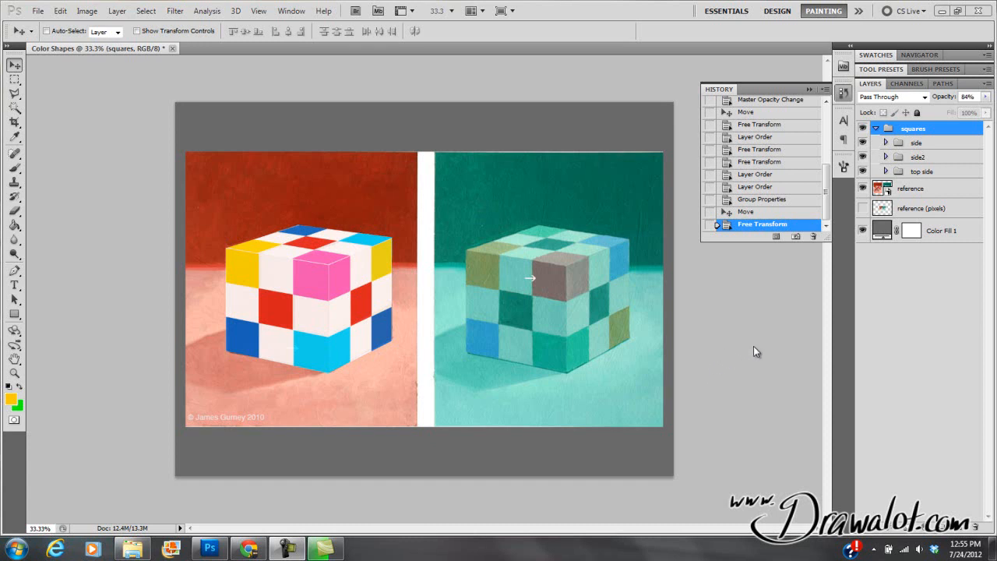
mouse_move(724, 304)
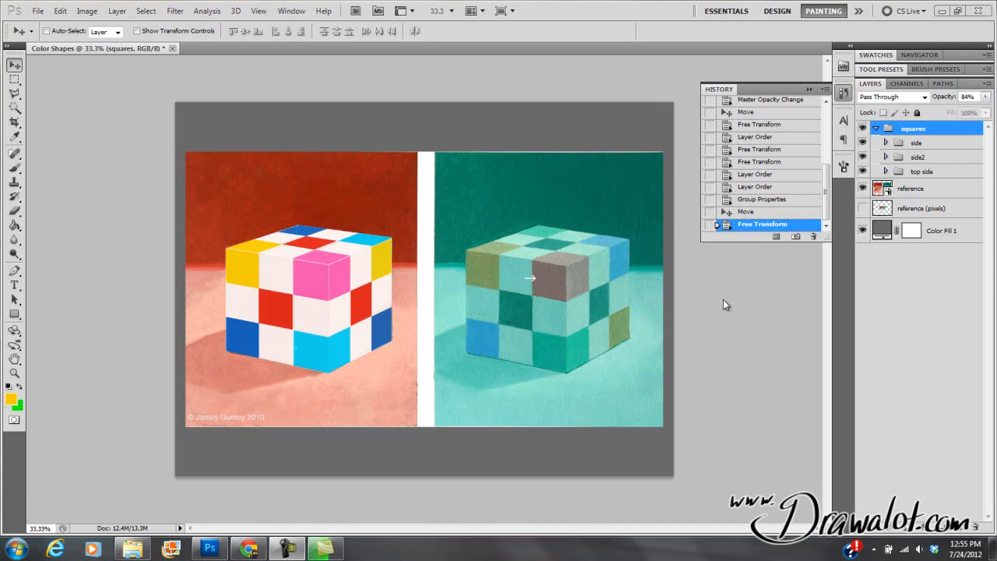
mouse_move(768, 277)
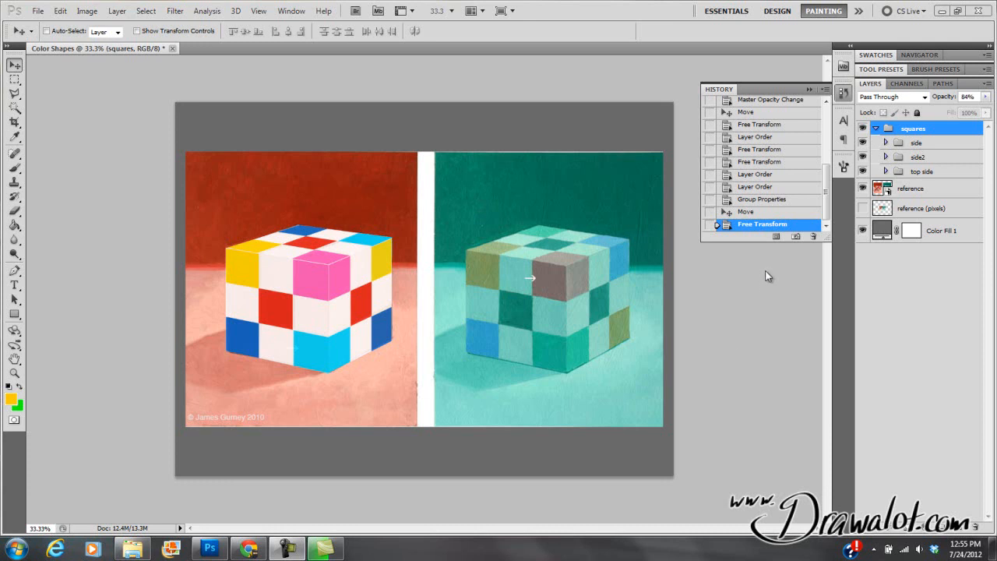
mouse_move(763, 280)
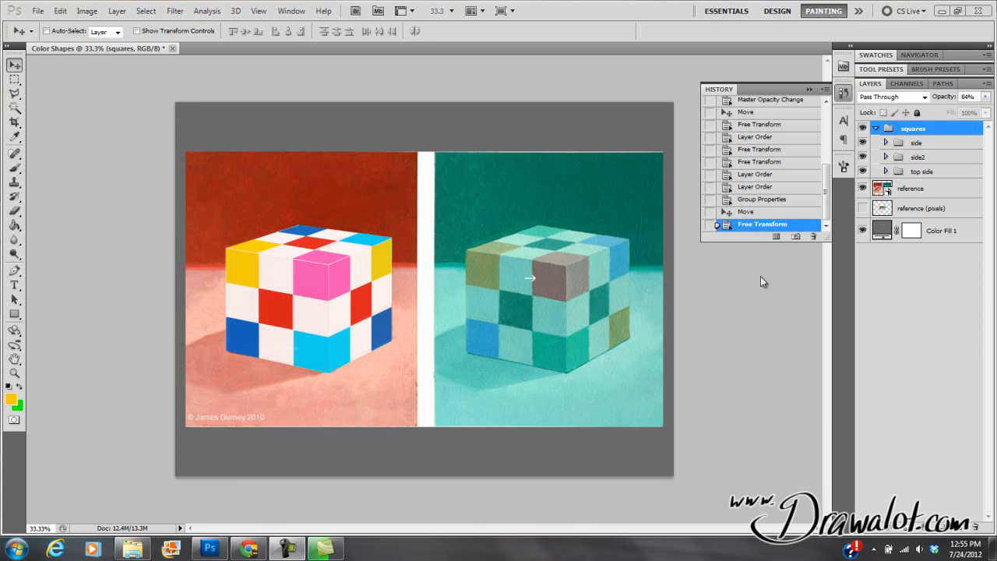
mouse_move(757, 283)
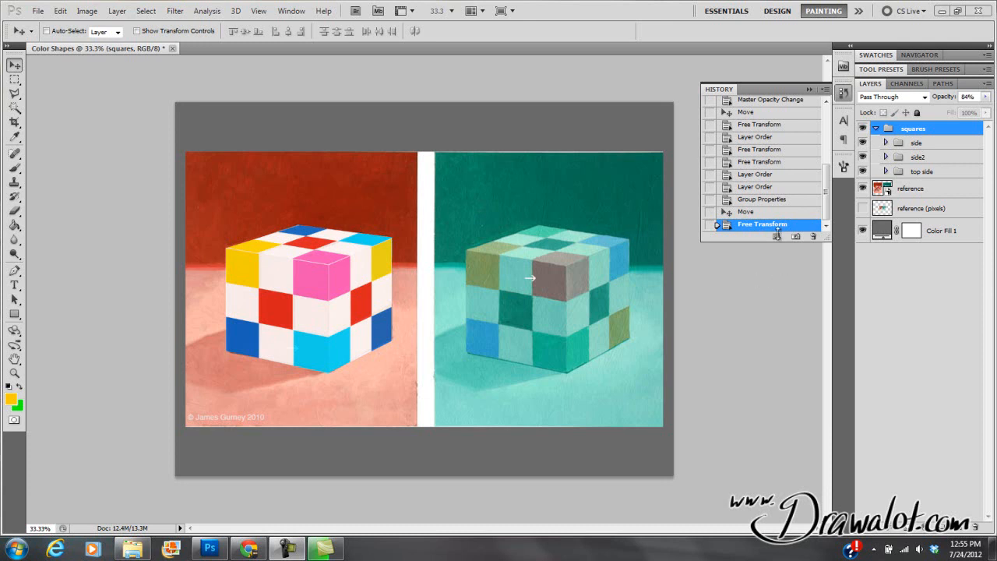
mouse_move(774, 261)
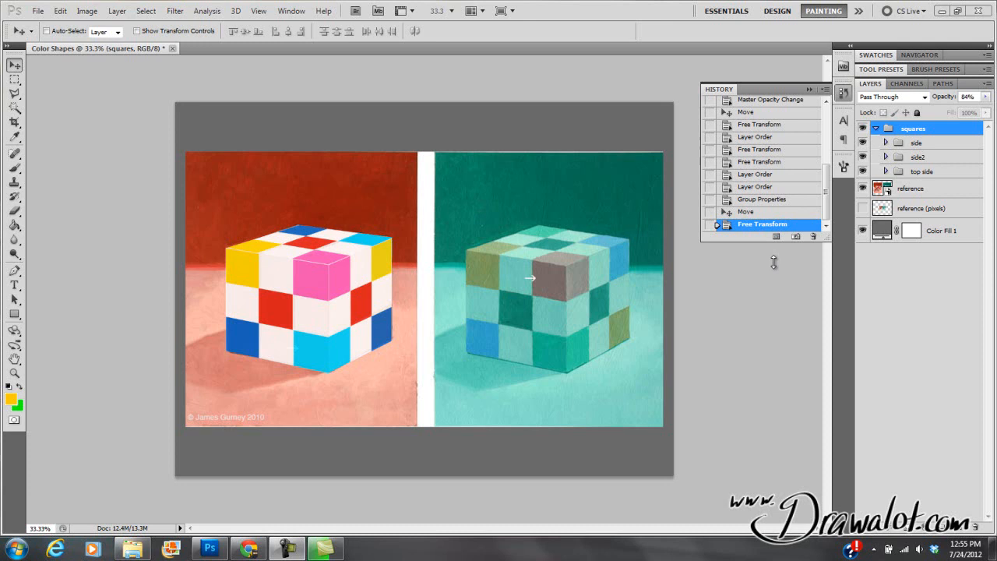
mouse_move(553, 205)
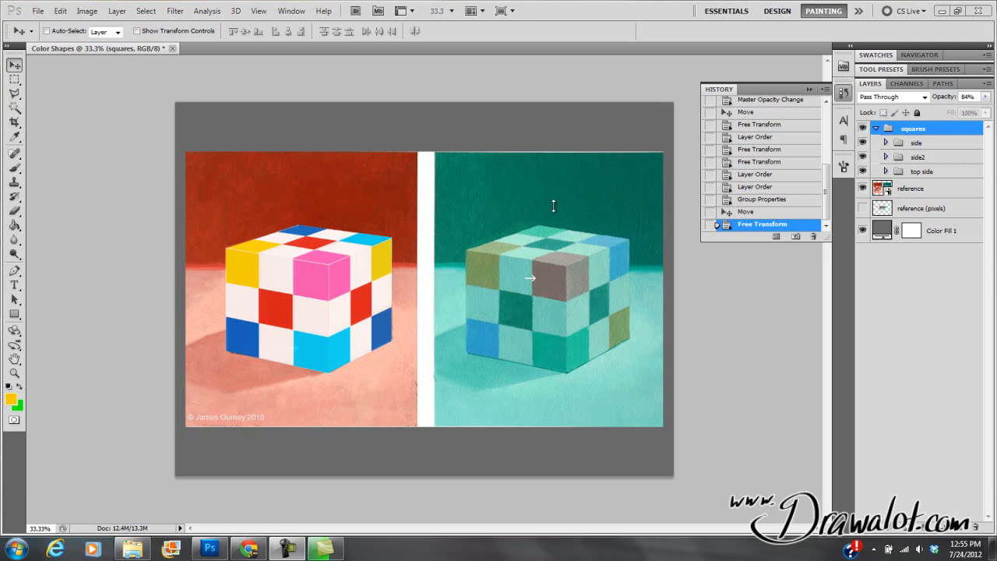
mouse_move(386, 310)
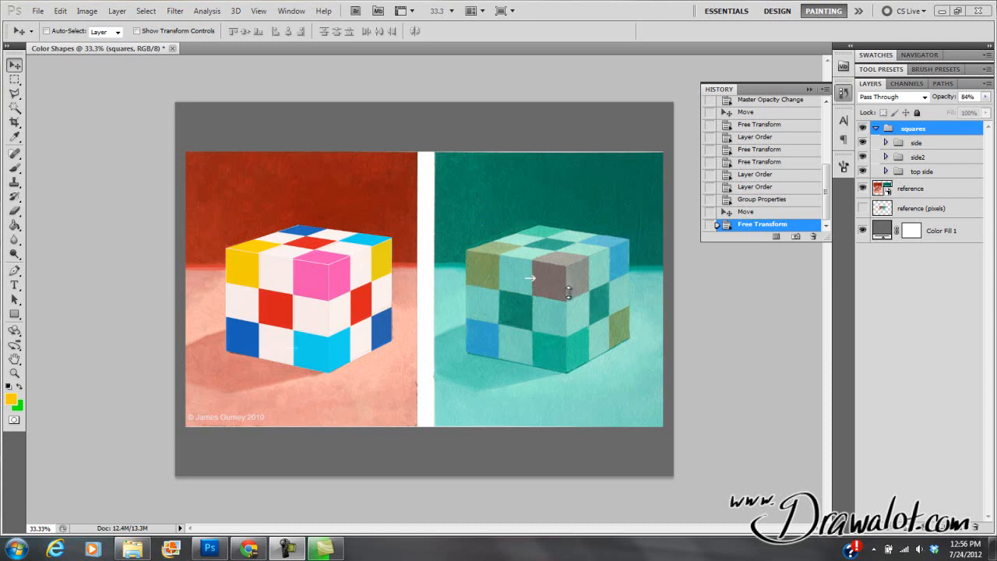
mouse_move(567, 296)
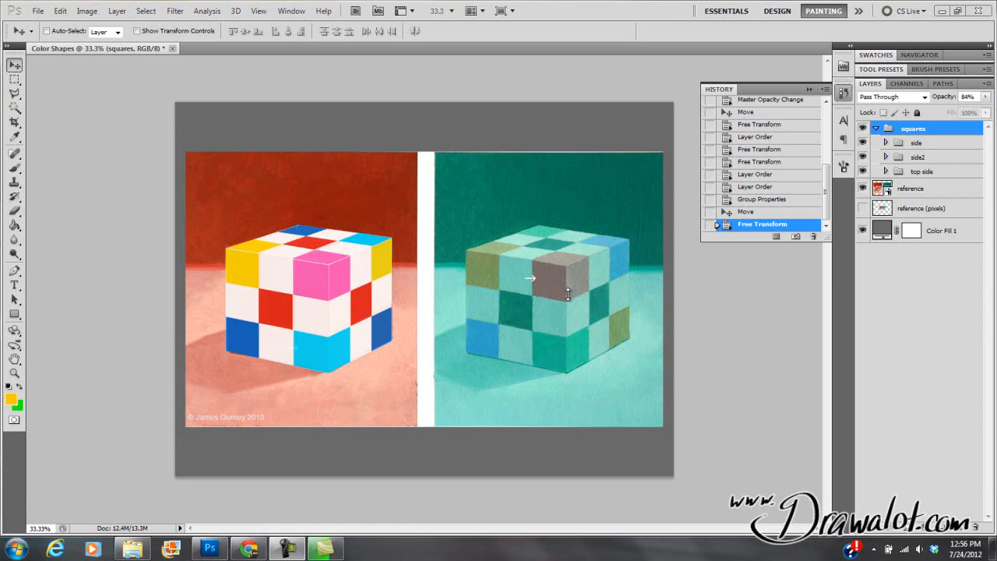
mouse_move(582, 260)
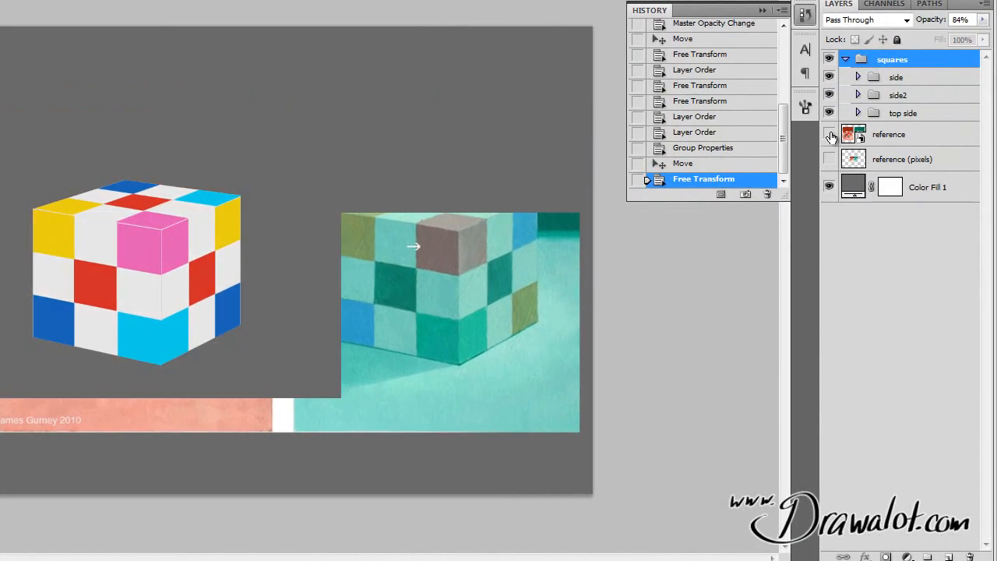
Hide the reference photo, check the squares group visibility, and select Color Fill 1 to duplicate over the cube.
left_click(828, 134)
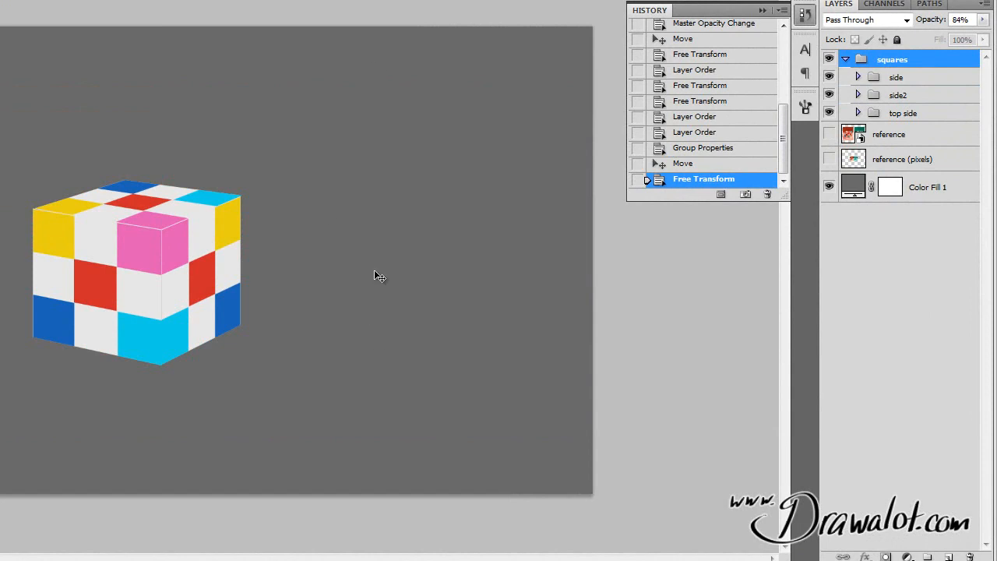
mouse_move(847, 58)
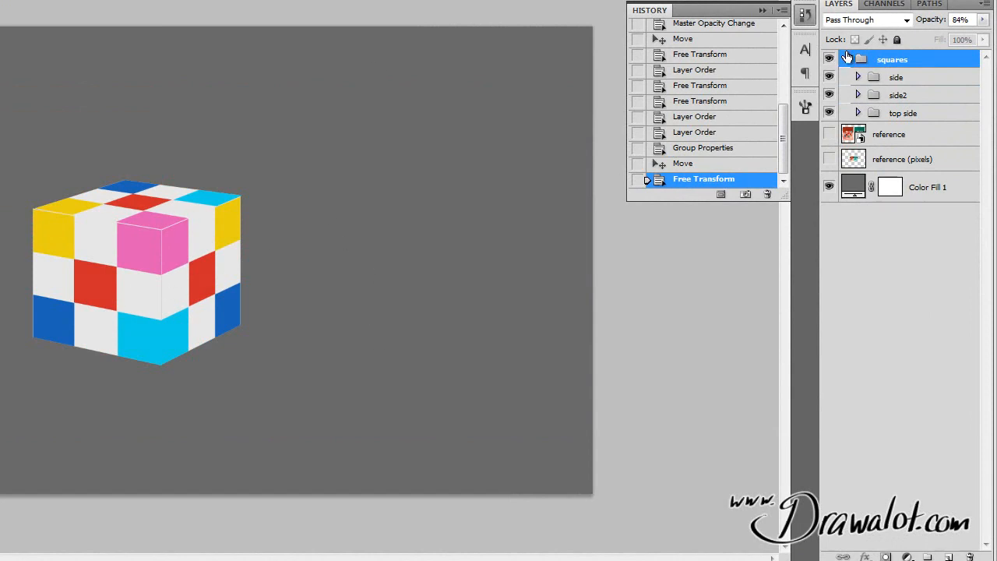
left_click(829, 59)
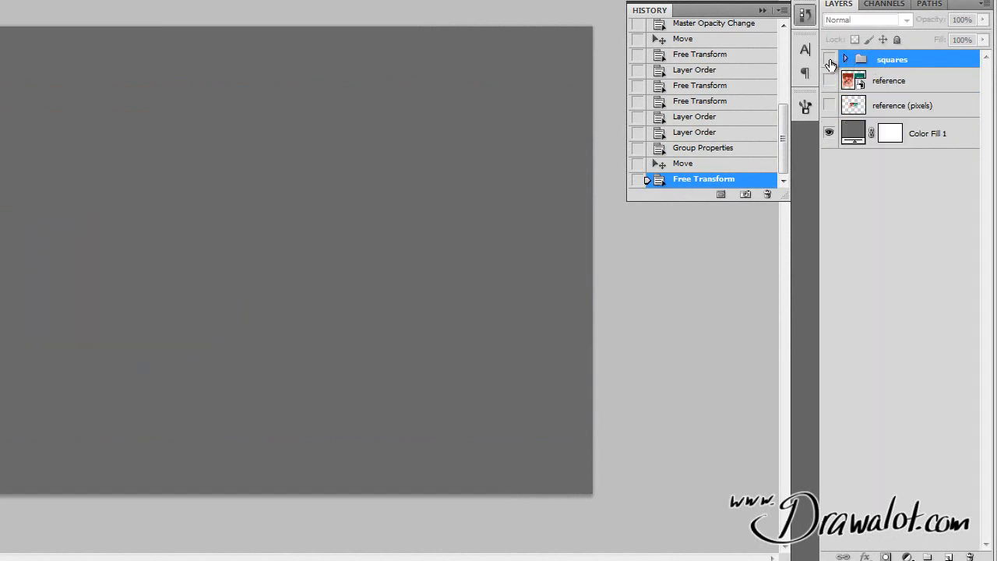
left_click(829, 59)
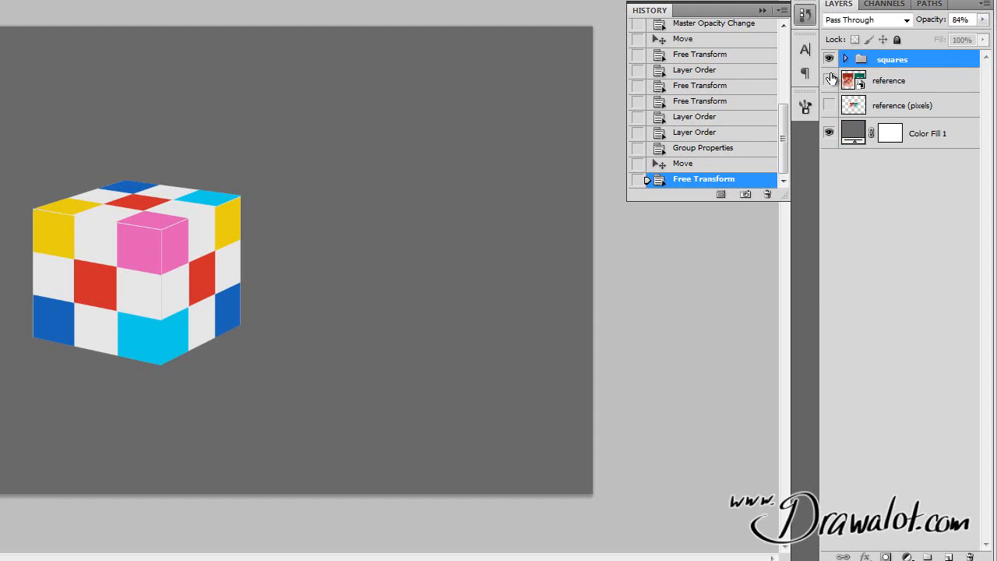
left_click(828, 81)
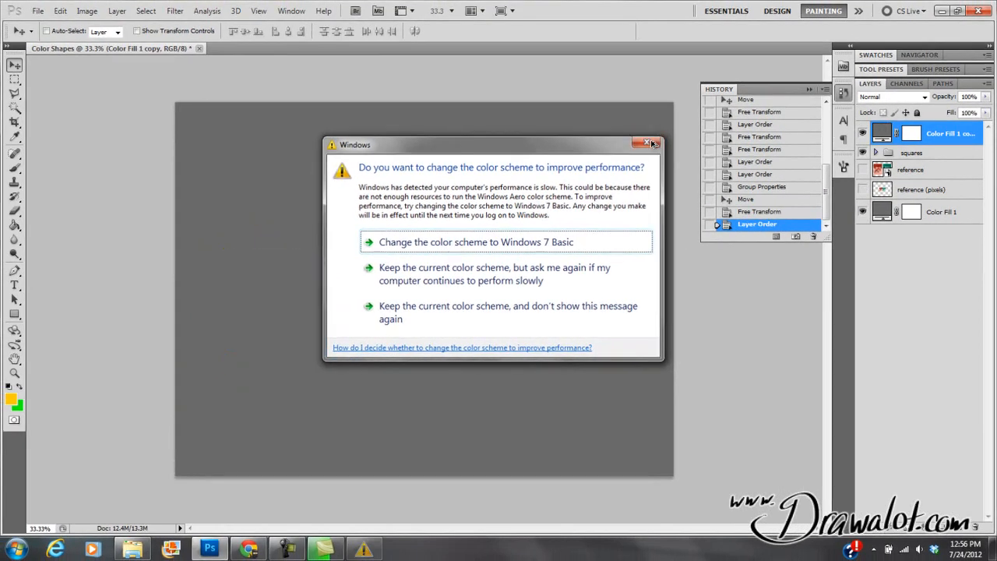
Recolour the fill copy to a bright orange (fd8321) in the Color Picker so it tints the cube.
left_click(652, 143)
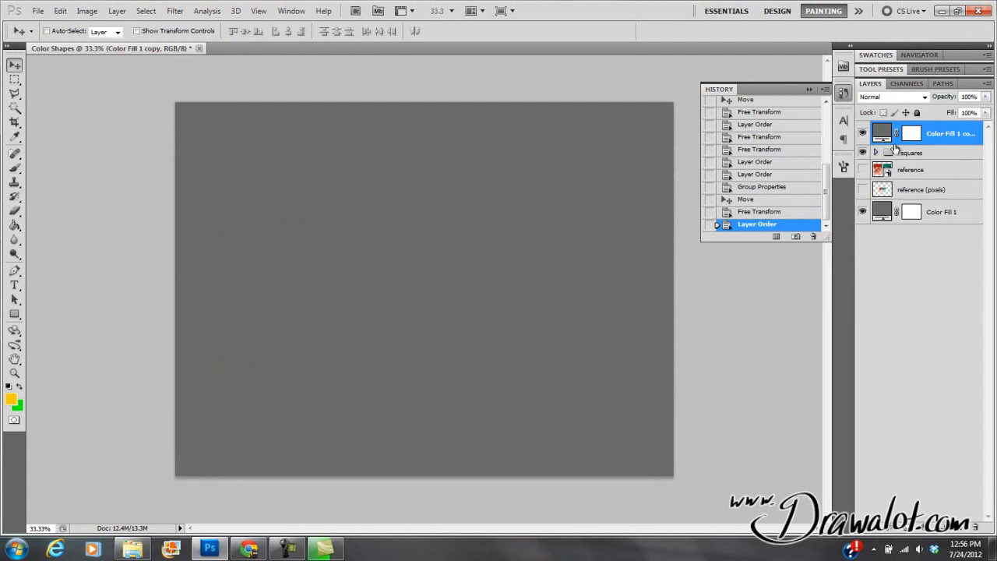
left_click(863, 134)
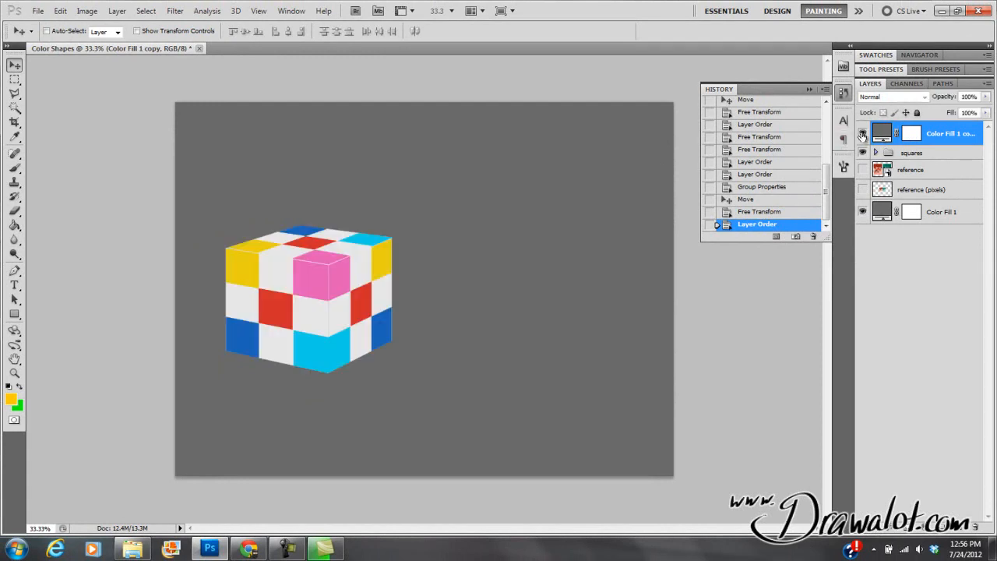
left_click(863, 134)
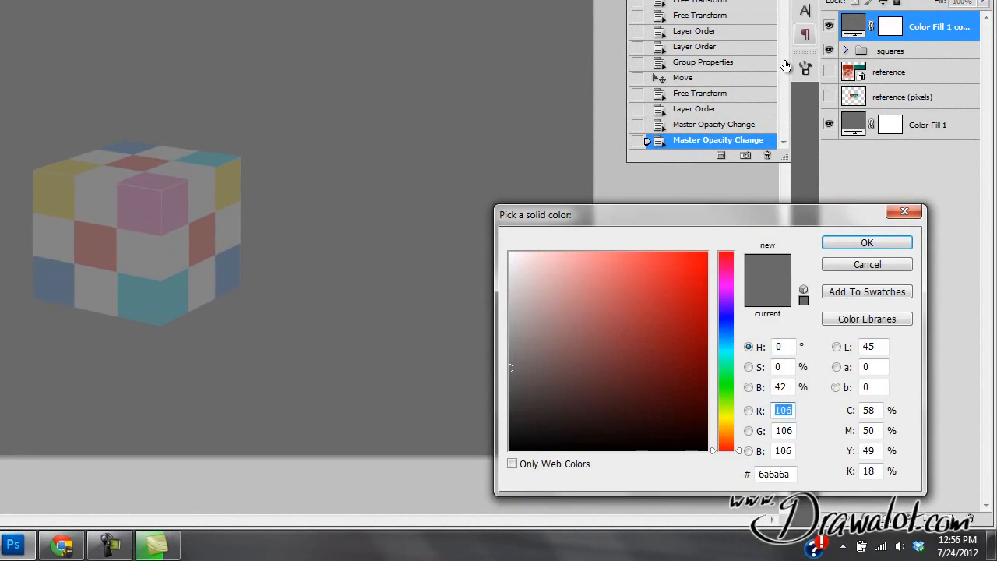
mouse_move(735, 291)
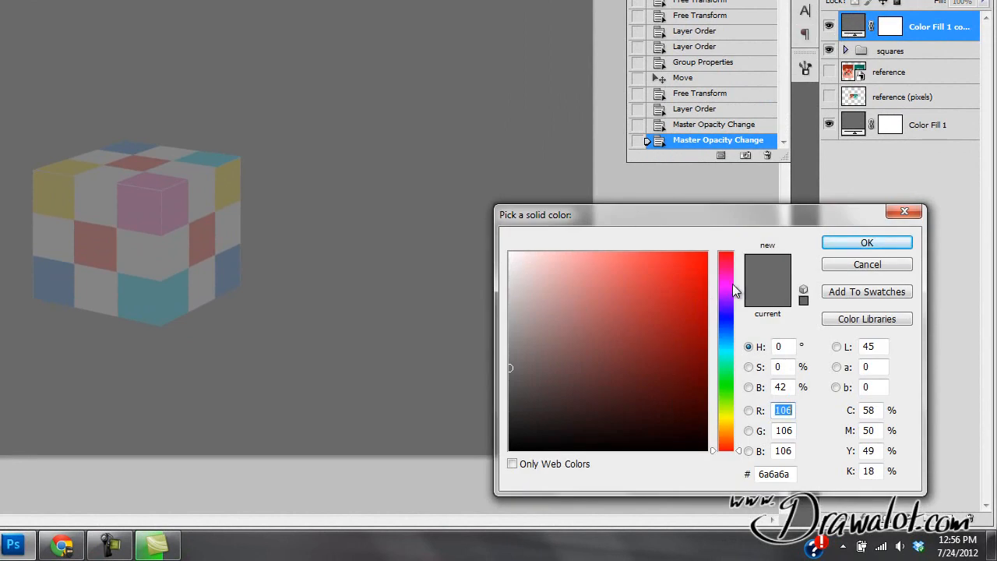
left_click_drag(726, 293, 726, 427)
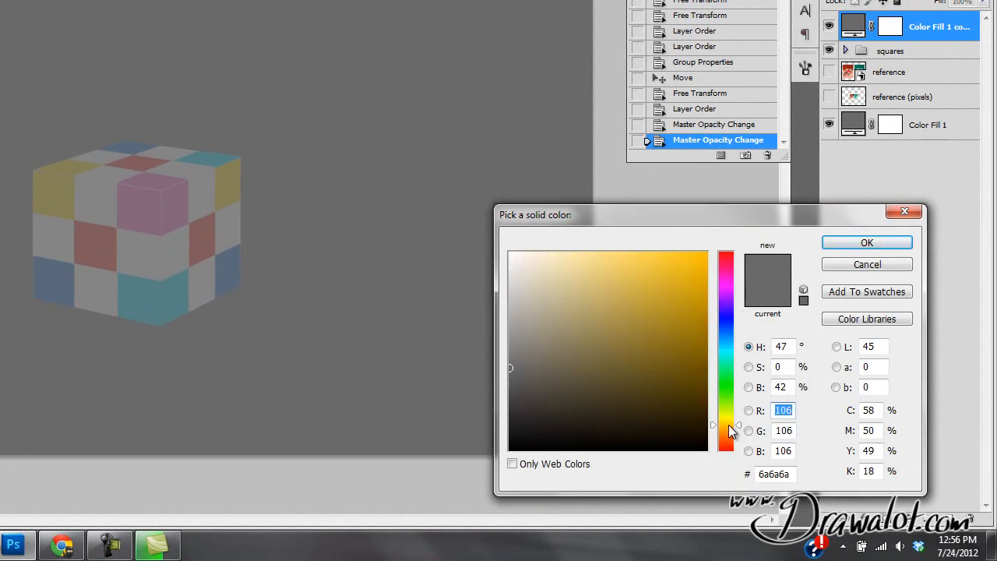
left_click(682, 254)
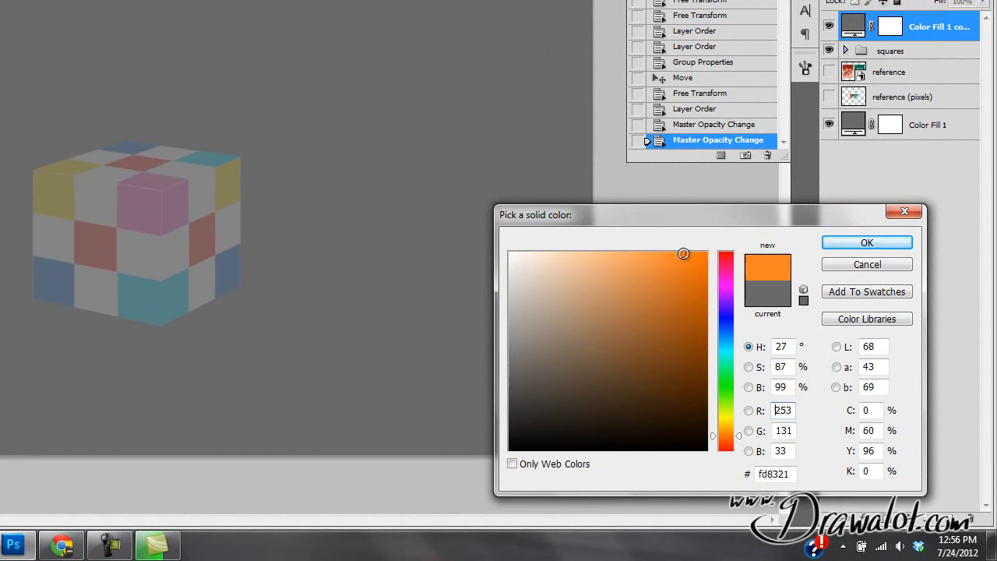
left_click(702, 258)
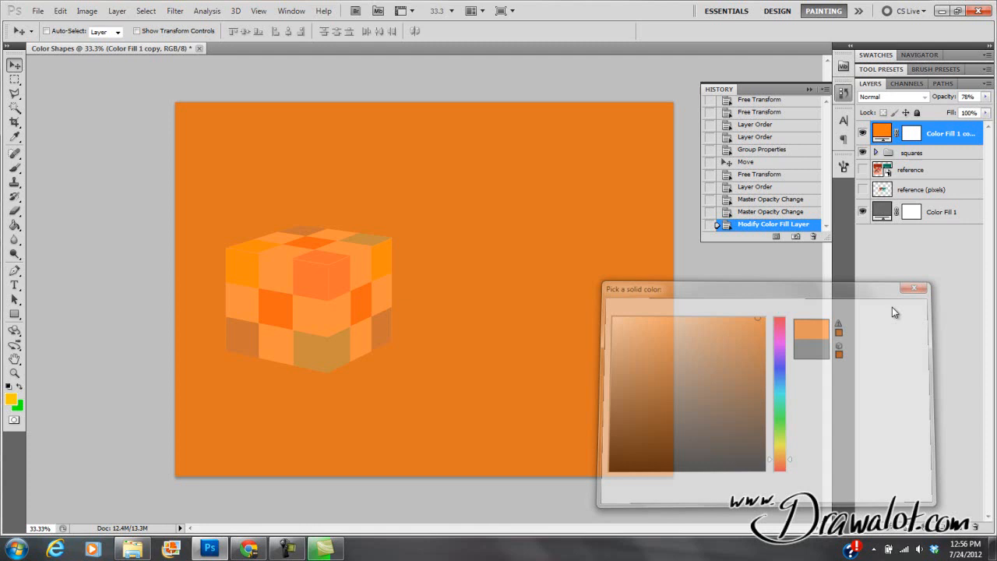
Raise the orange fill's opacity to about 80% and start browsing its blend modes.
left_click(914, 289)
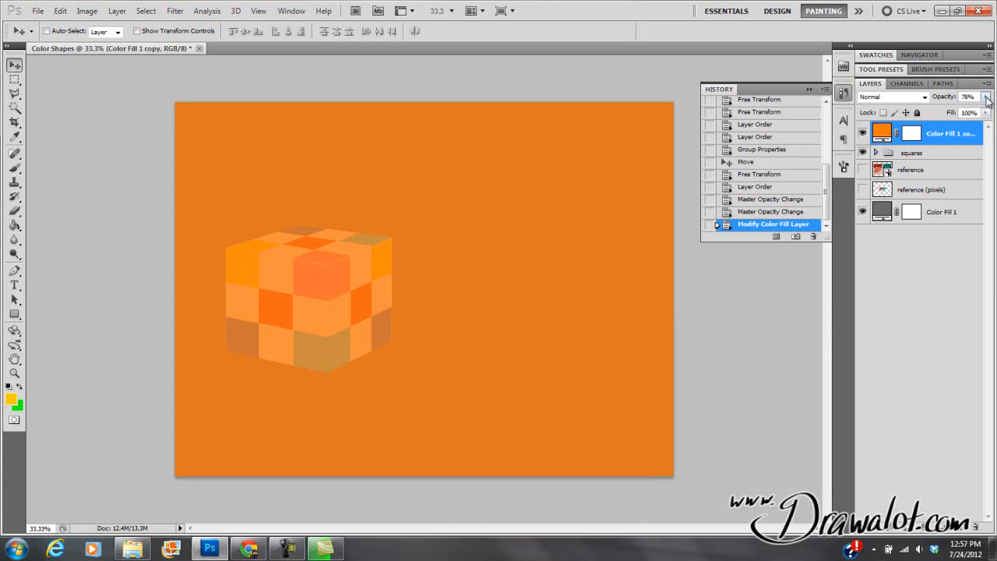
left_click(986, 96)
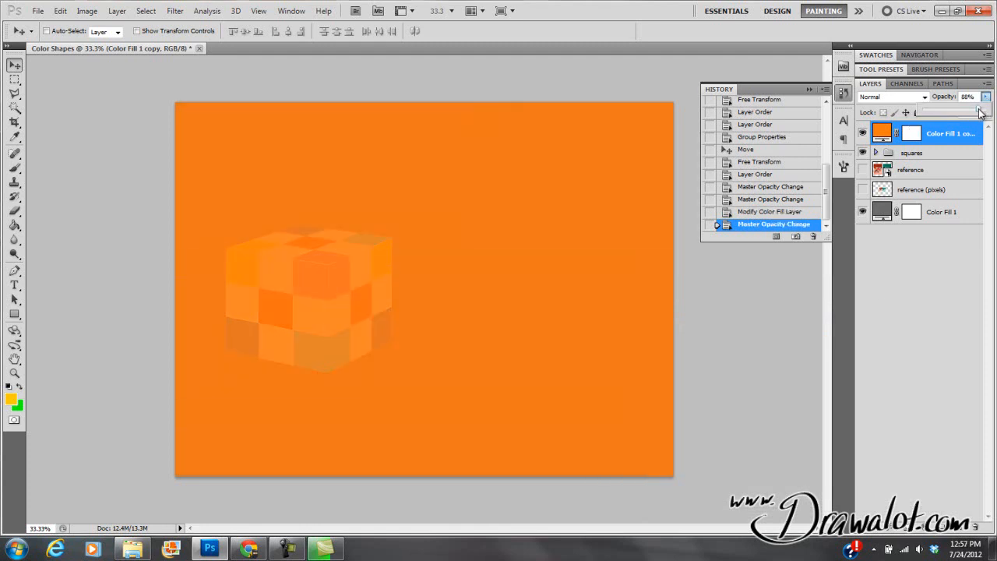
left_click(890, 97)
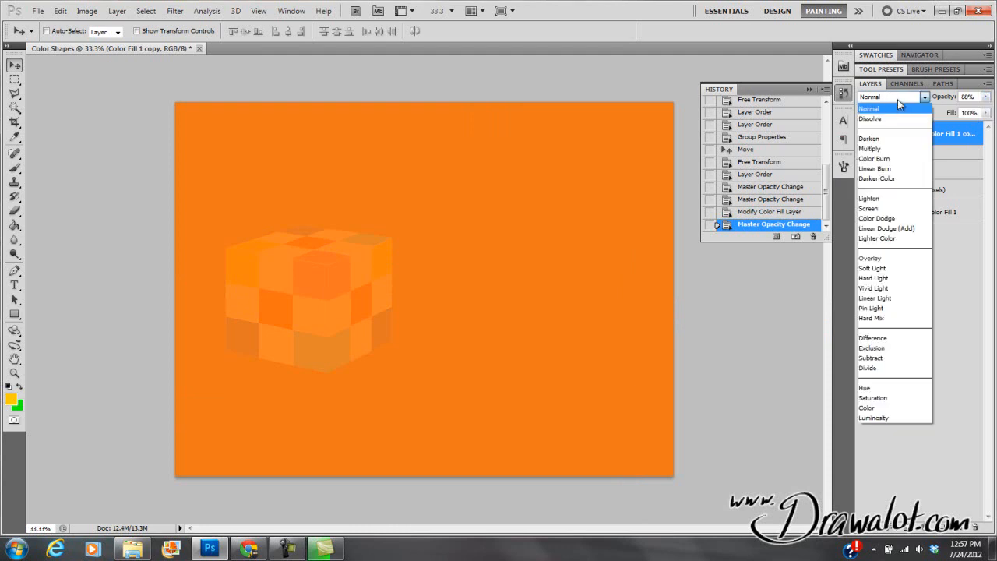
left_click(867, 109)
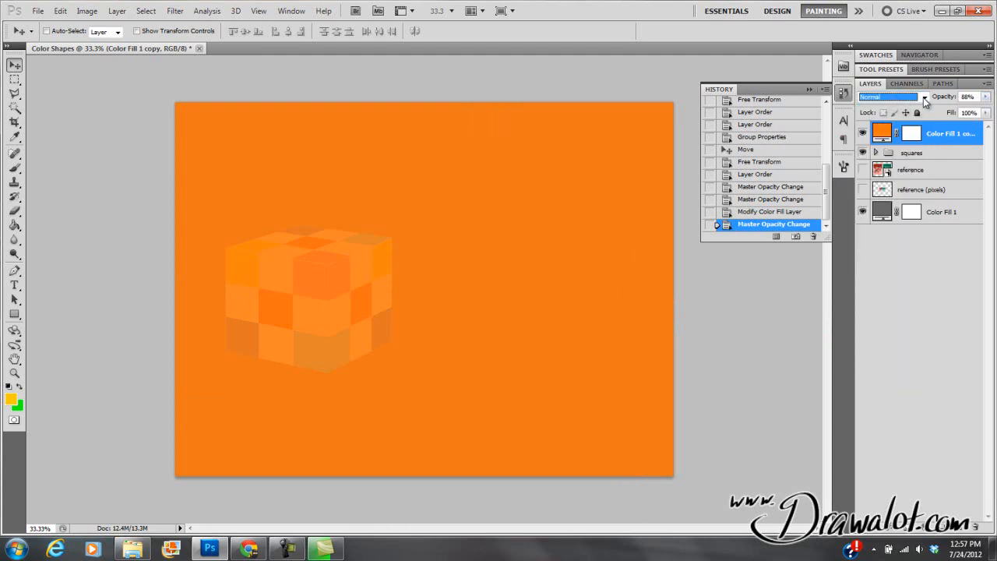
left_click(921, 96)
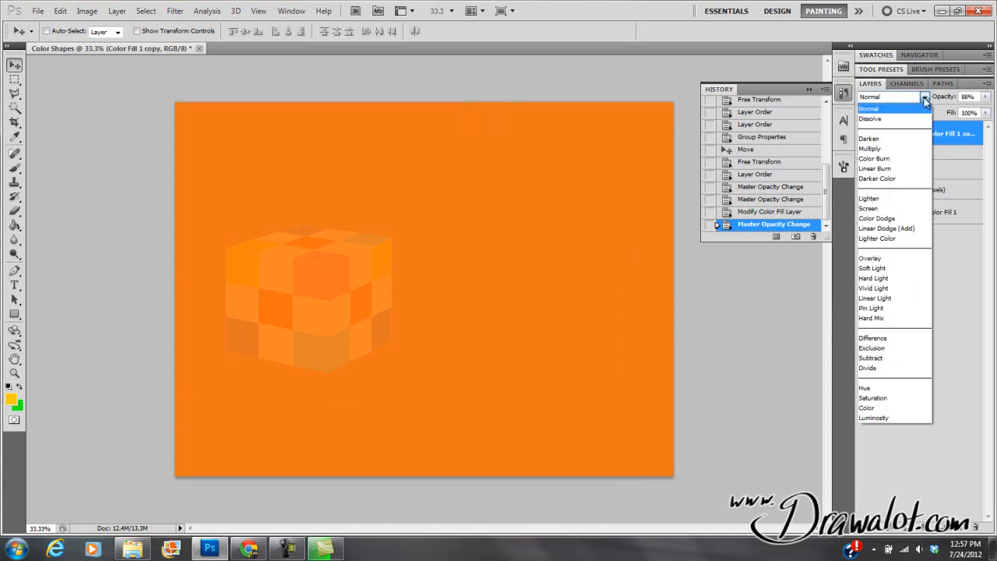
left_click(869, 109)
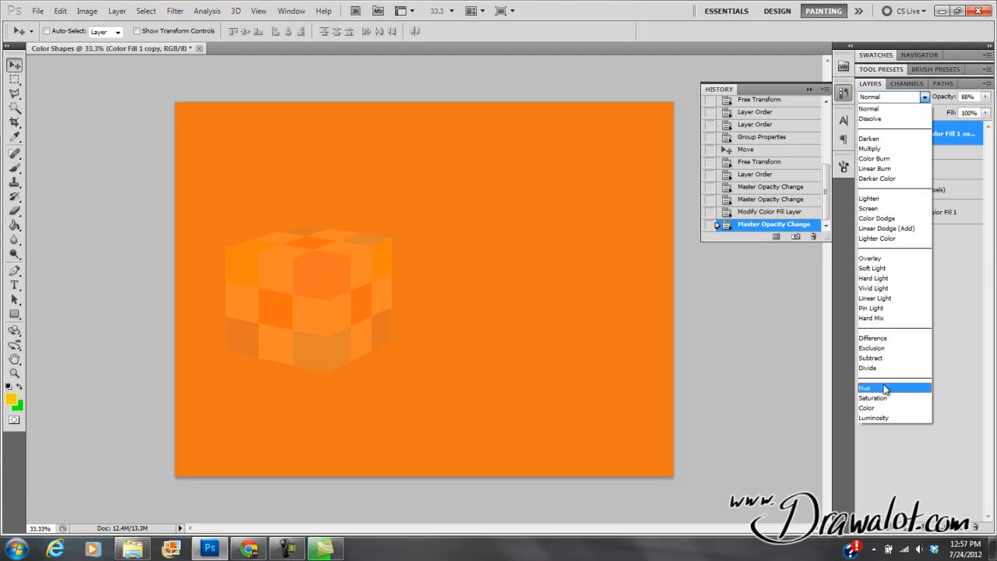
mouse_move(872, 118)
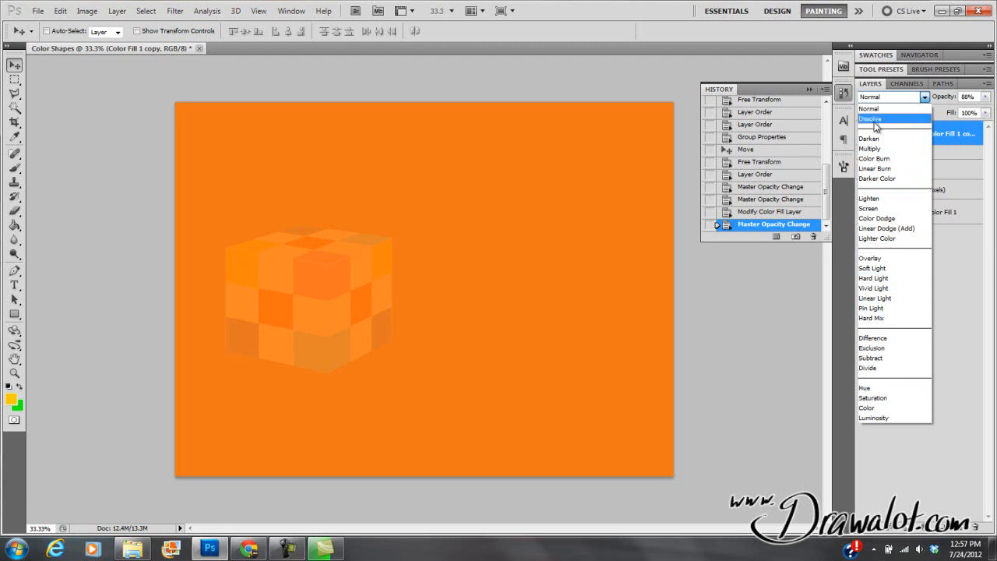
mouse_move(891, 119)
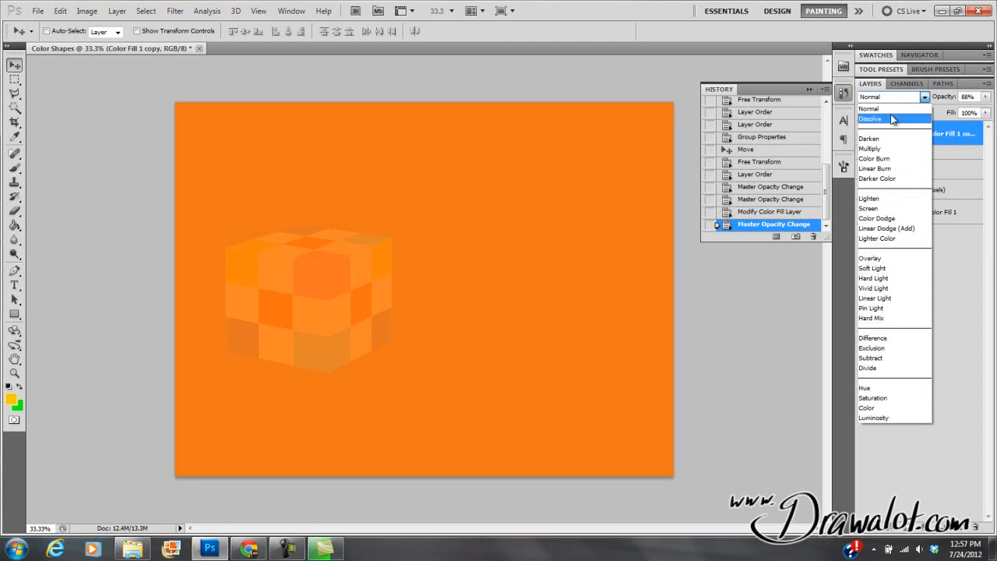
mouse_move(869, 198)
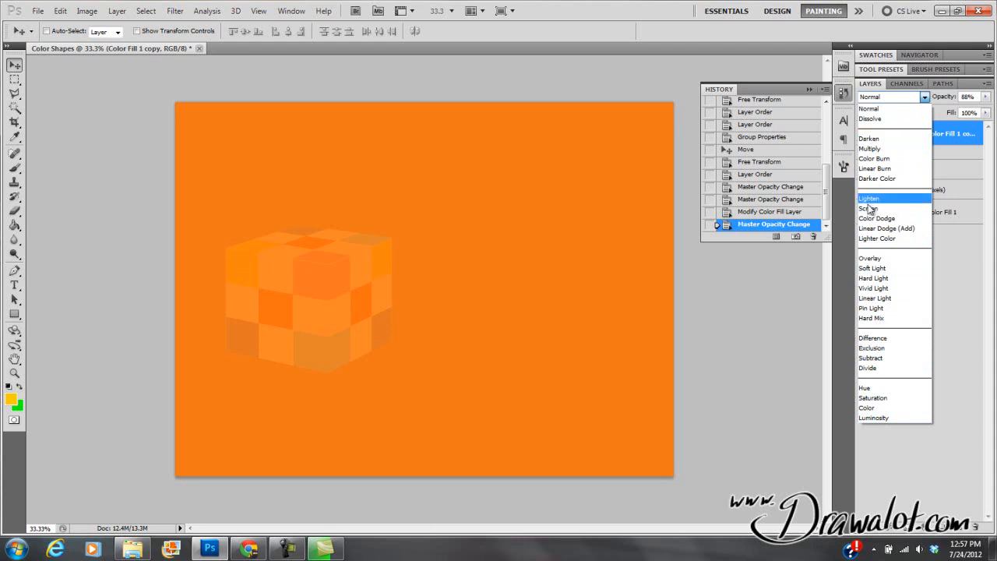
mouse_move(869, 258)
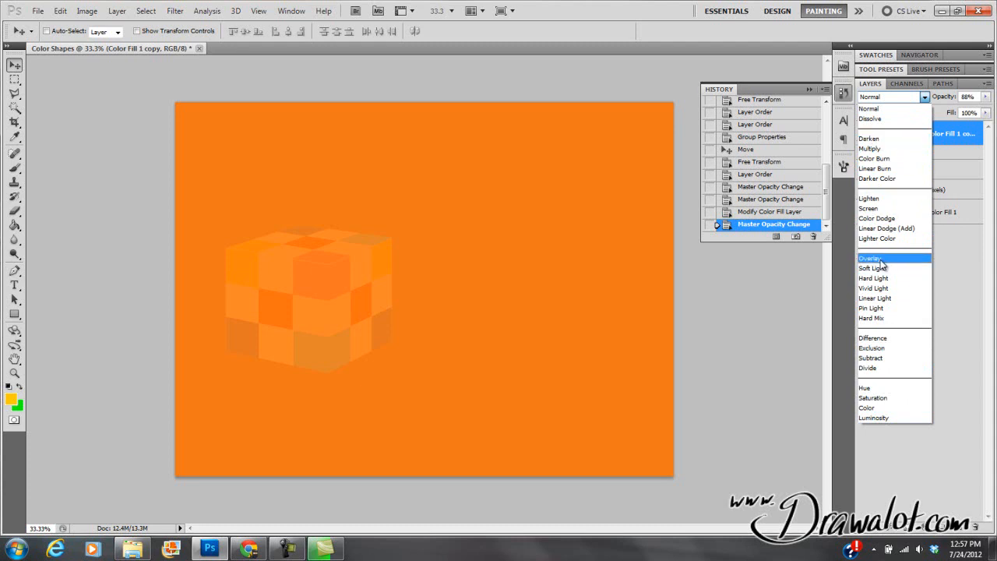
Try Overlay, Lighten and Darken blend modes on the orange fill.
left_click(868, 259)
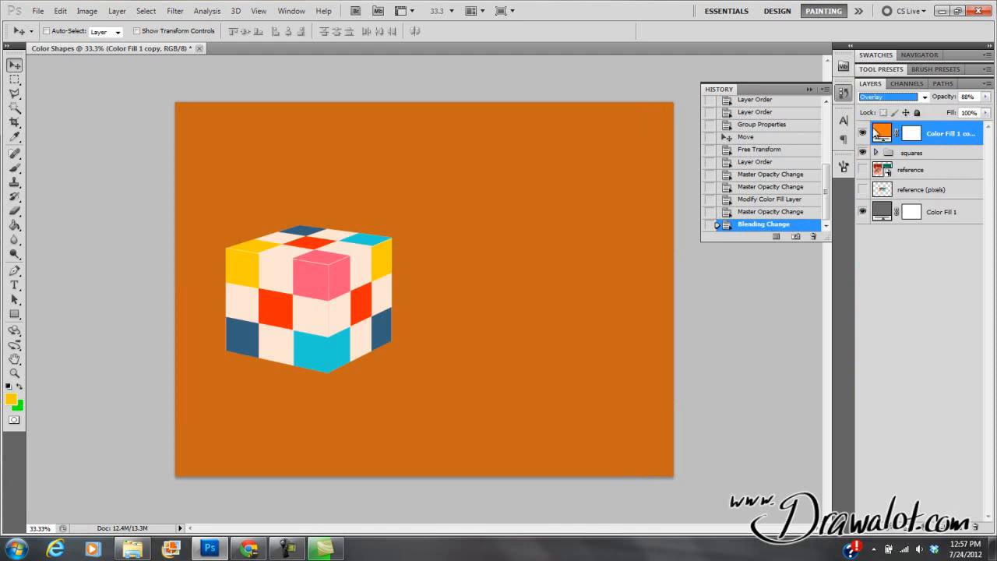
left_click(863, 134)
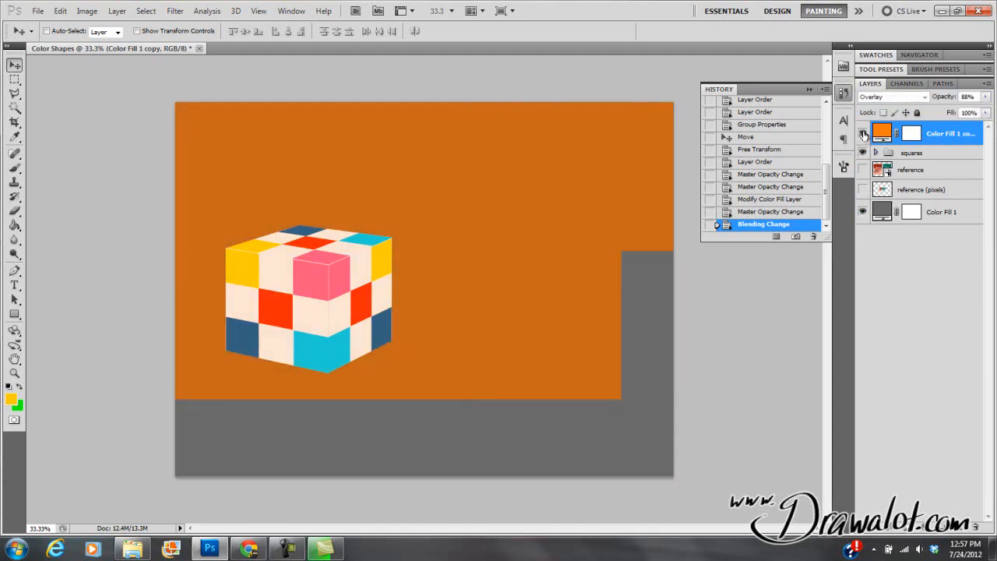
left_click(922, 97)
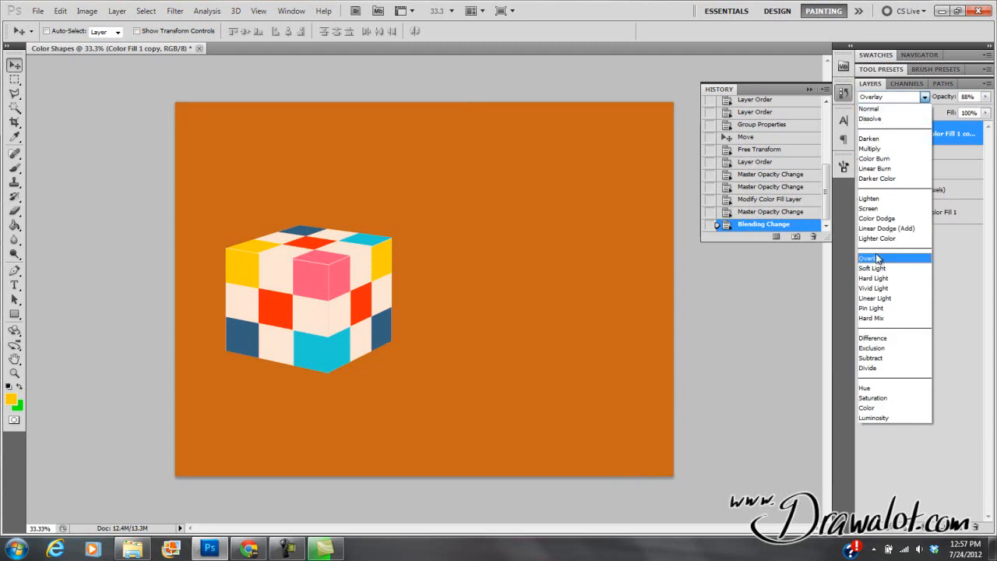
mouse_move(879, 263)
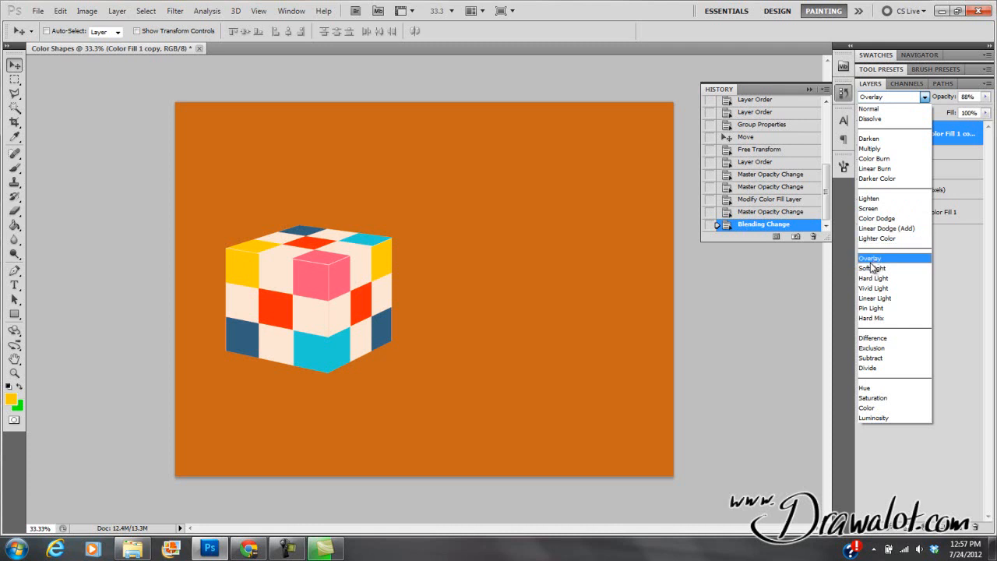
left_click(869, 197)
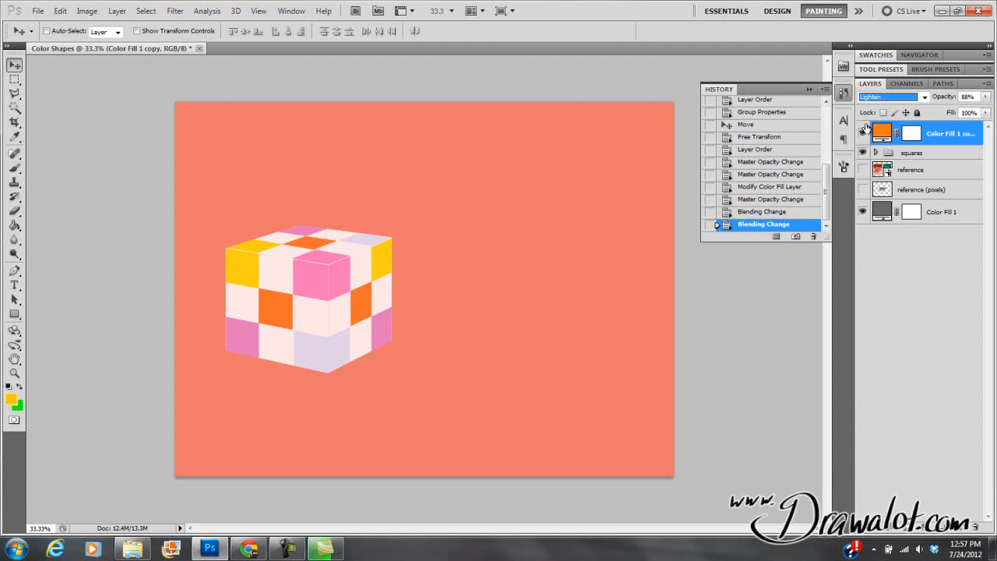
left_click(891, 96)
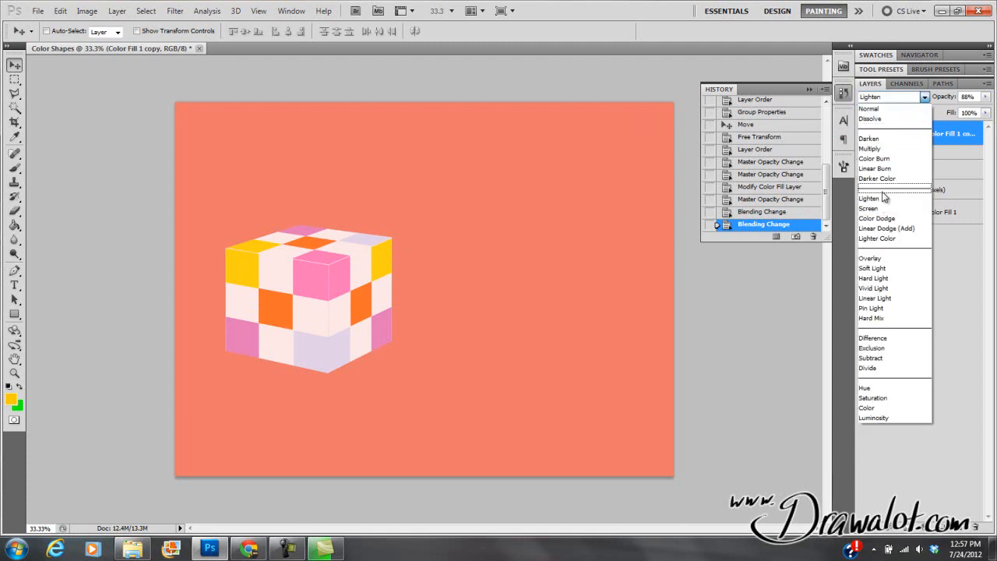
left_click(867, 137)
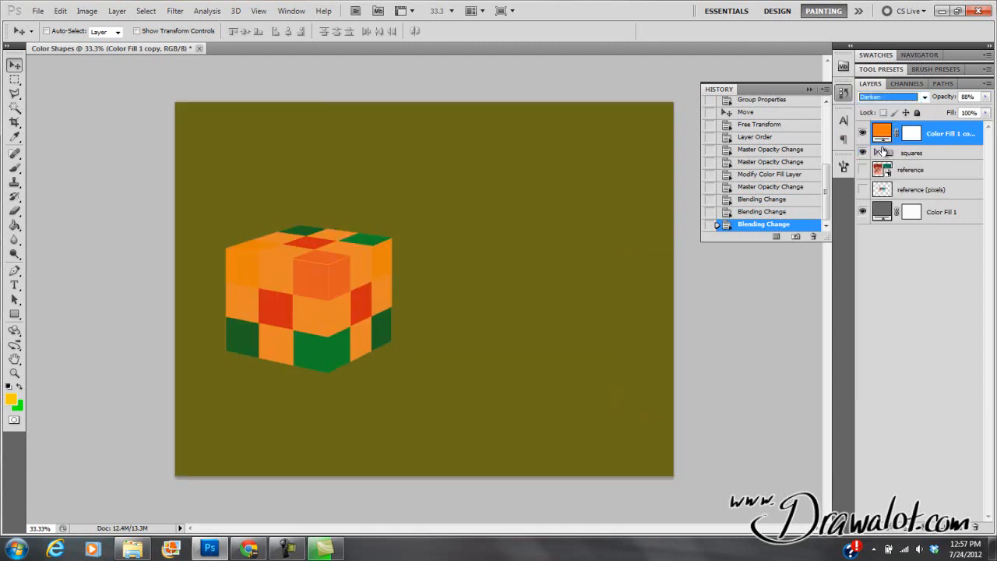
left_click(923, 97)
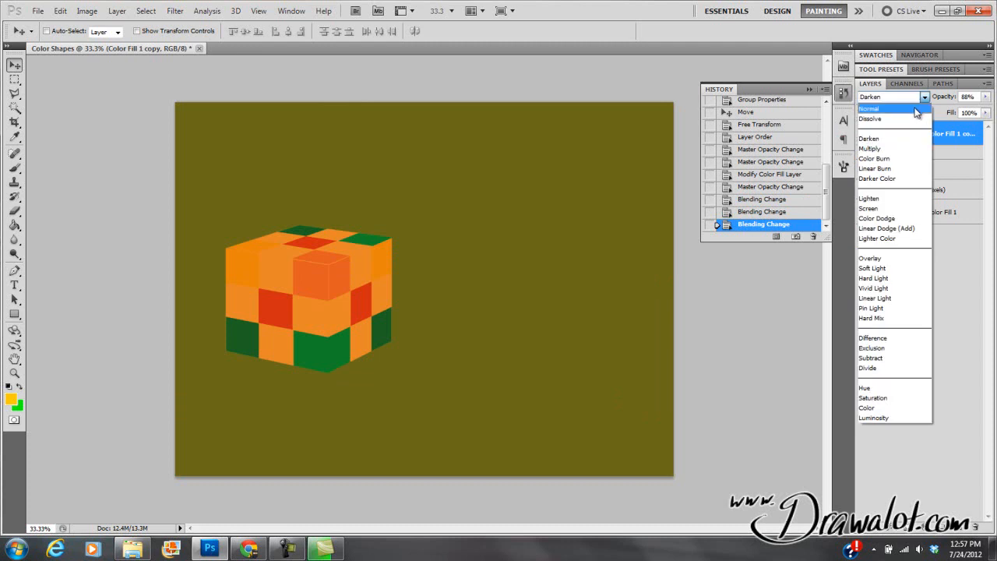
mouse_move(894, 148)
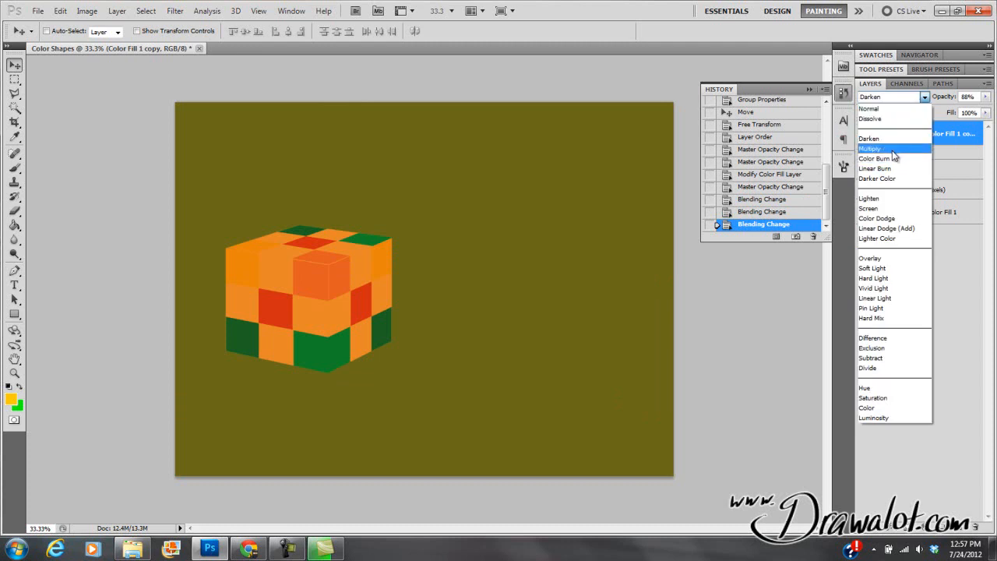
mouse_move(894, 156)
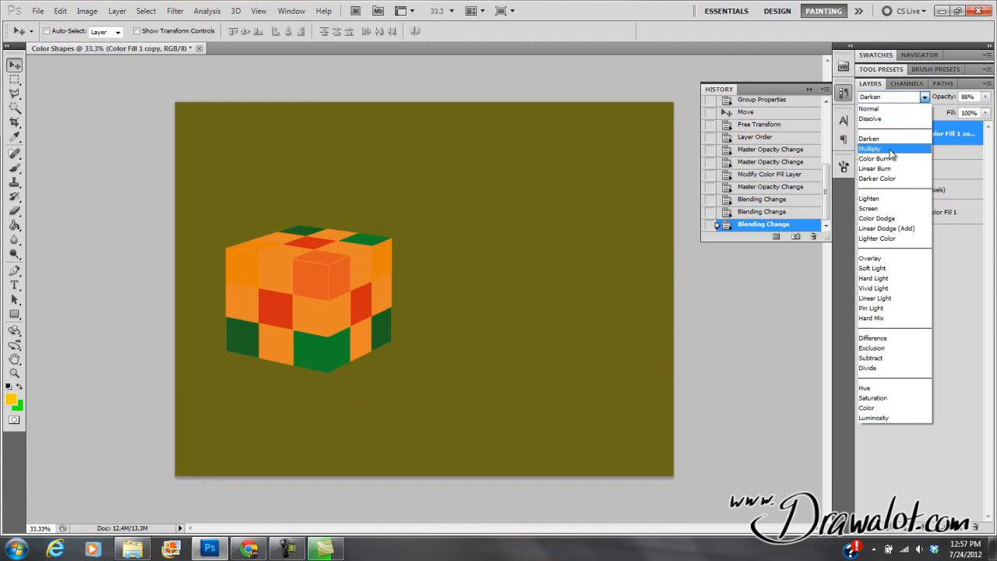
mouse_move(878, 197)
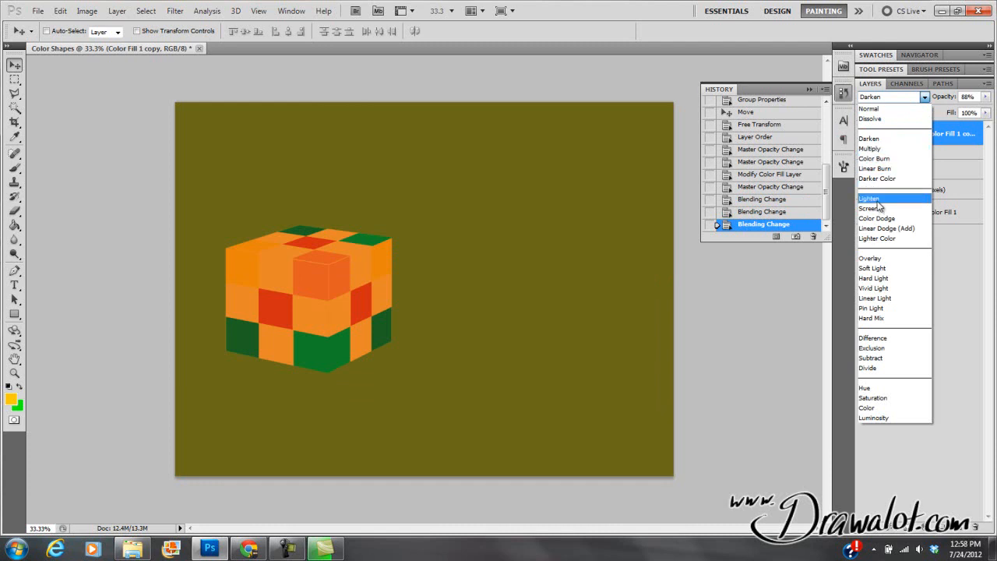
mouse_move(879, 209)
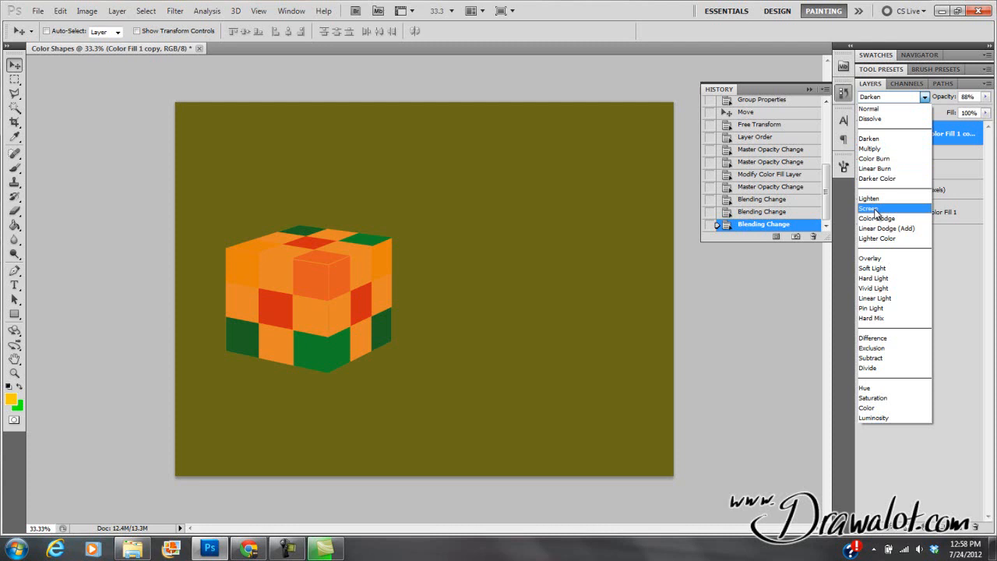
Try Multiply, Screen and Saturation, then settle on Color blend mode for the orange fill.
left_click(869, 148)
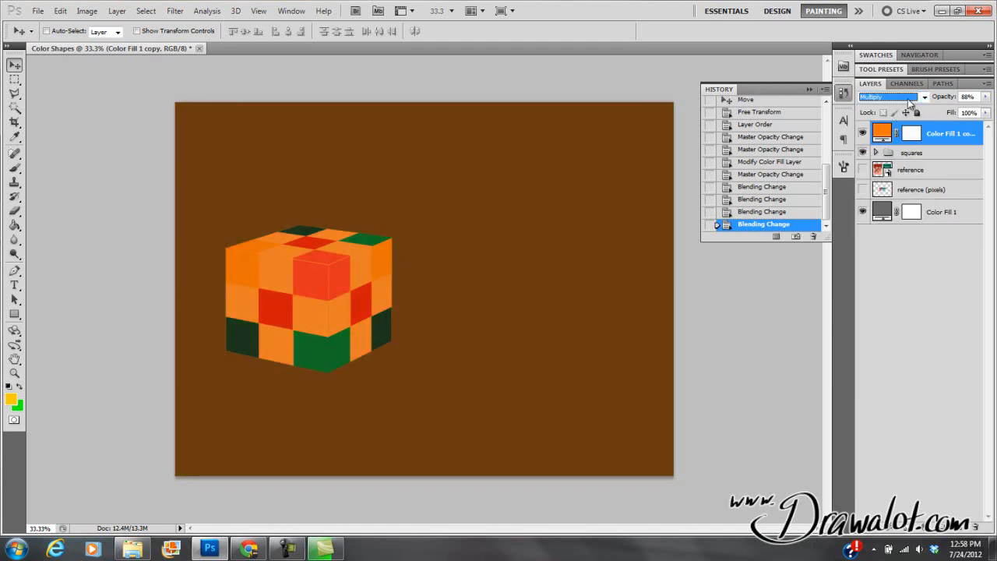
left_click(923, 97)
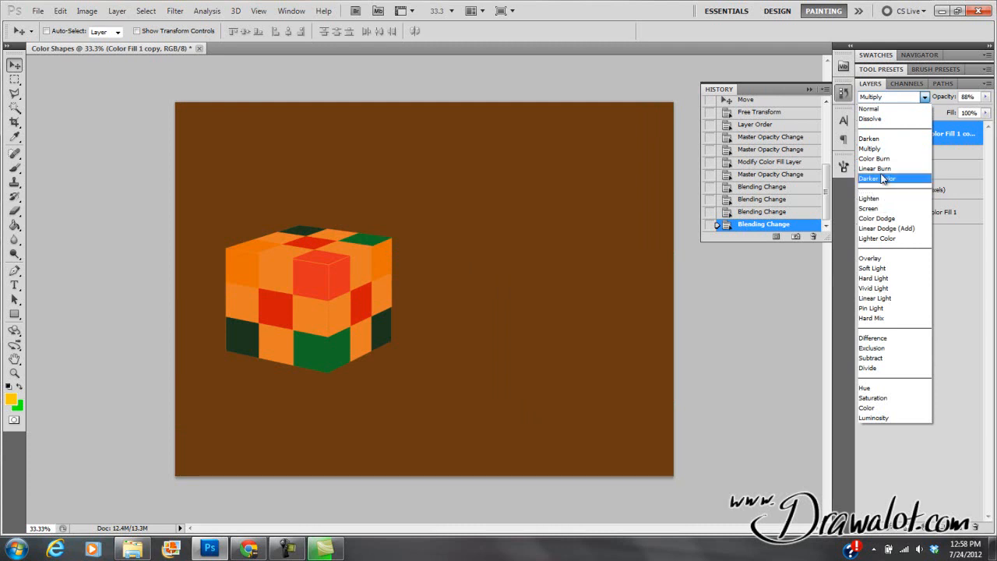
left_click(867, 209)
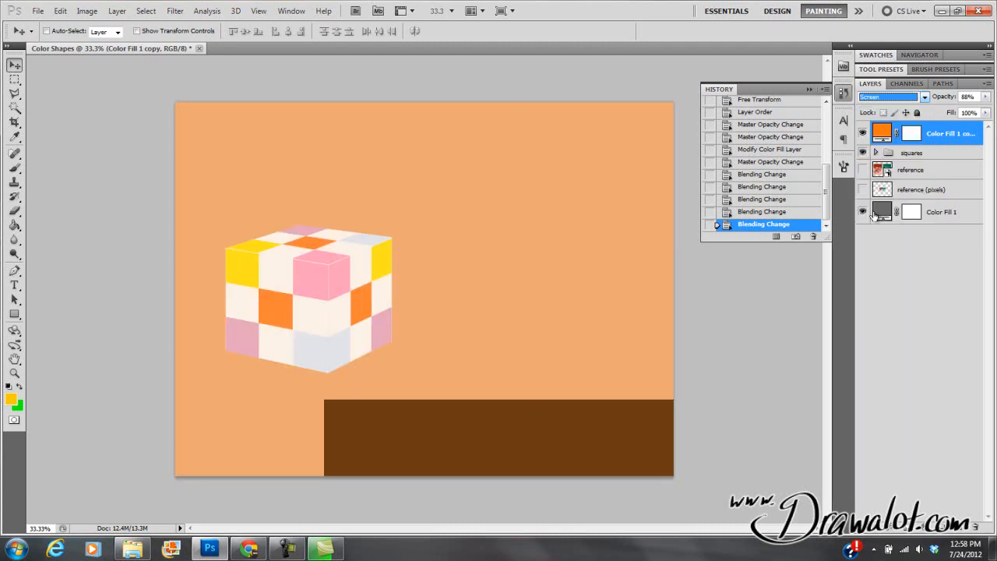
left_click(891, 96)
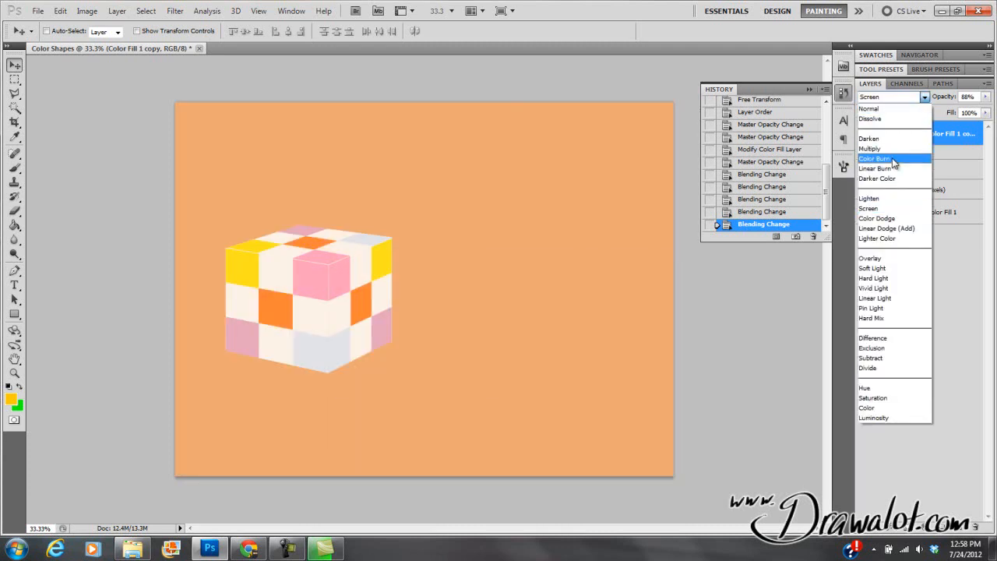
left_click(869, 148)
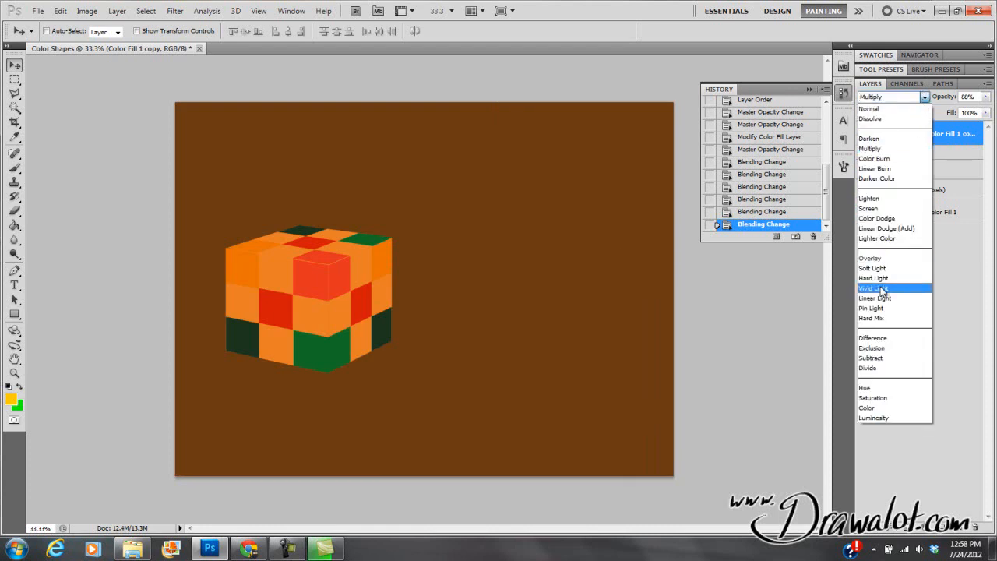
left_click(872, 398)
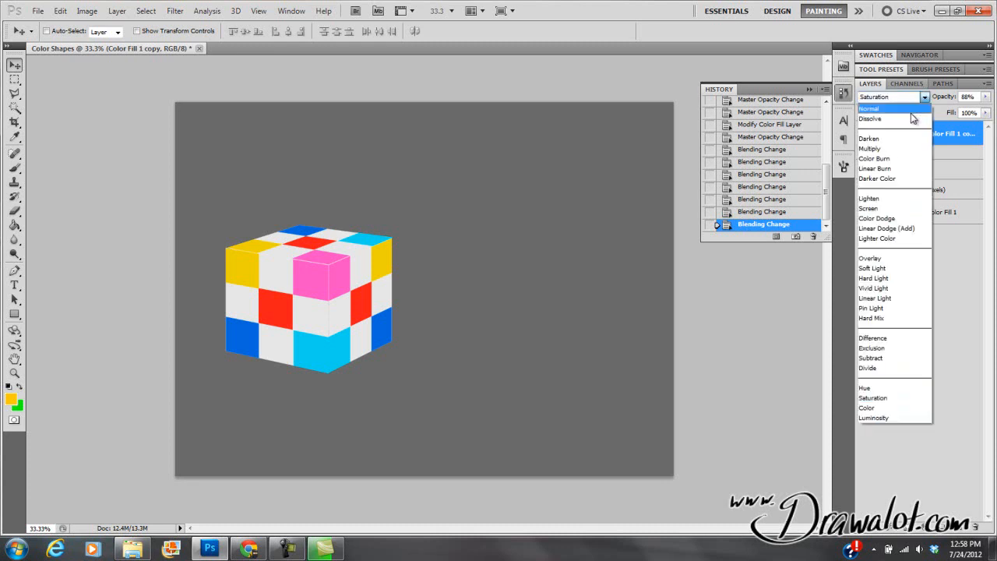
left_click(866, 408)
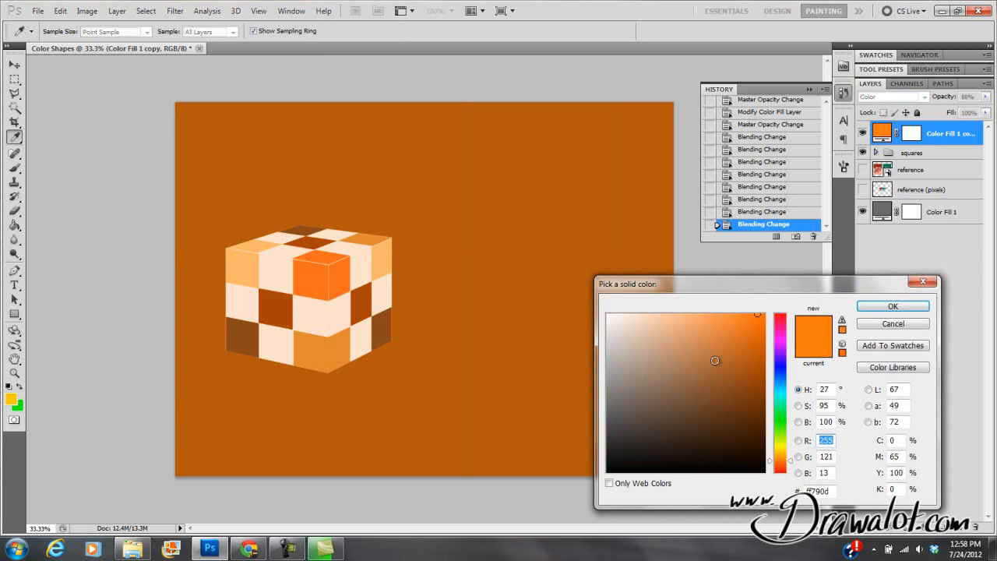
Shift the tinting fill's colour from orange through pink to red in the Color Picker.
left_click(629, 336)
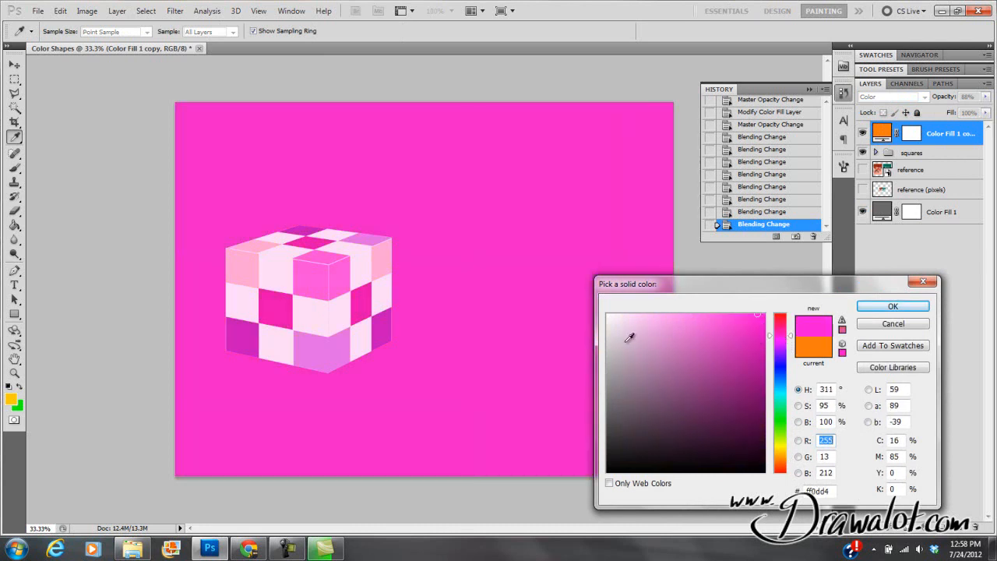
left_click(781, 314)
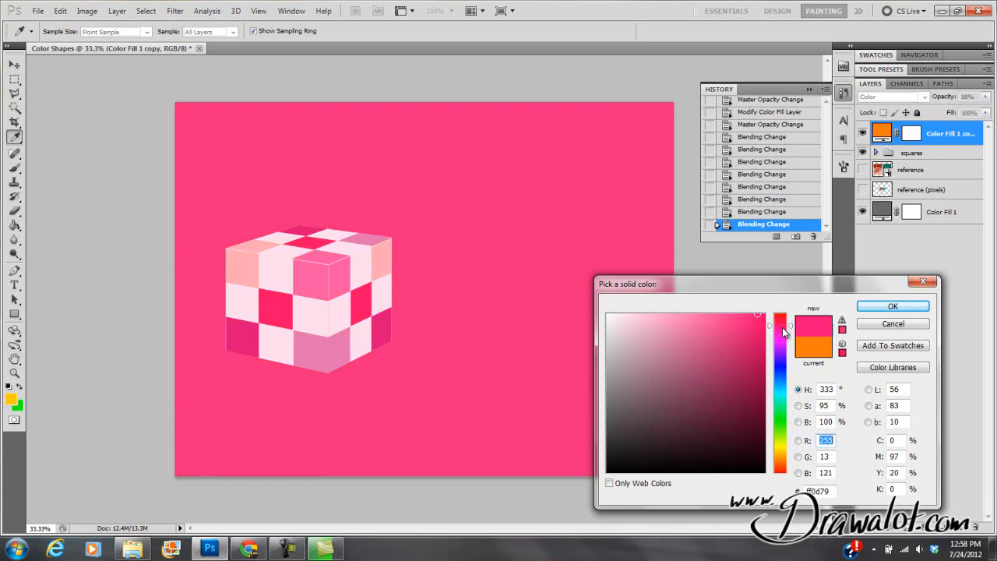
left_click(784, 320)
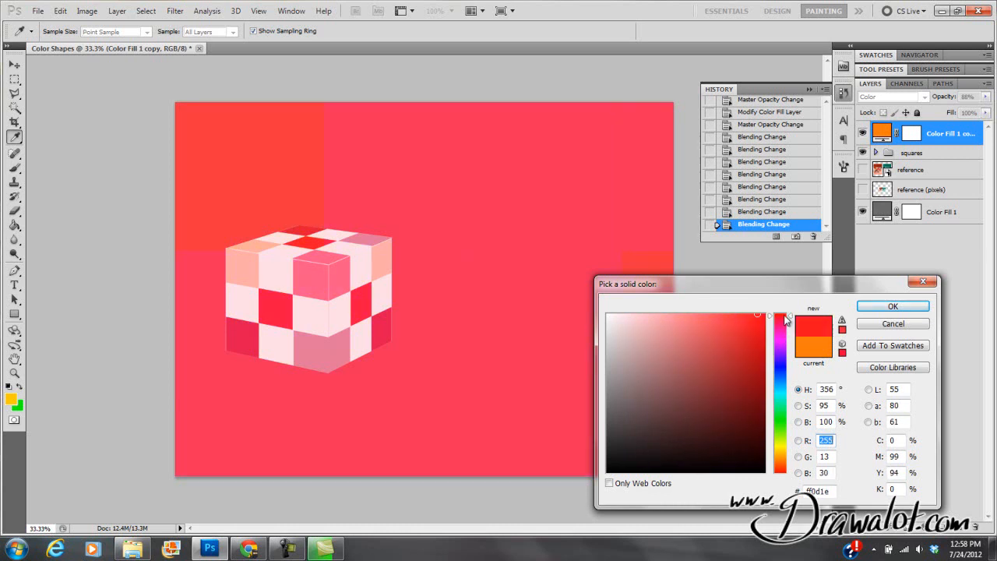
left_click(892, 305)
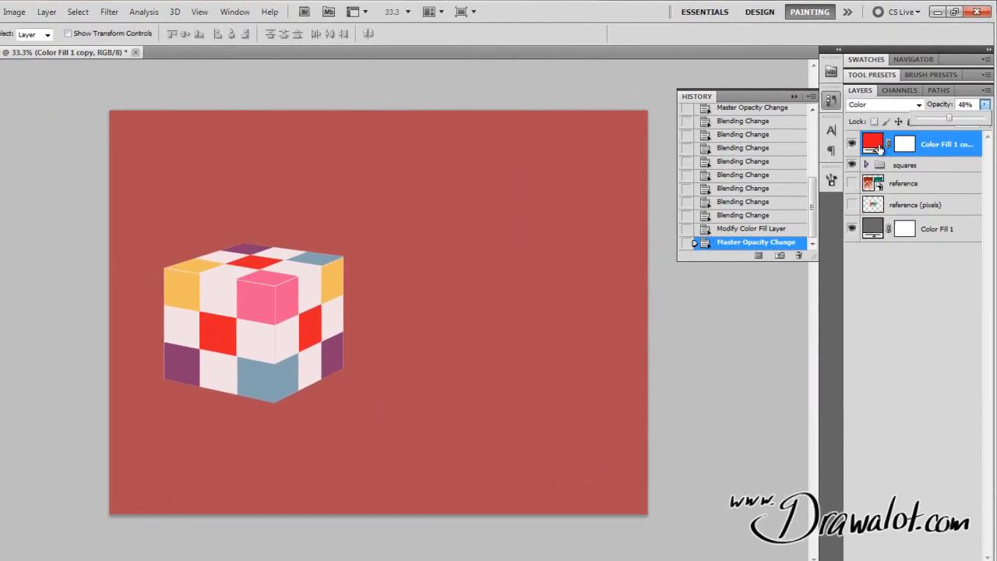
Compare Overlay against Color blending for the red fill, keep Color, and bring the reference photo layer to the top.
left_click(884, 97)
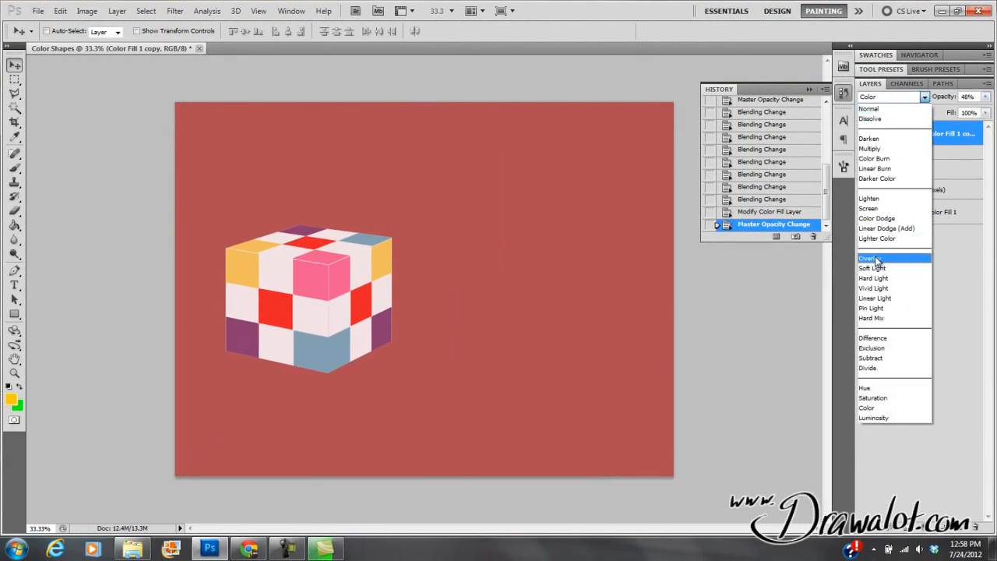
left_click(866, 259)
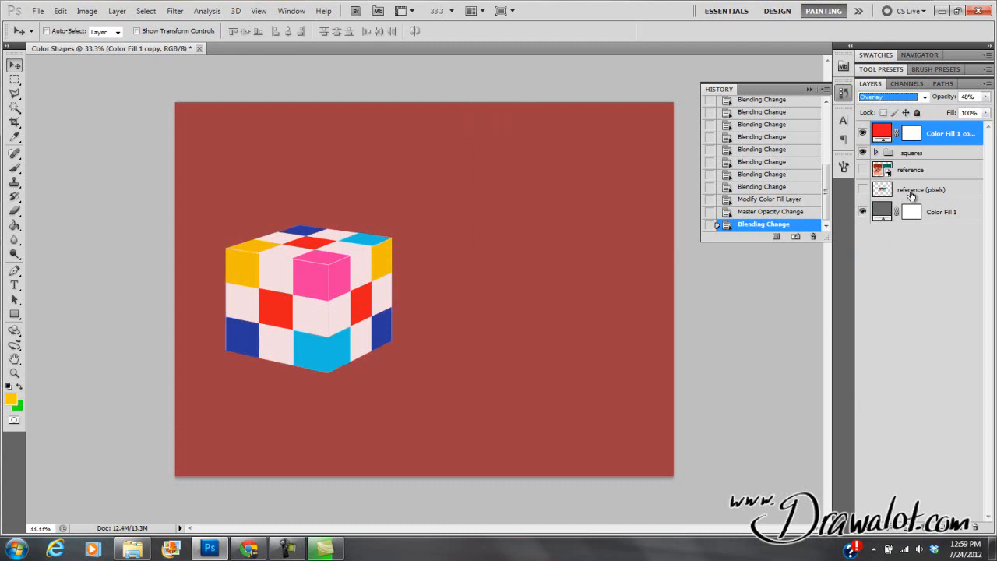
mouse_move(908, 165)
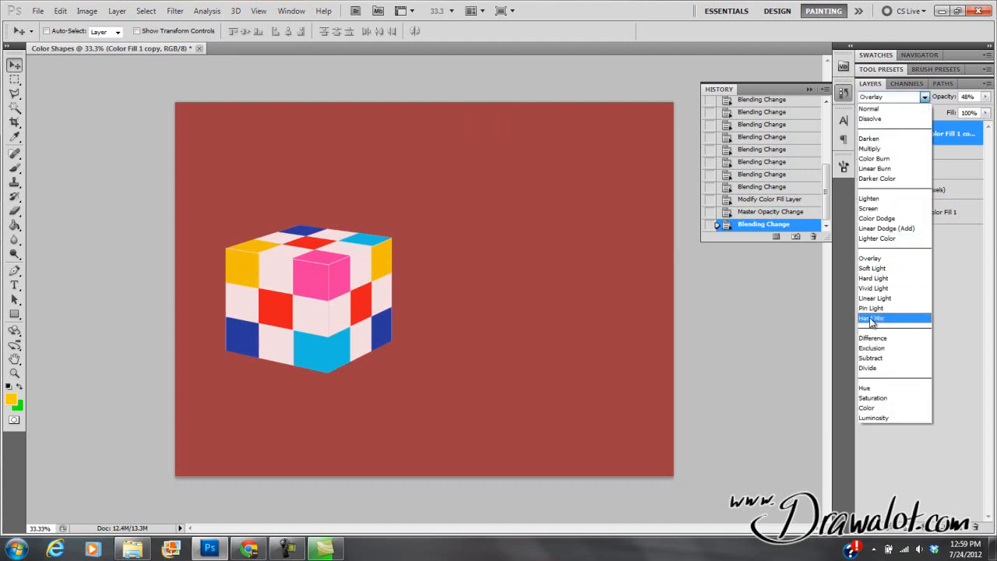
left_click(866, 408)
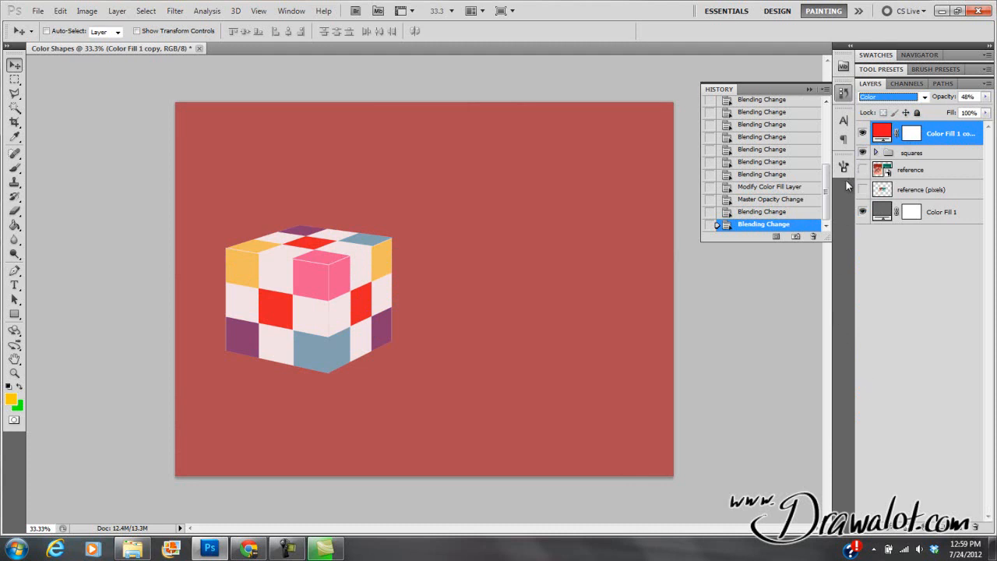
mouse_move(578, 209)
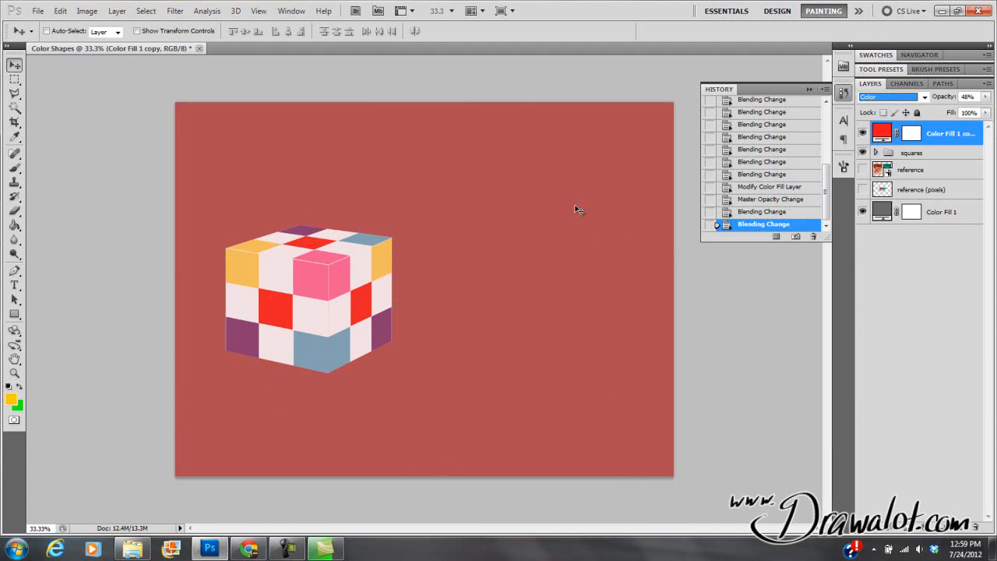
mouse_move(341, 367)
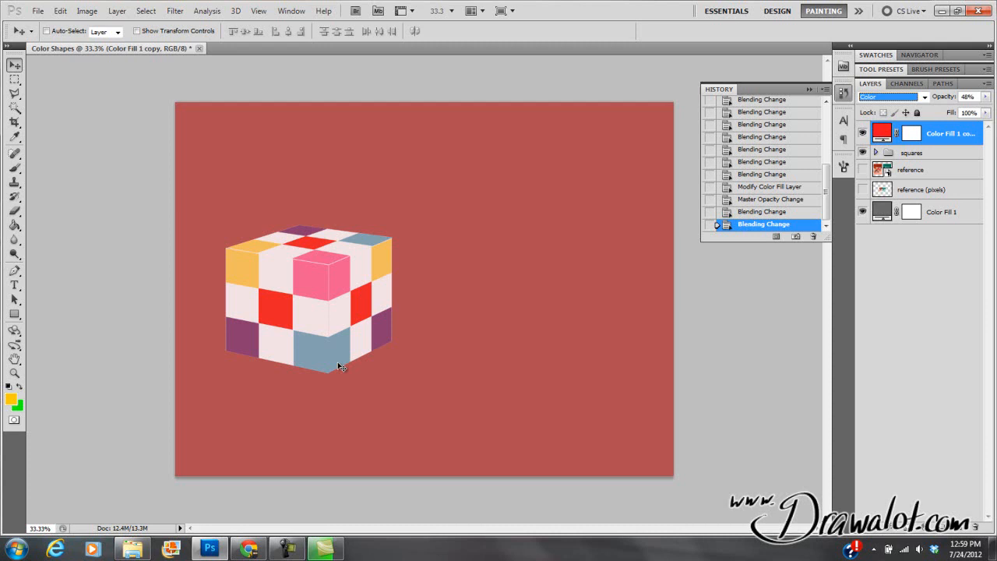
mouse_move(243, 275)
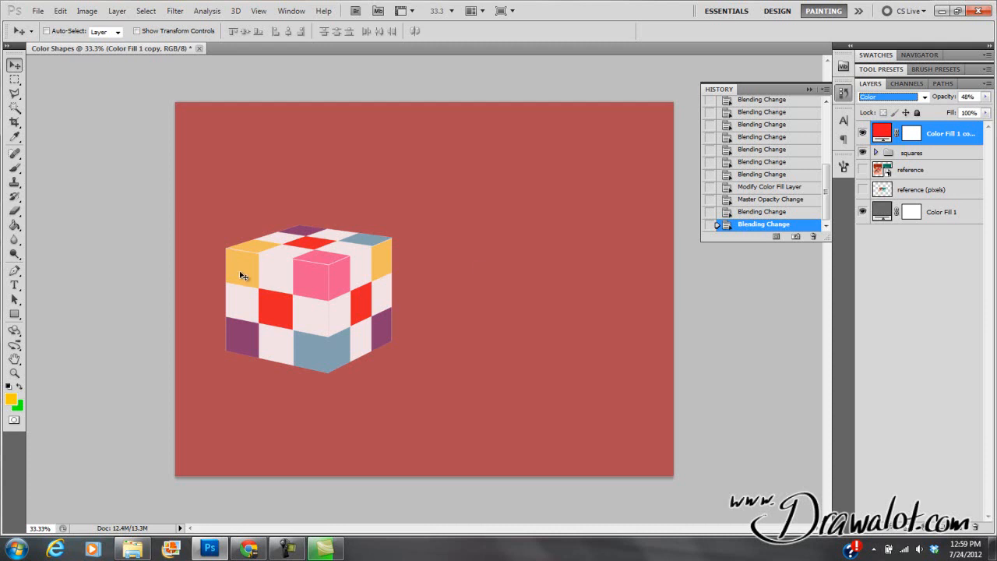
mouse_move(298, 280)
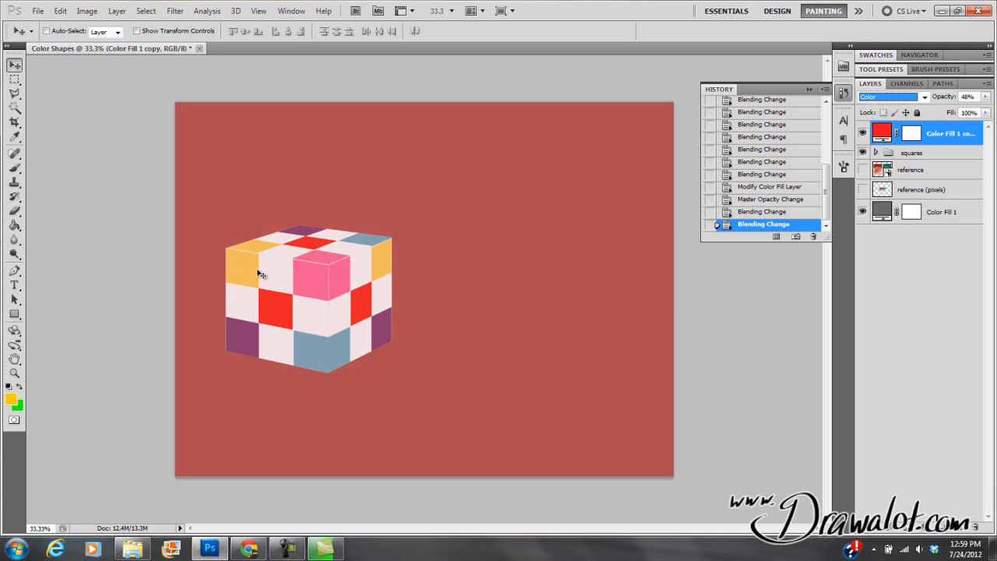
mouse_move(380, 293)
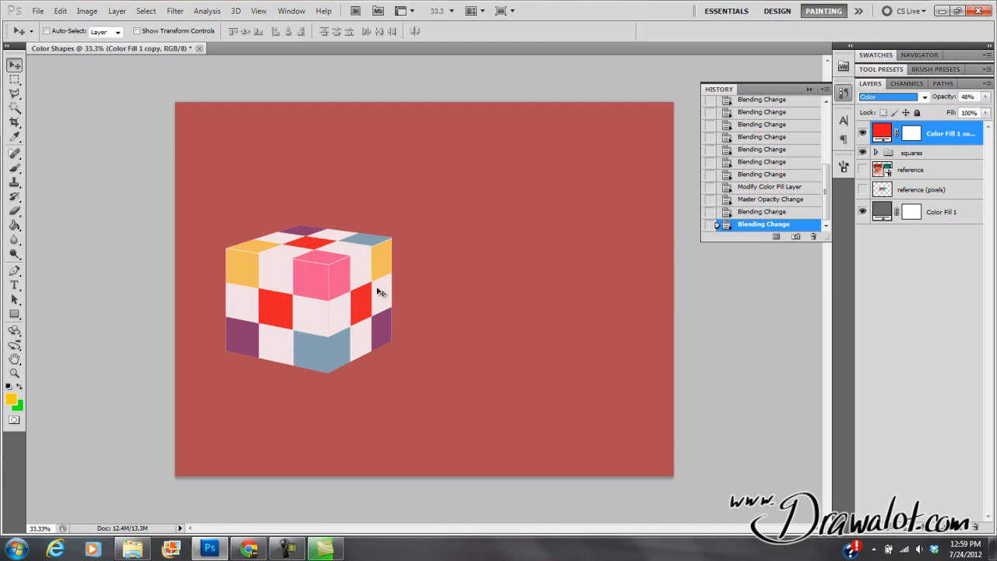
left_click(862, 170)
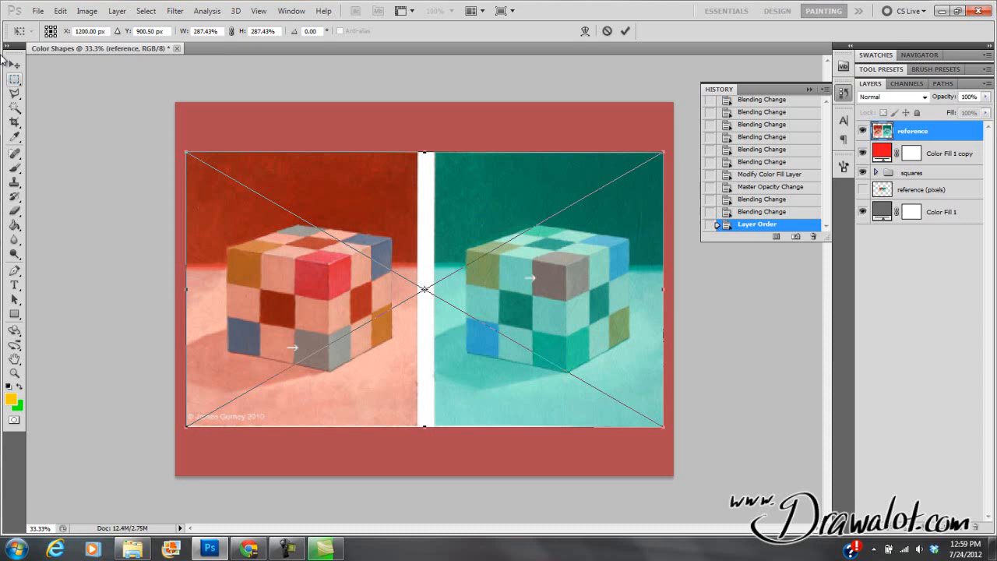
Rename the copied reference layer 'reference smal', hide the full-size reference and start scaling the copy down.
left_click(621, 32)
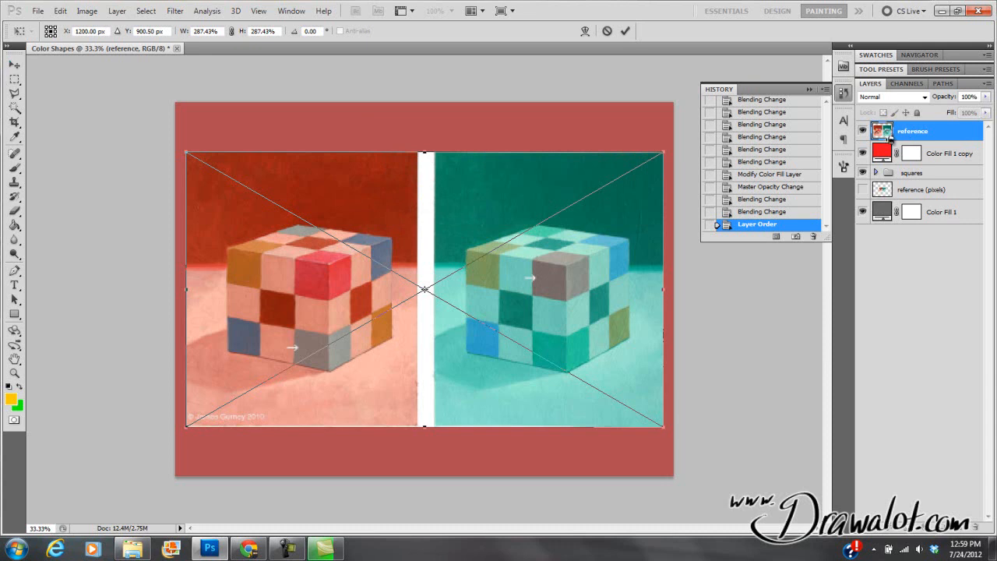
left_click(625, 31)
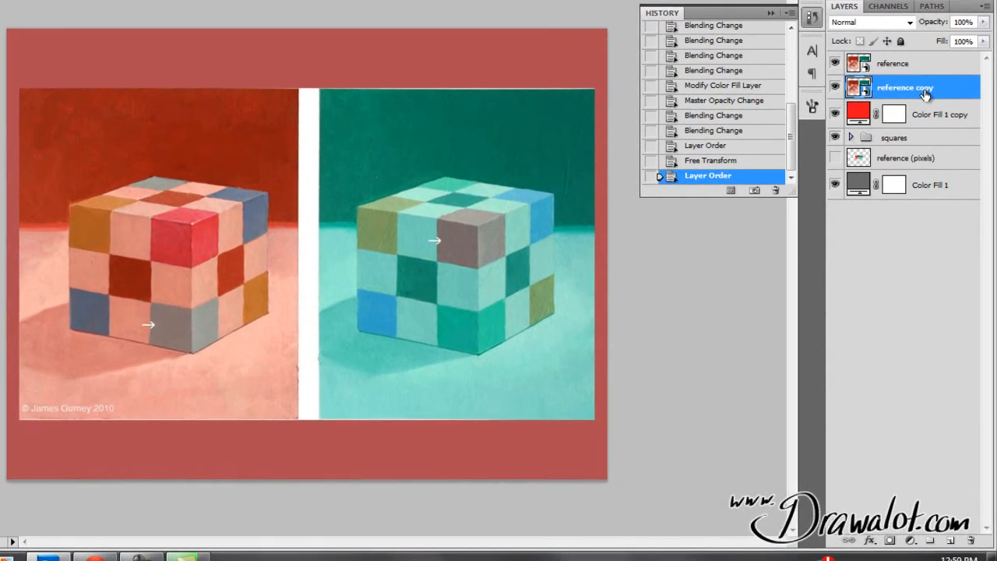
double_click(904, 87)
type("smal")
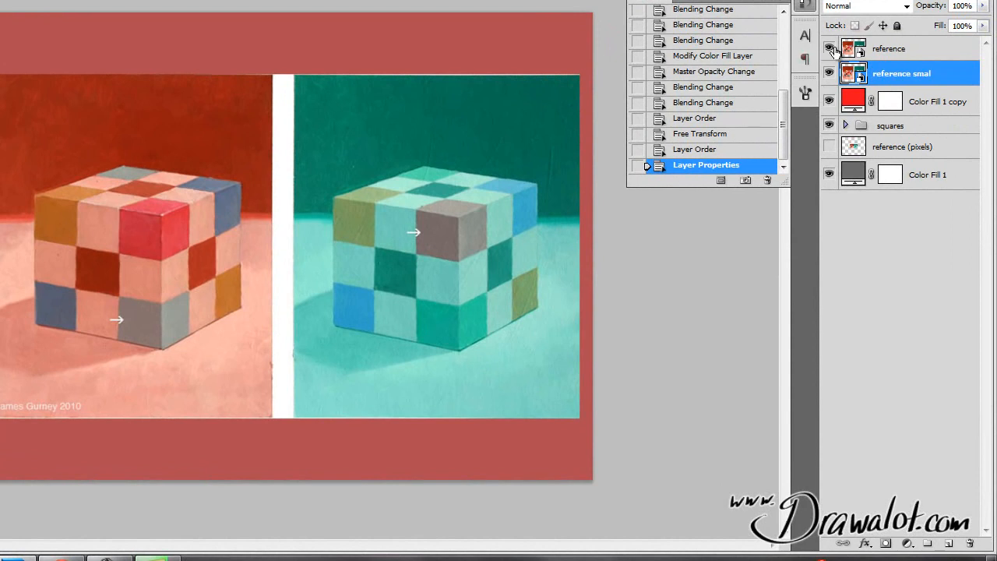
left_click(829, 48)
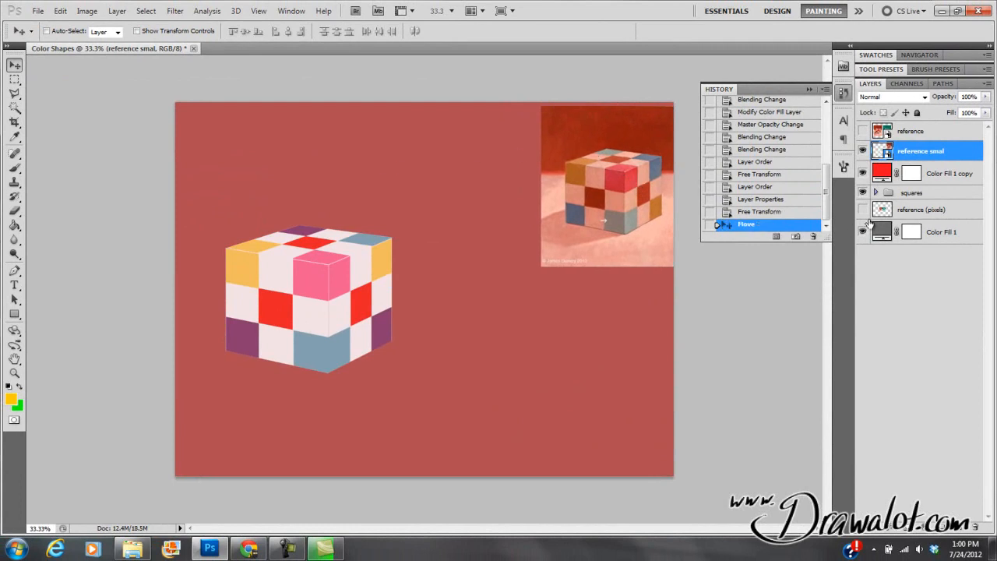
left_click(940, 230)
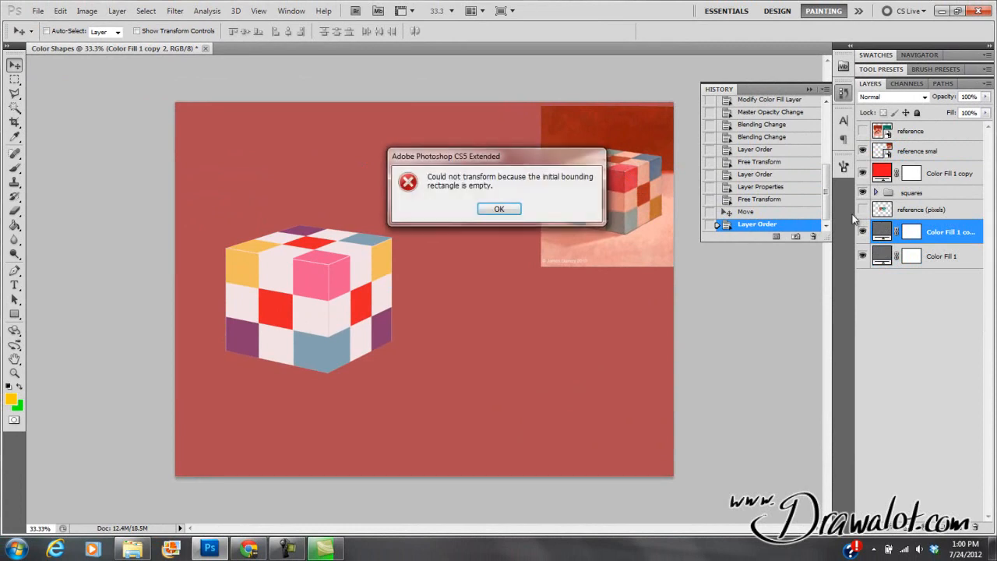
Delete Color Fill 1 copy and draw a pale pink floor rectangle across the lower canvas.
left_click(499, 208)
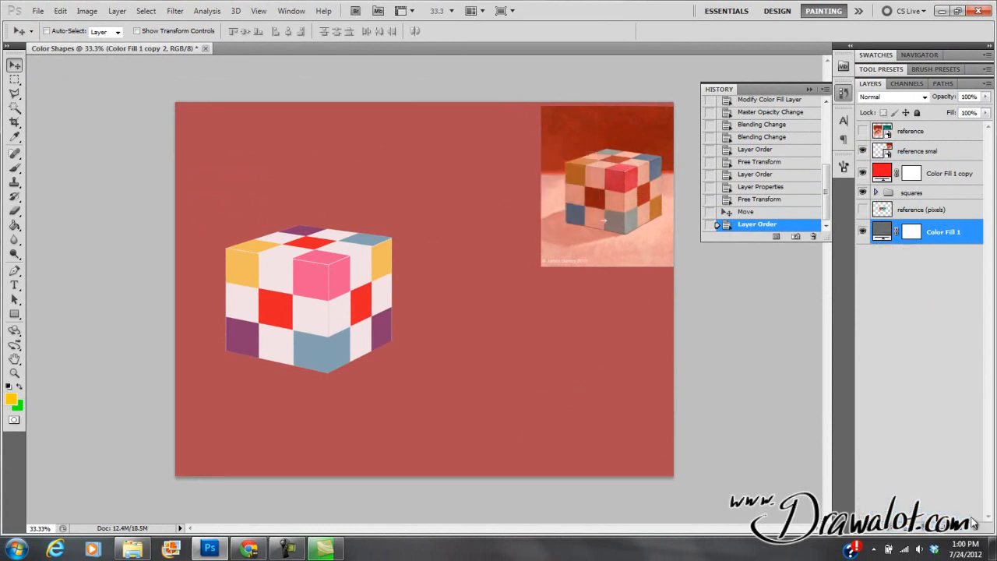
left_click(14, 315)
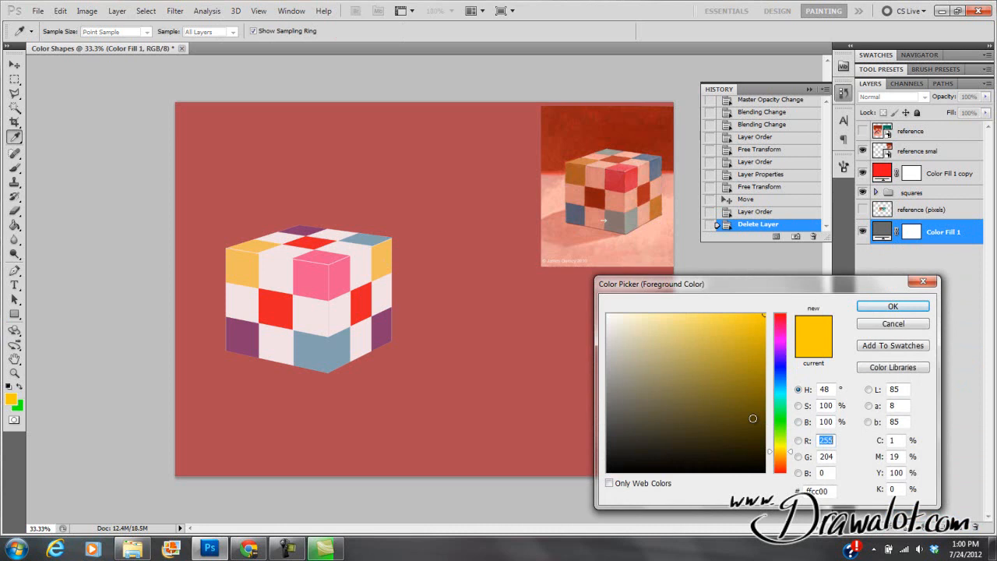
left_click(608, 455)
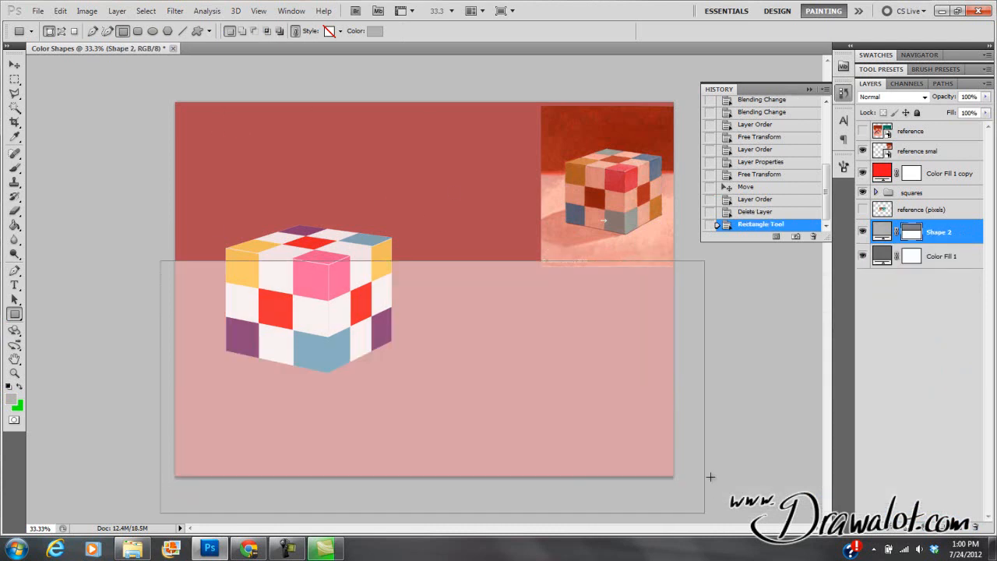
left_click(14, 64)
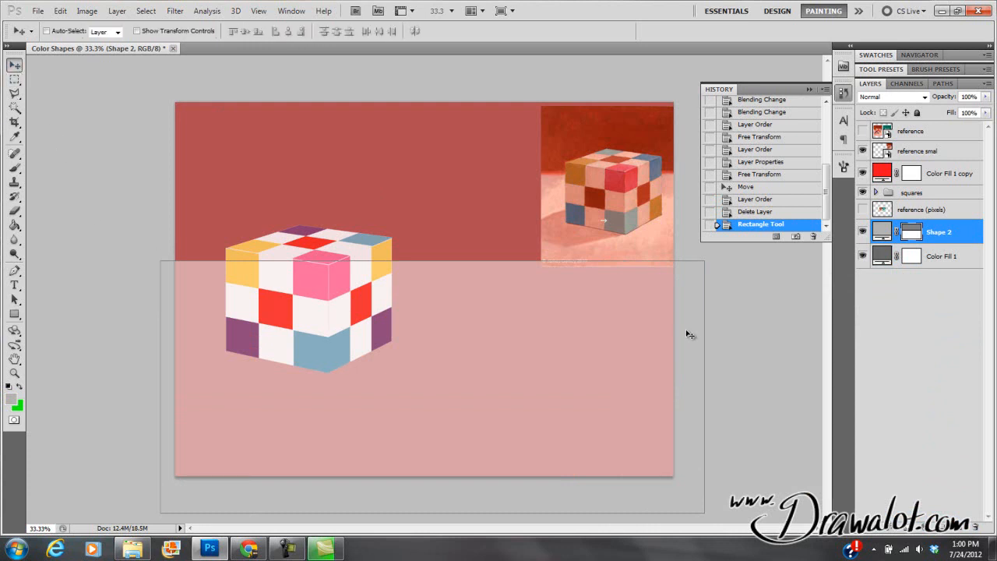
mouse_move(588, 155)
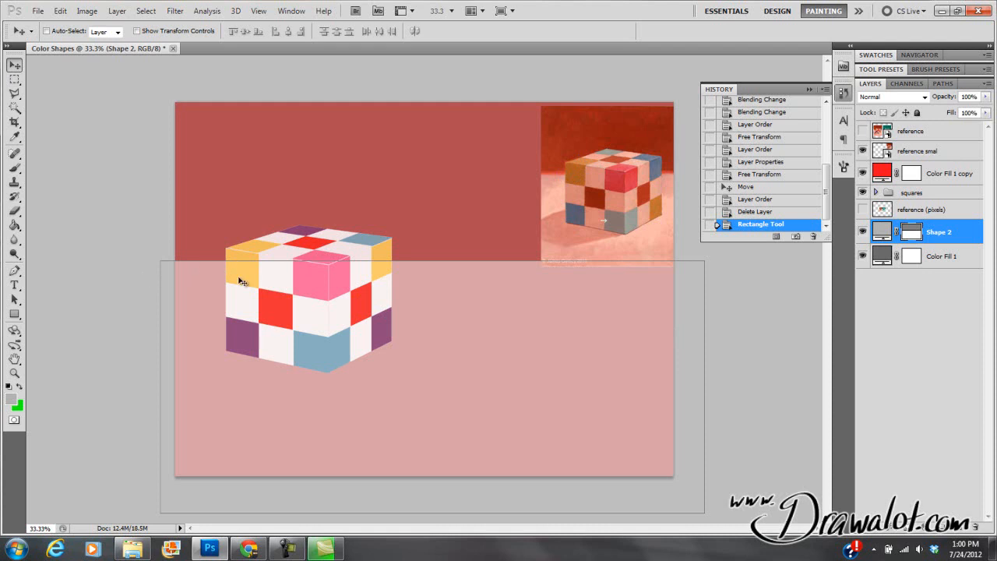
mouse_move(584, 336)
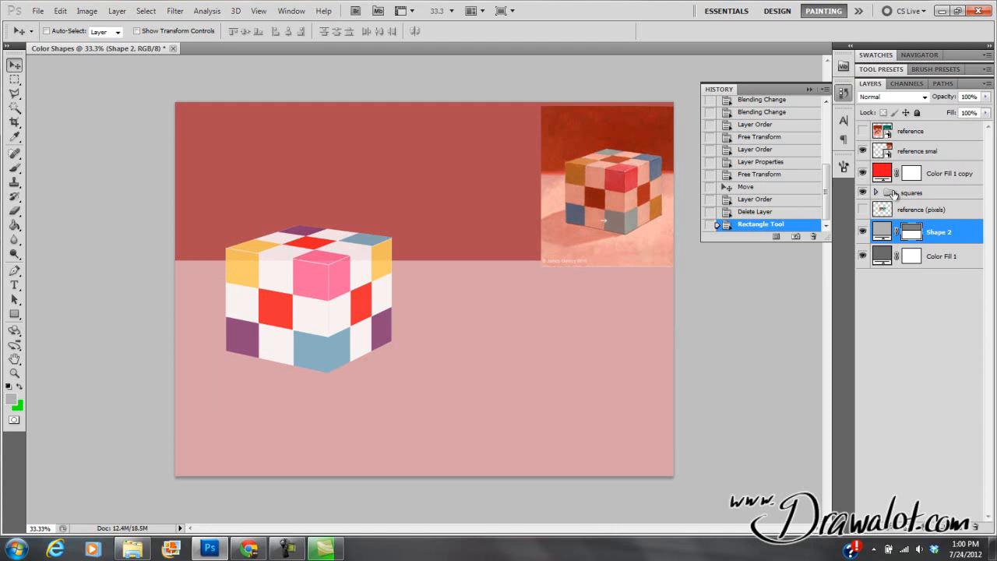
left_click(911, 193)
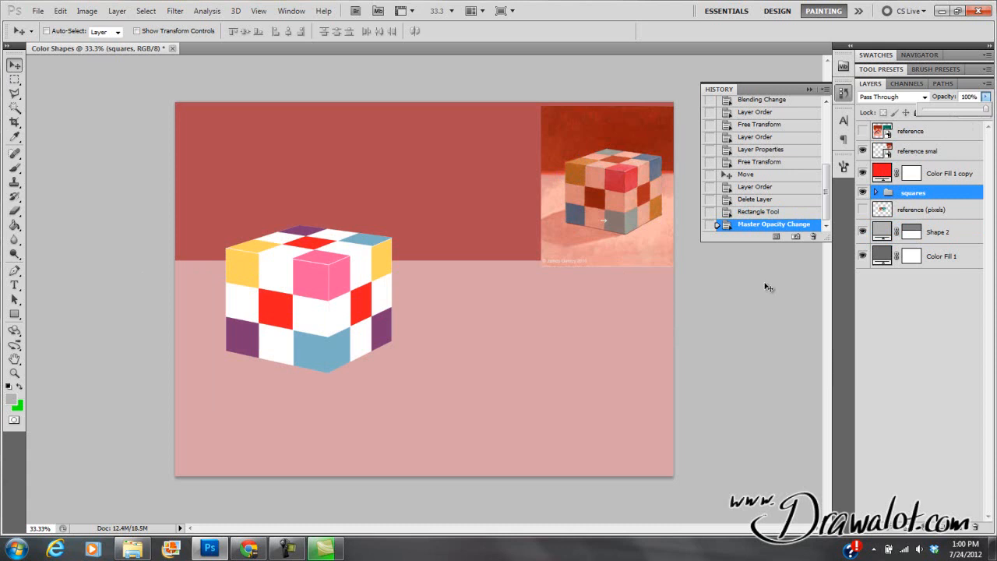
mouse_move(436, 324)
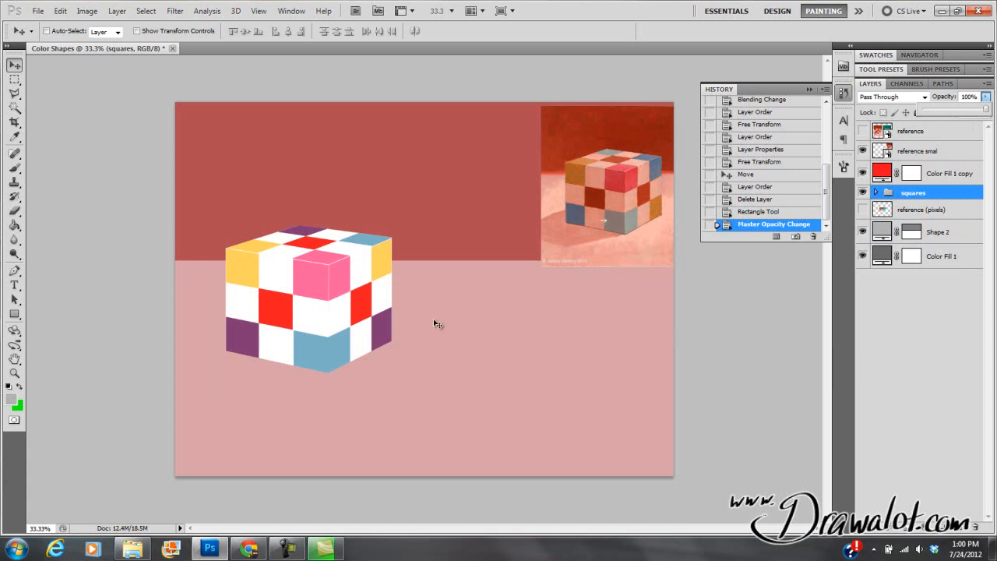
mouse_move(542, 231)
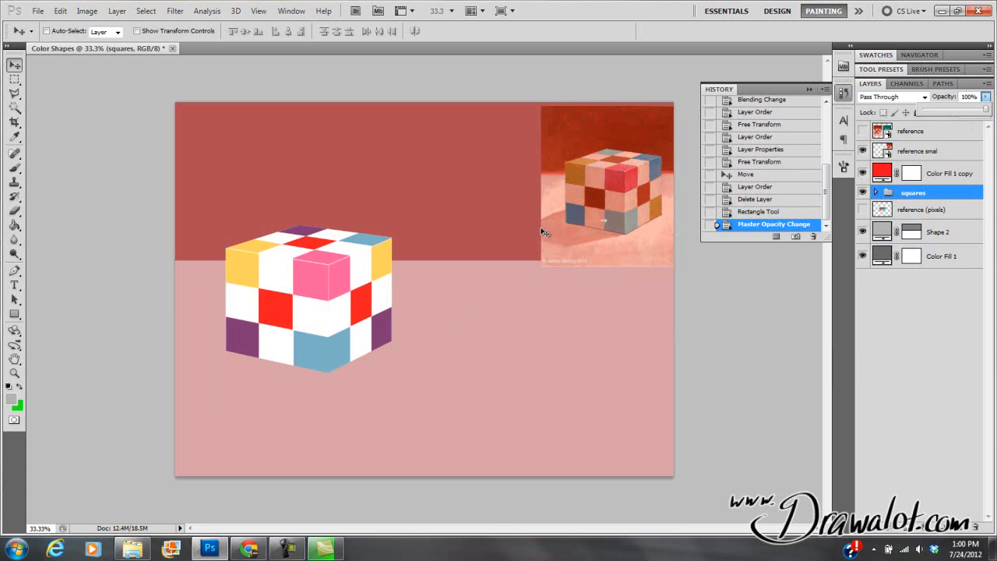
mouse_move(583, 187)
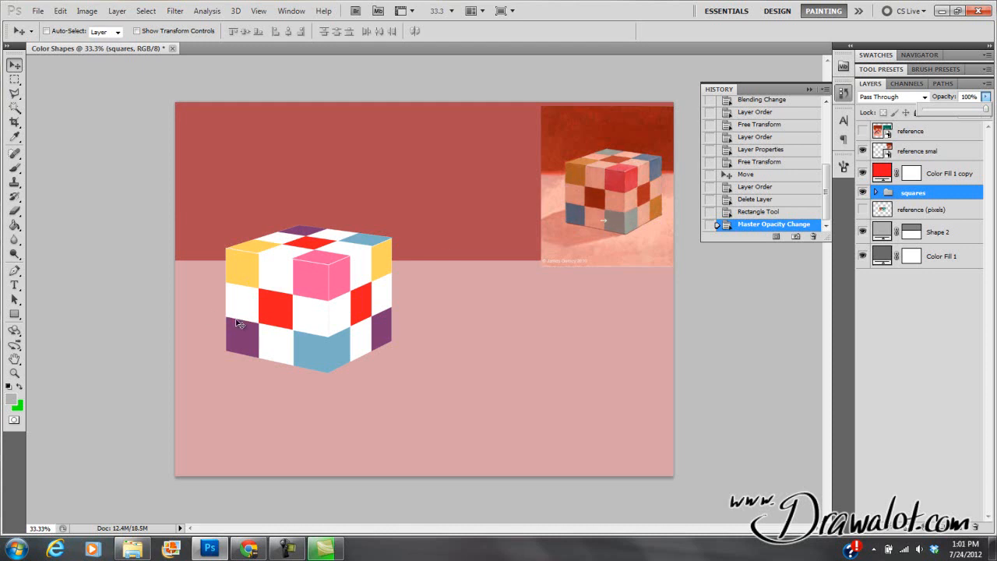
mouse_move(253, 305)
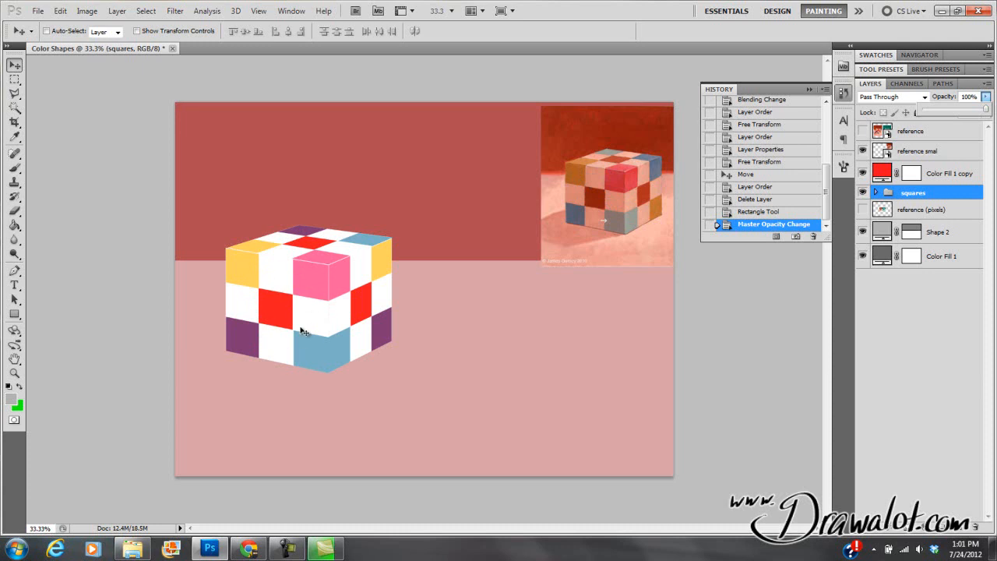
Expand the squares group and its side folder, toggling the base layer to locate it.
left_click(884, 193)
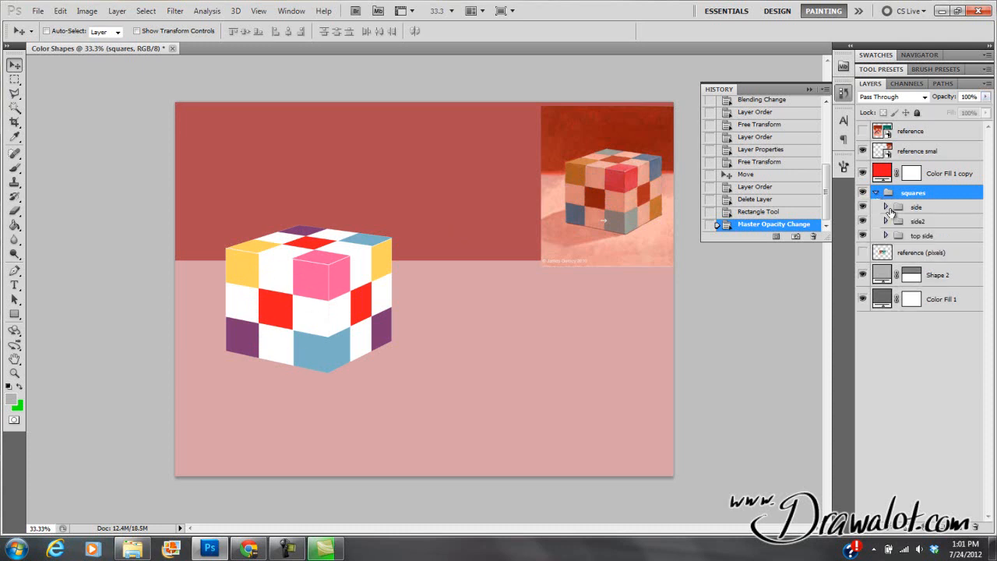
left_click(915, 206)
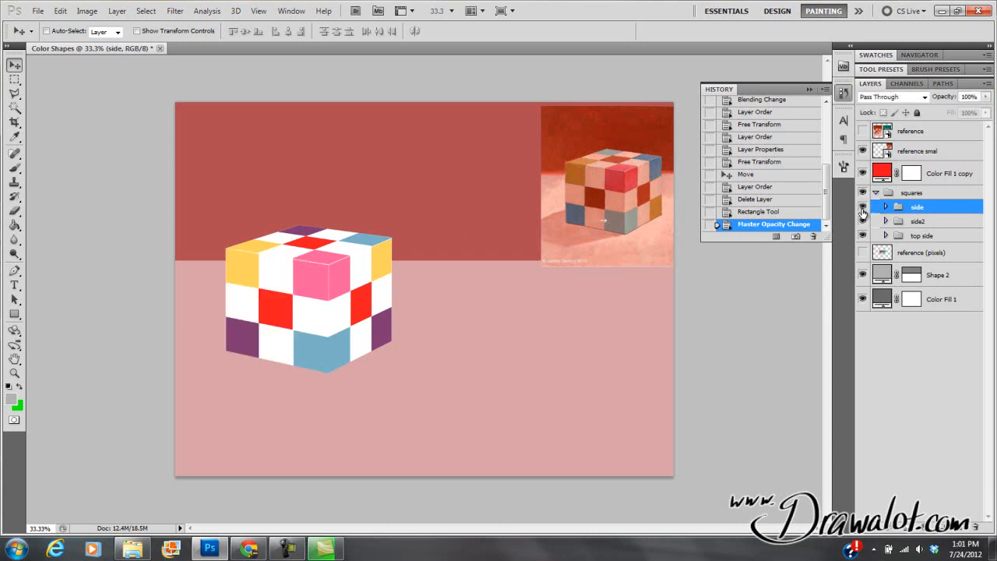
mouse_move(928, 218)
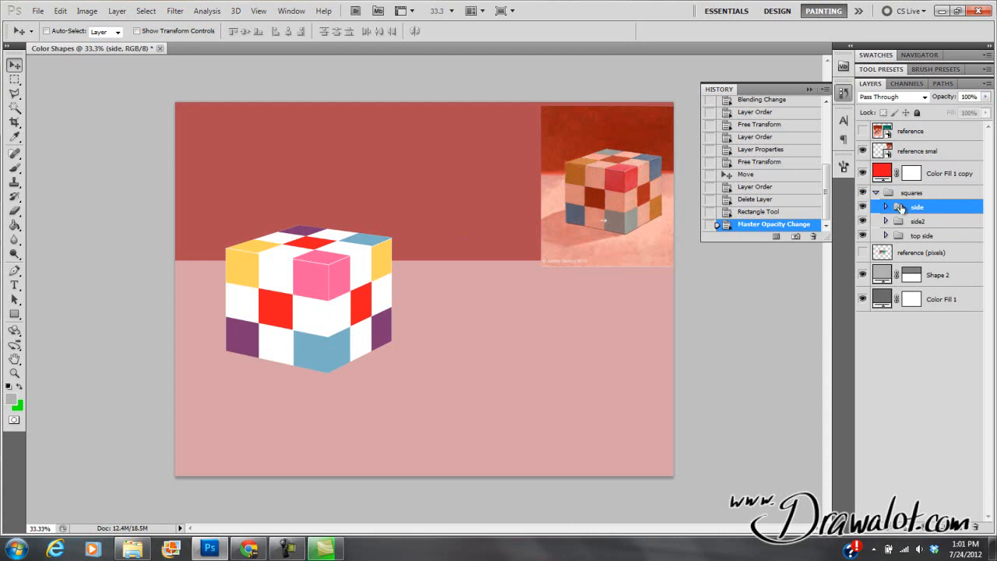
mouse_move(885, 208)
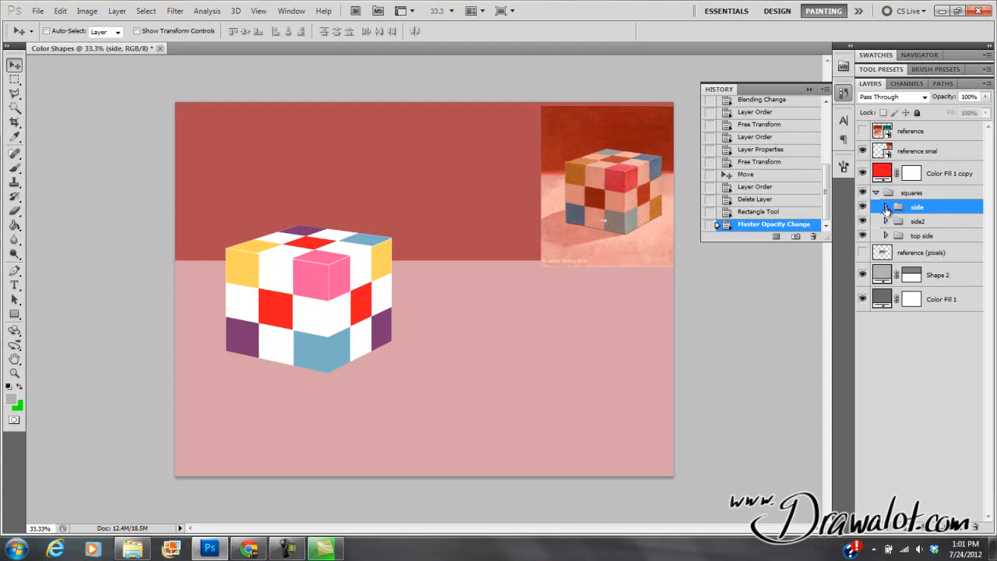
left_click(885, 205)
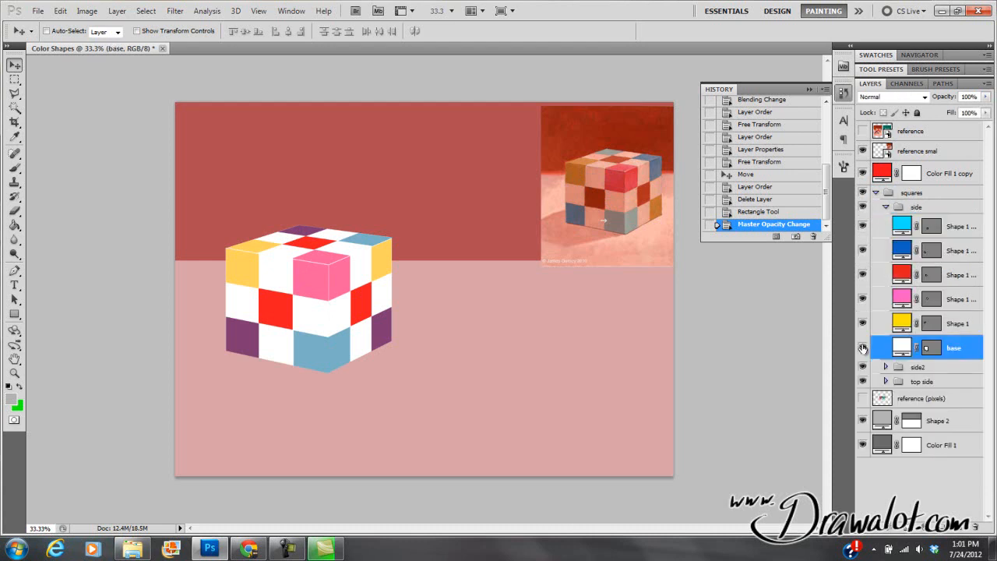
left_click(863, 349)
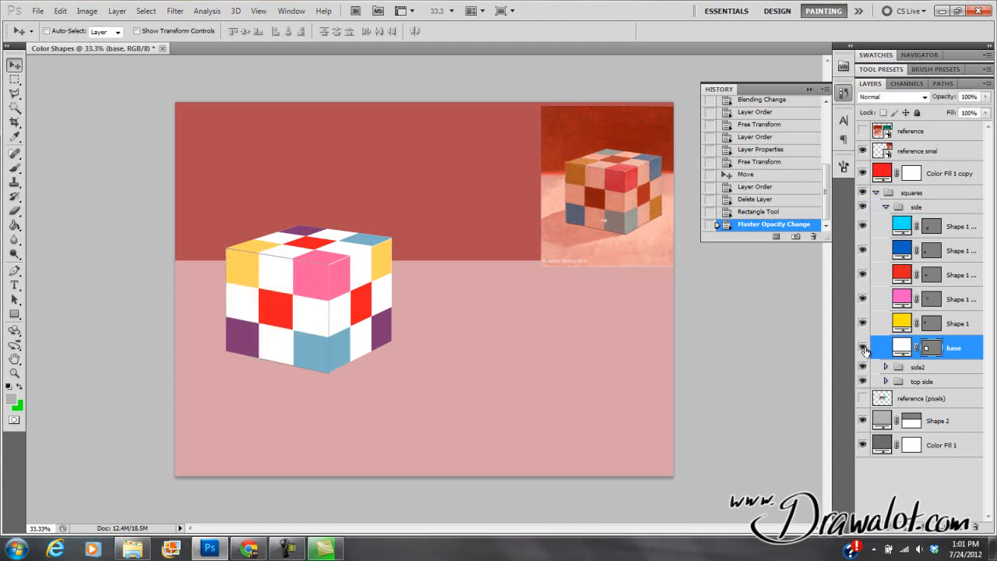
left_click(863, 348)
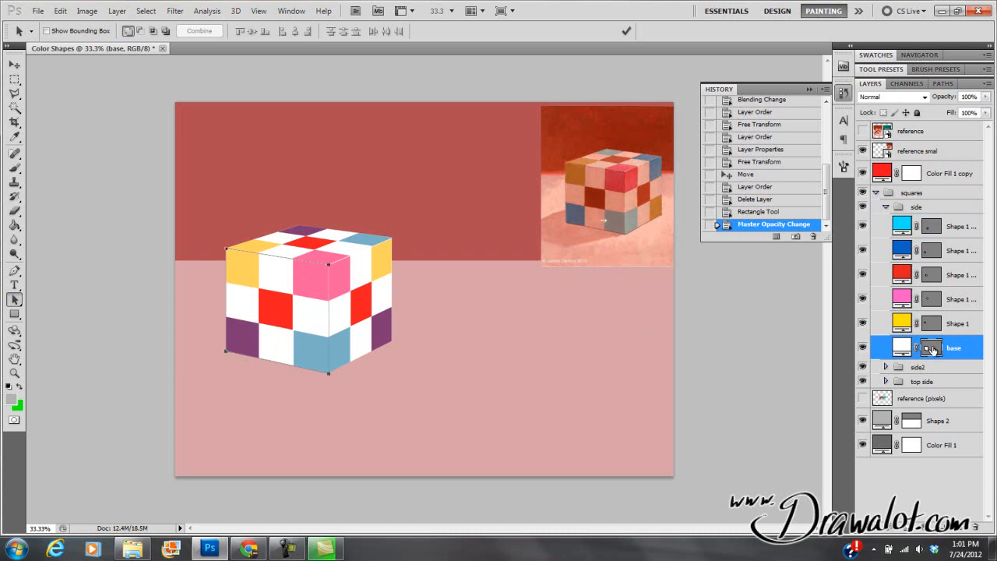
mouse_move(902, 351)
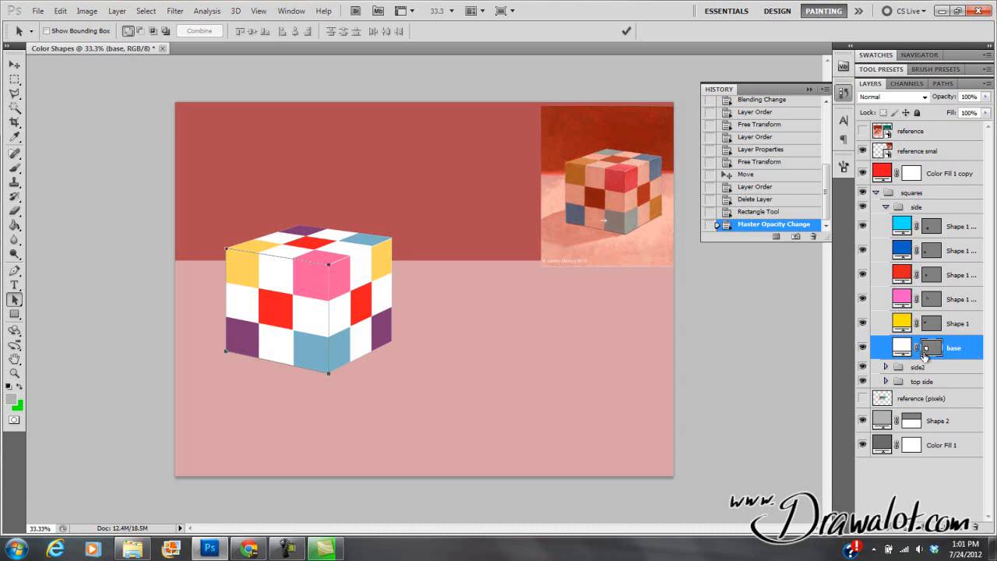
mouse_move(919, 341)
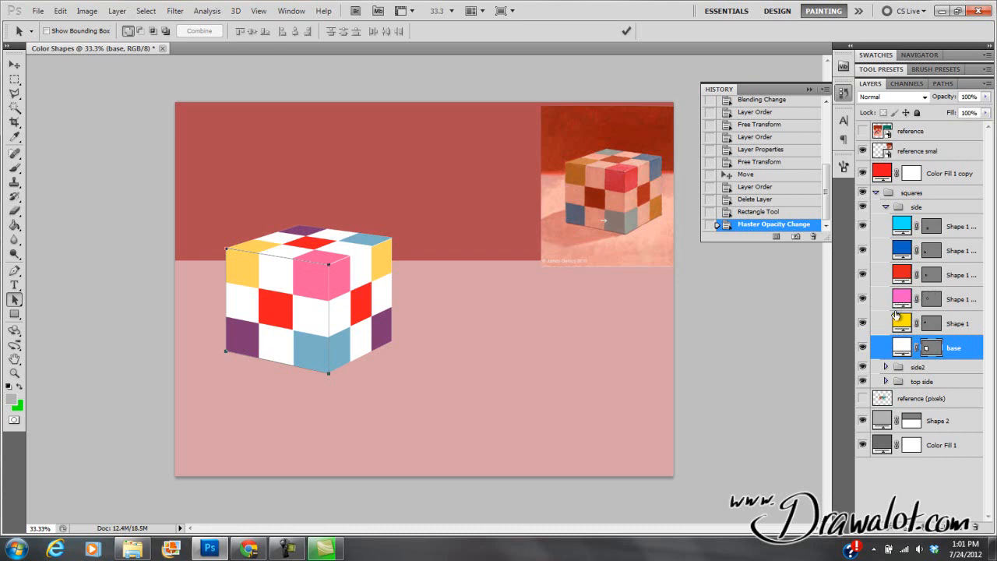
Add a black Solid Color fill layer at the top of the side folder and lower its opacity to about 13%.
left_click(926, 226)
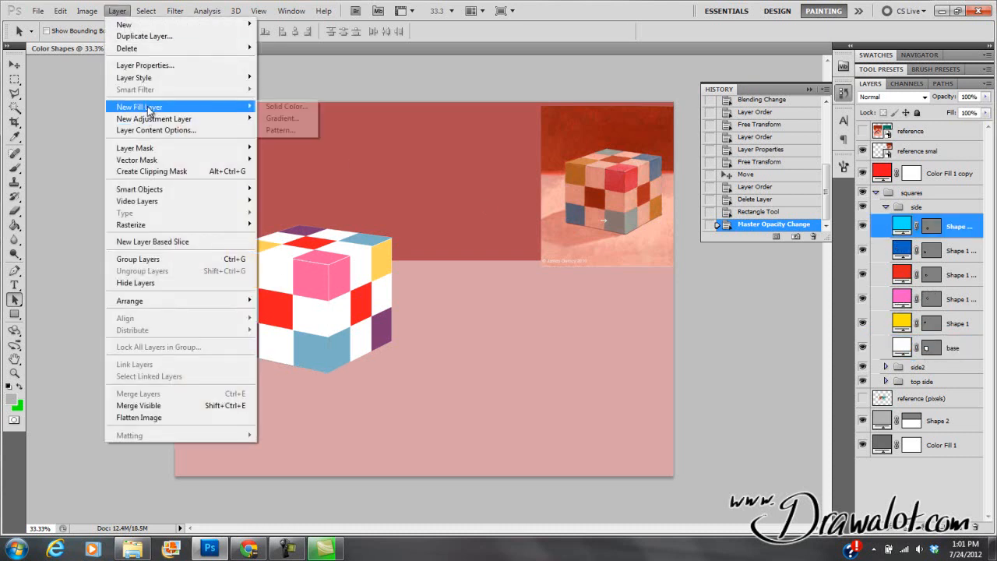
left_click(286, 106)
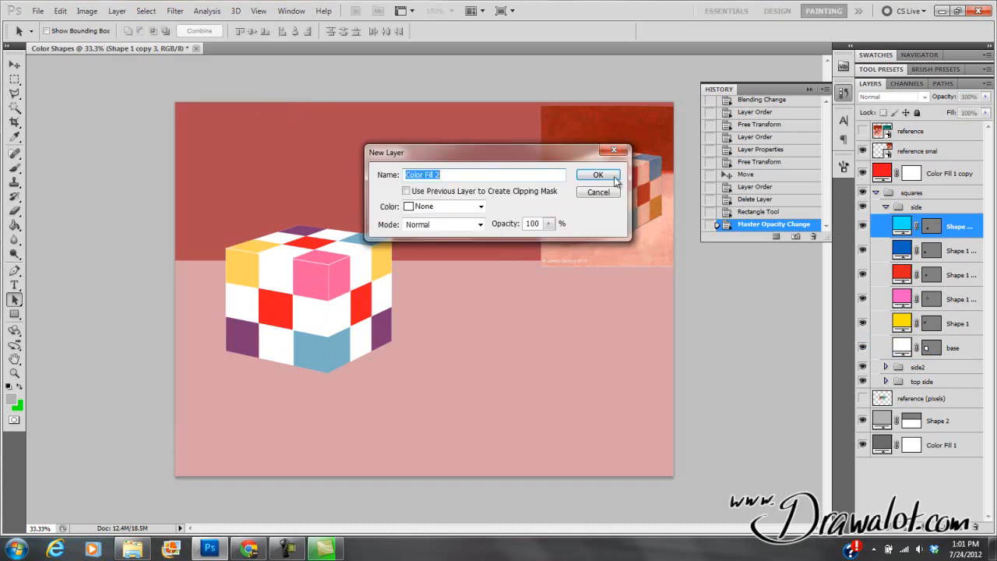
left_click(598, 174)
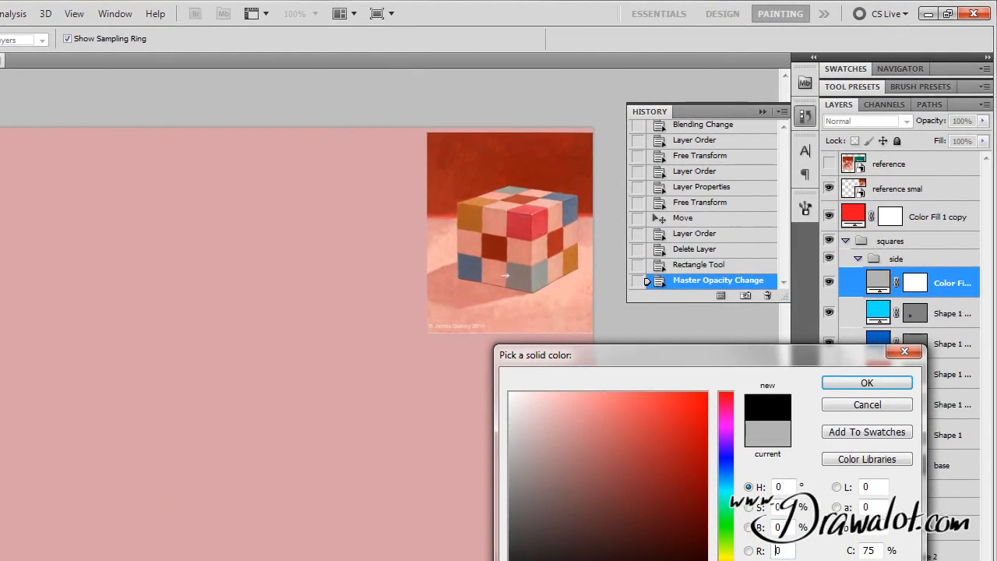
left_click(865, 383)
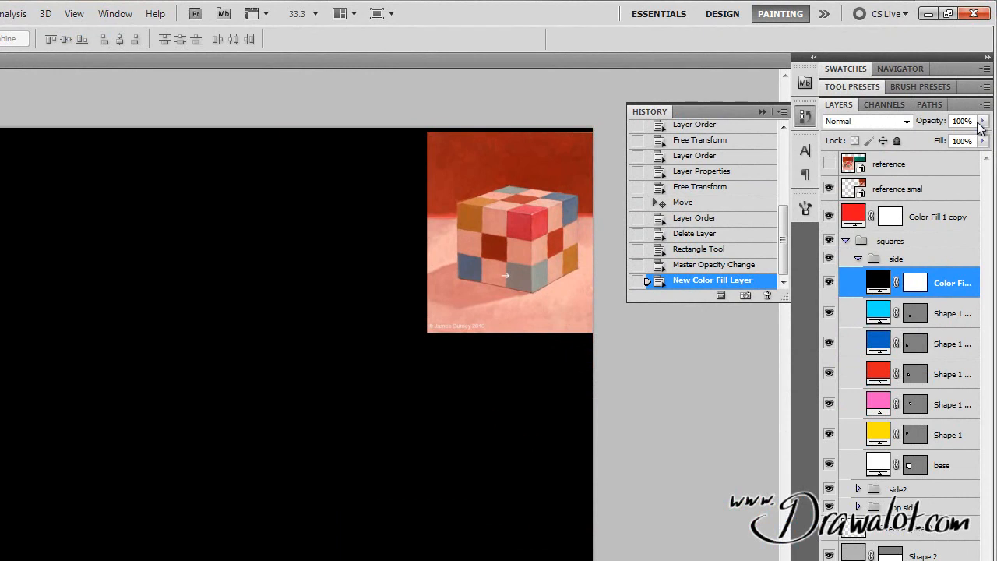
left_click_drag(980, 131, 914, 136)
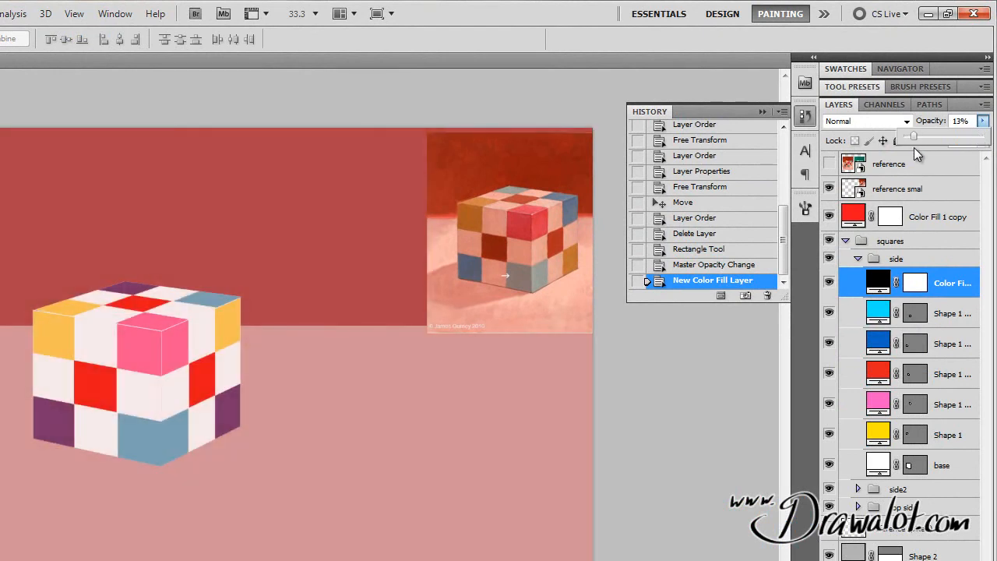
left_click_drag(912, 135, 917, 136)
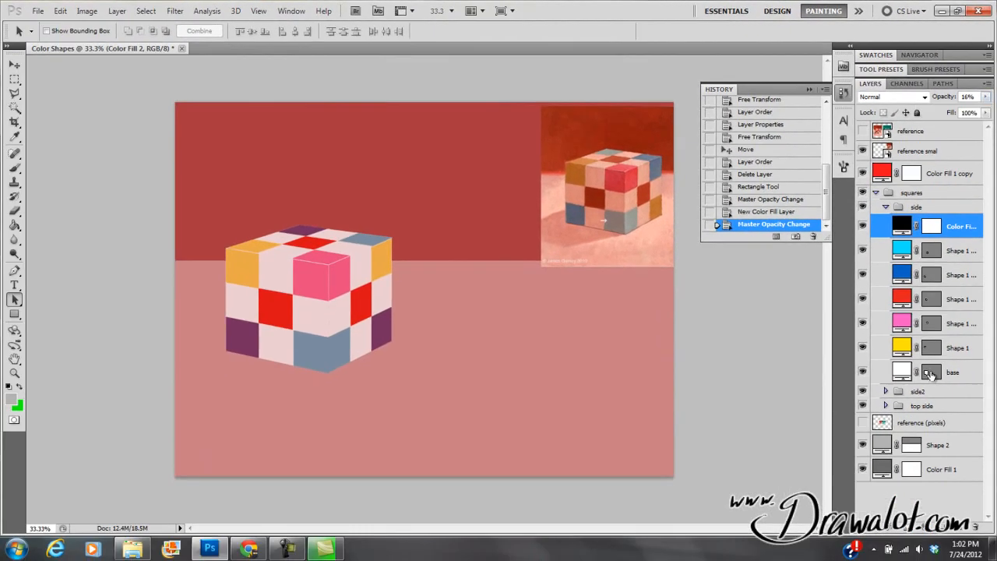
Mask the black Color Fill 2 overlay to the side's base shape and set it to 40% opacity.
left_click(953, 372)
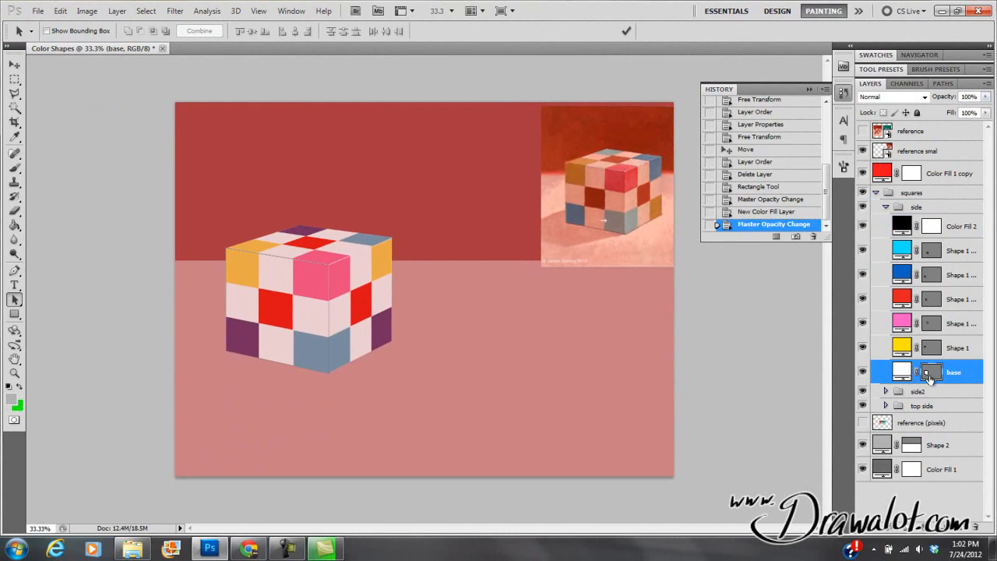
mouse_move(925, 288)
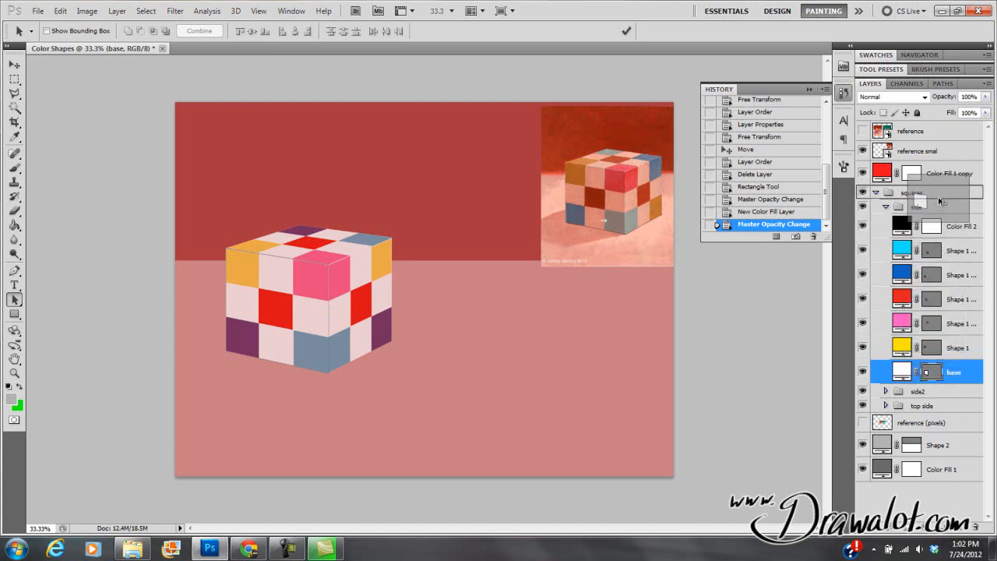
left_click(960, 225)
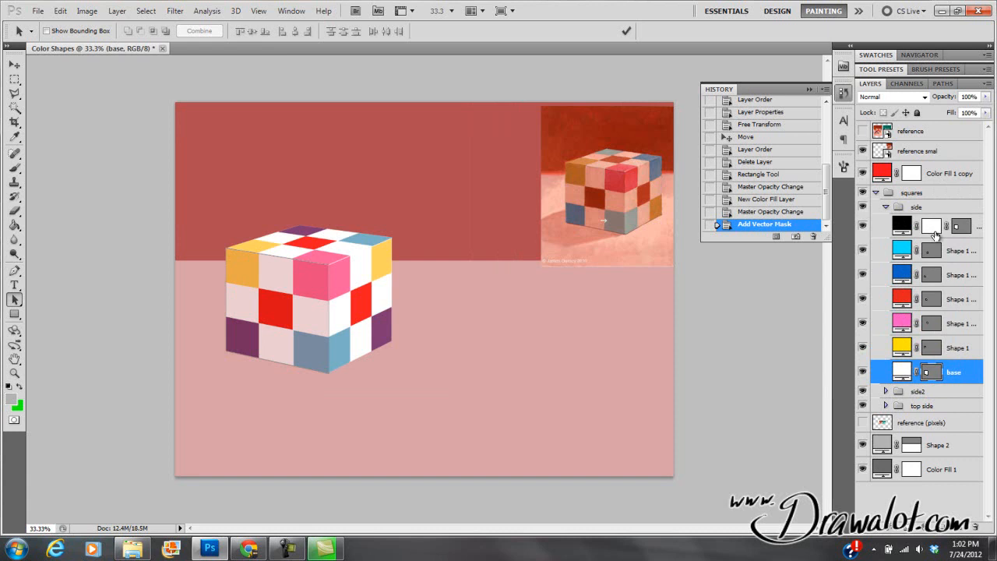
left_click(900, 224)
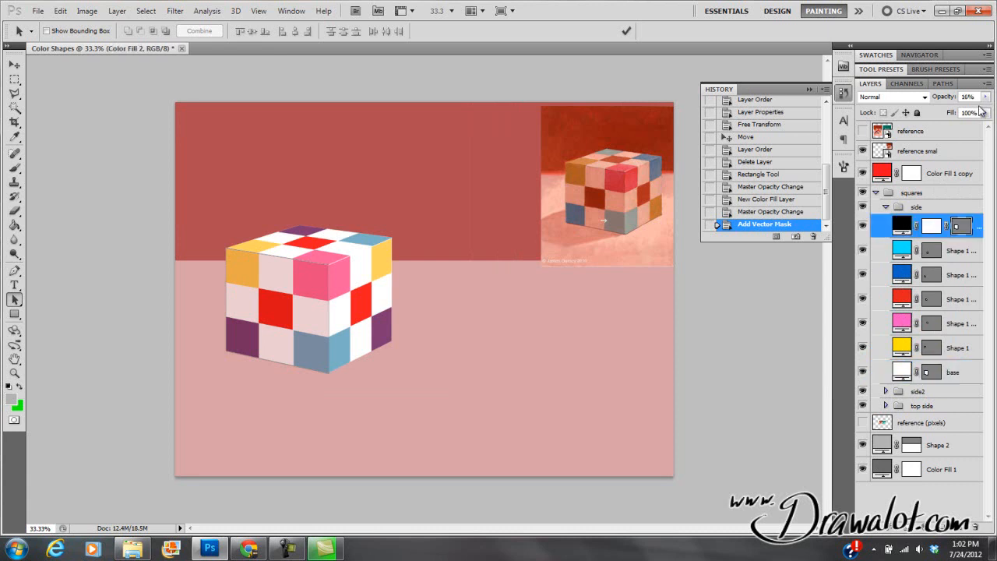
left_click(984, 96)
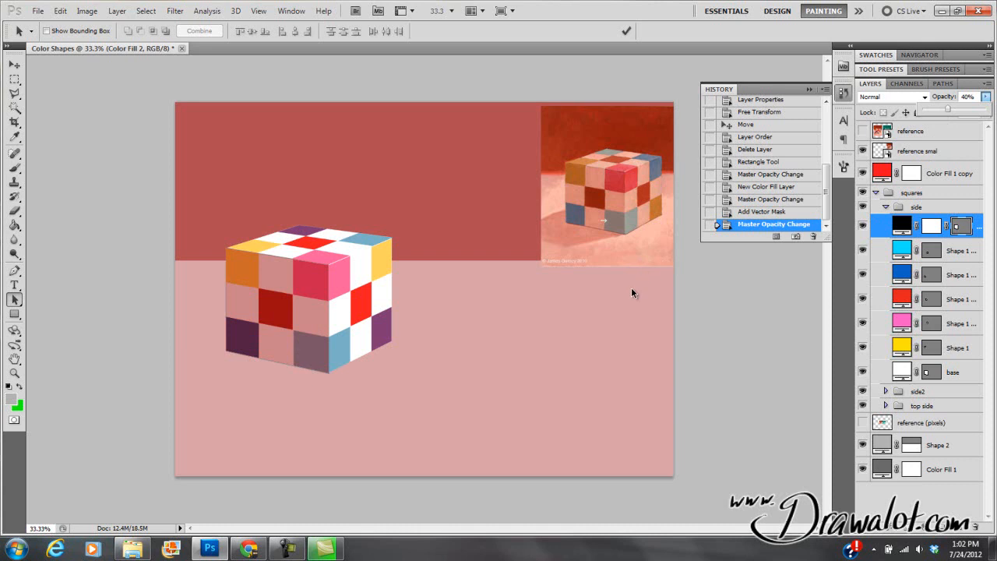
mouse_move(346, 248)
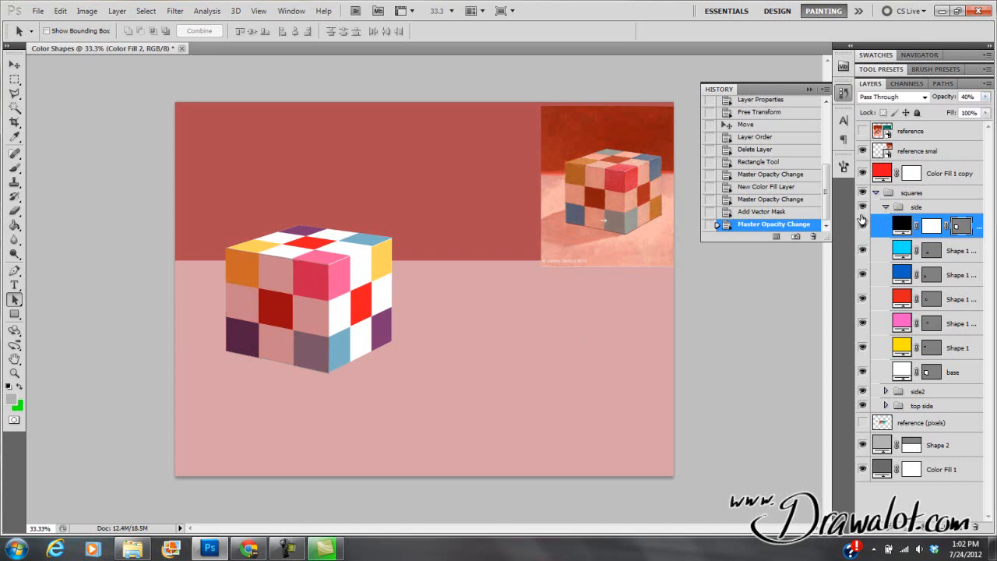
Place the white base copy atop the top side group and lower it to 40% opacity.
left_click(884, 205)
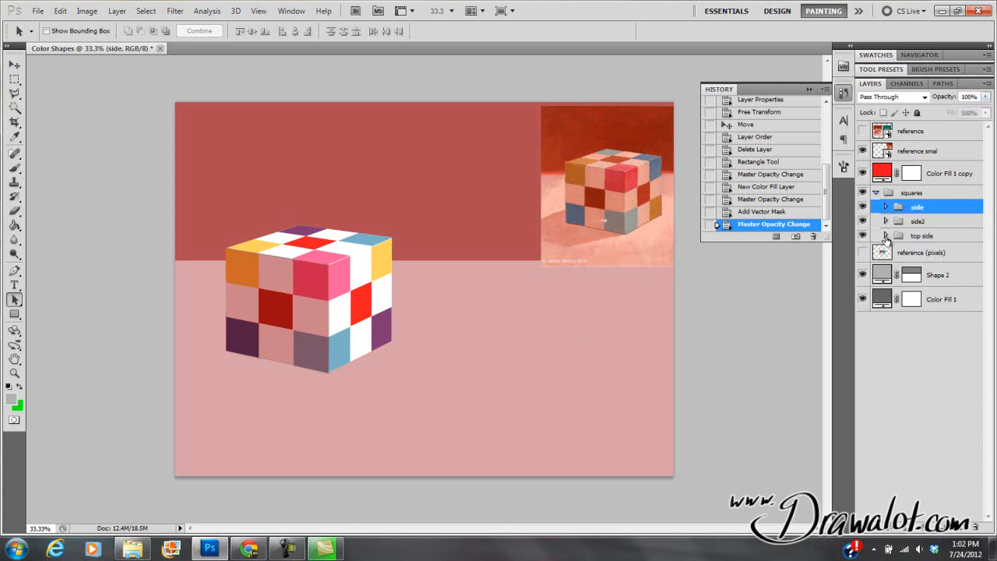
left_click(885, 235)
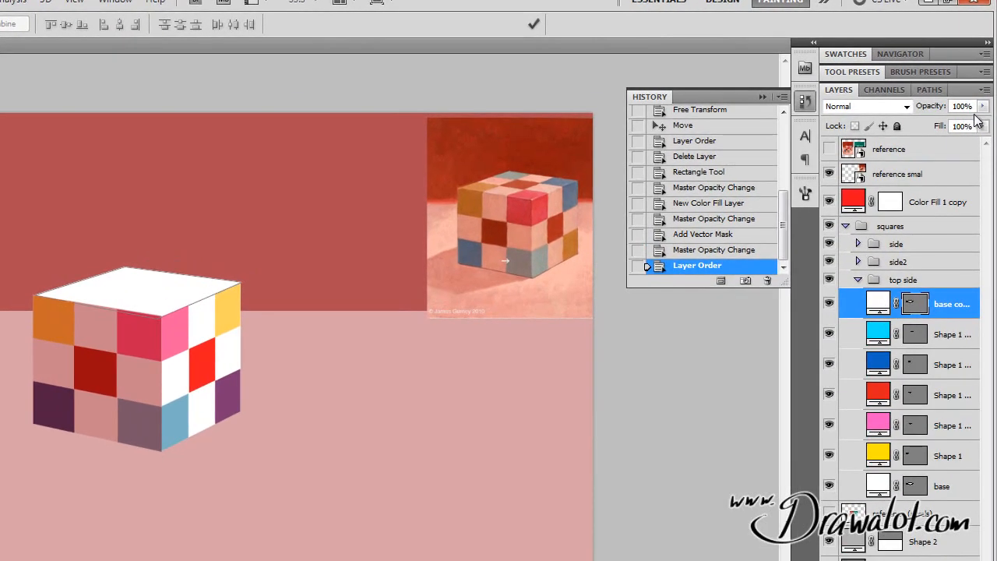
left_click_drag(981, 122, 927, 122)
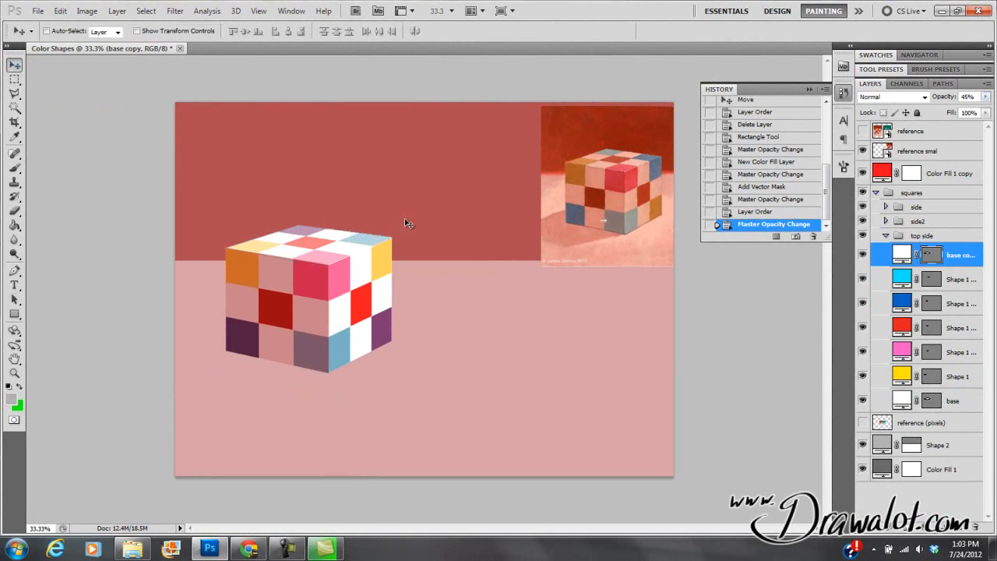
mouse_move(388, 195)
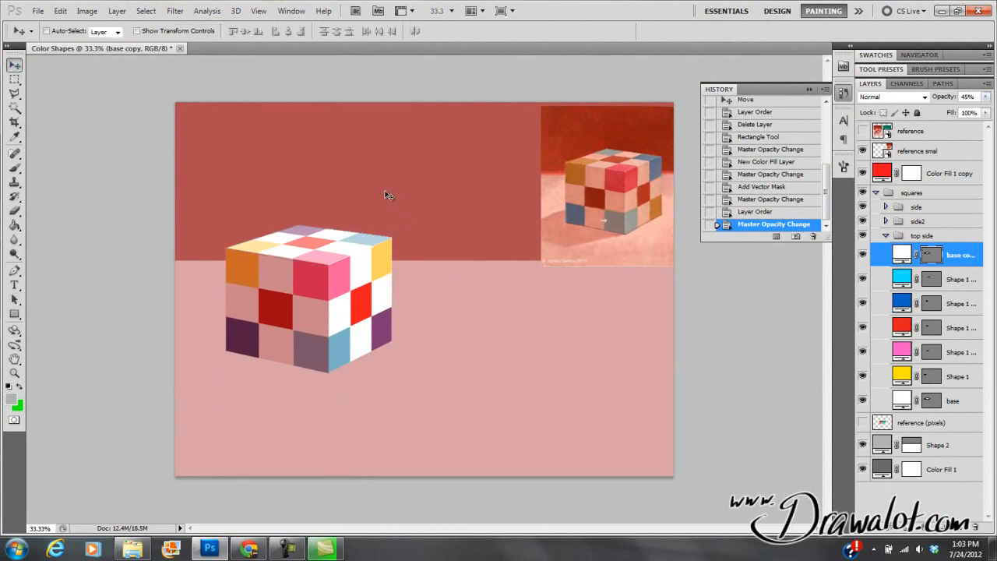
mouse_move(265, 237)
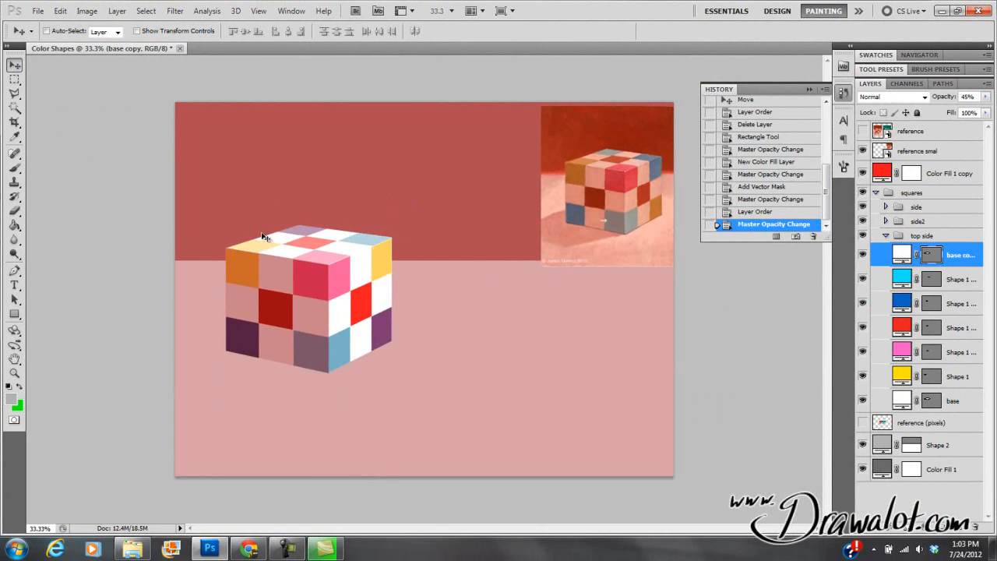
mouse_move(246, 248)
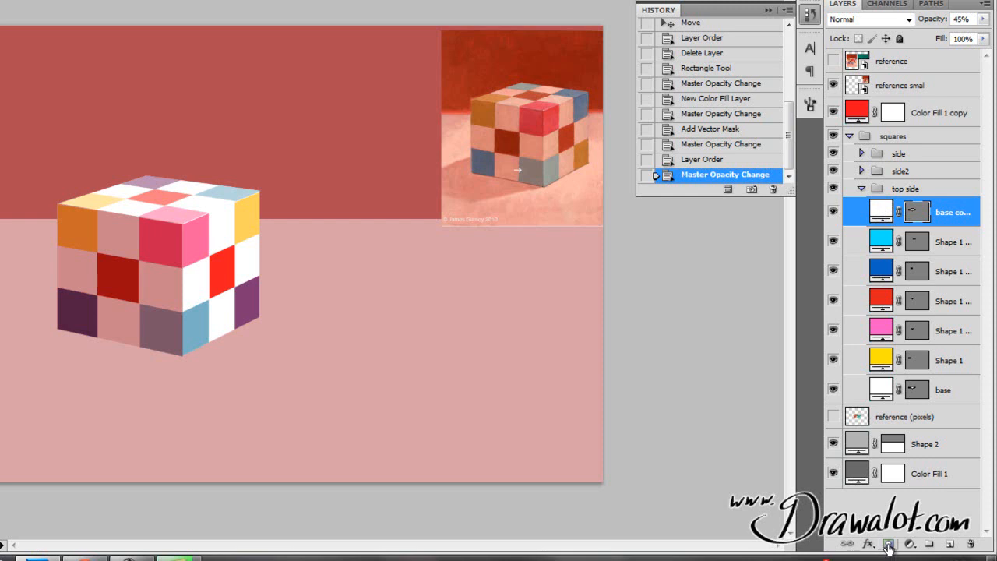
Add a black-to-white gradient layer mask to the base copy and preview the mask alone.
left_click(887, 542)
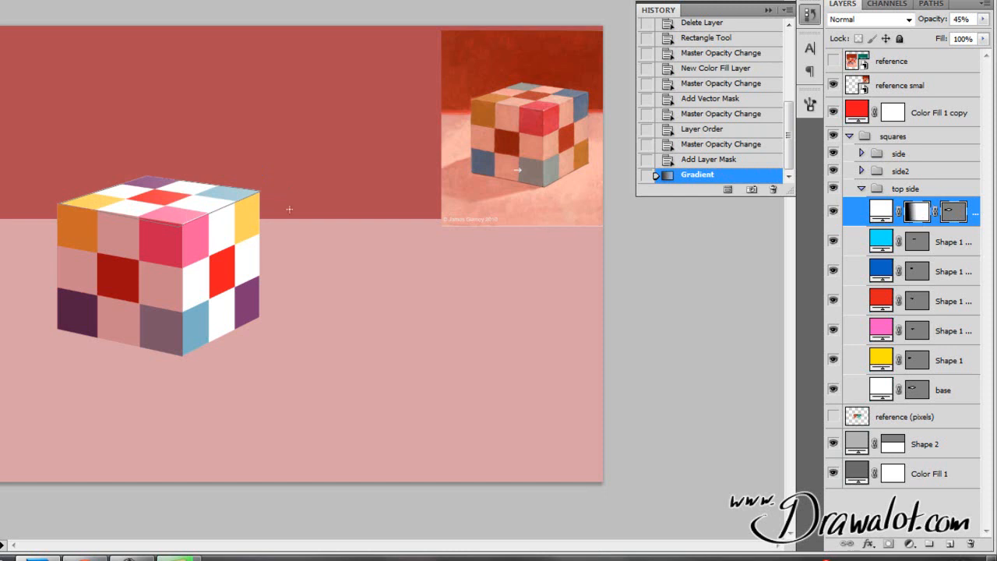
mouse_move(797, 209)
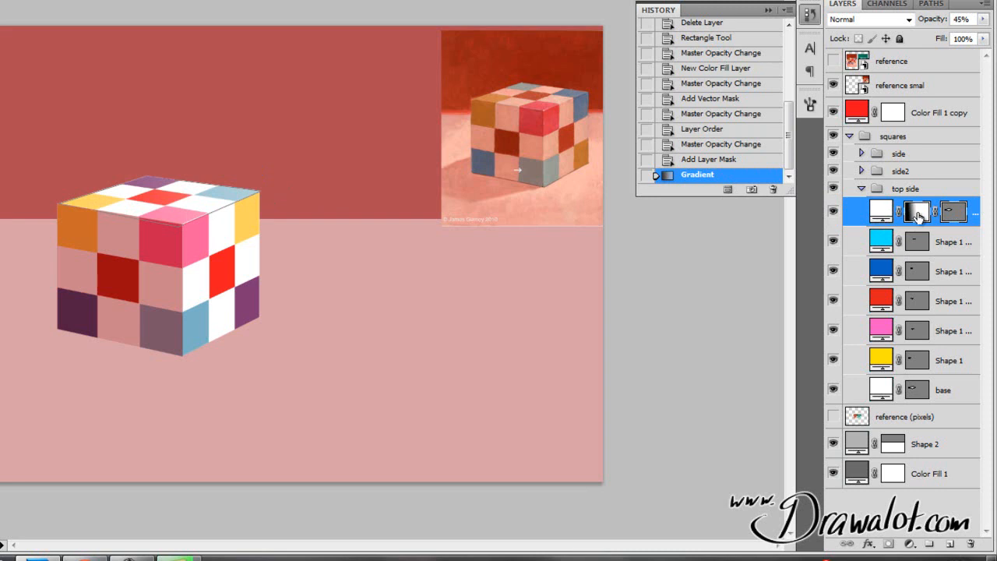
left_click(915, 212)
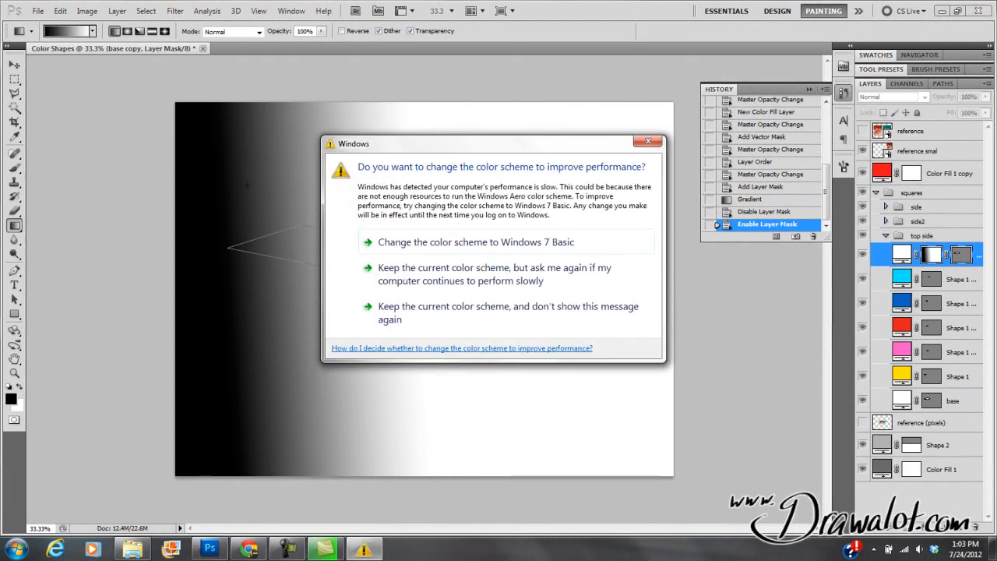
left_click(647, 140)
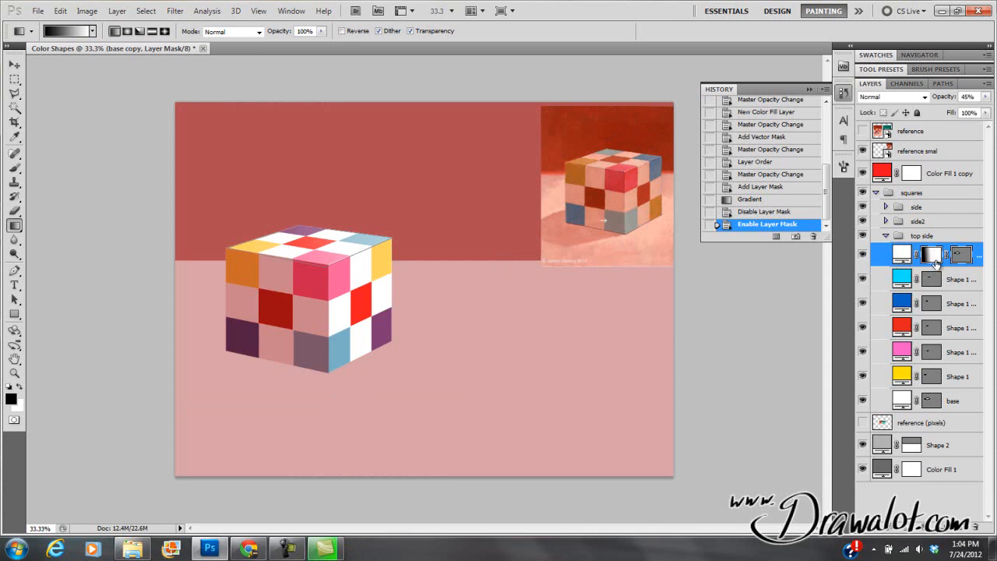
mouse_move(959, 262)
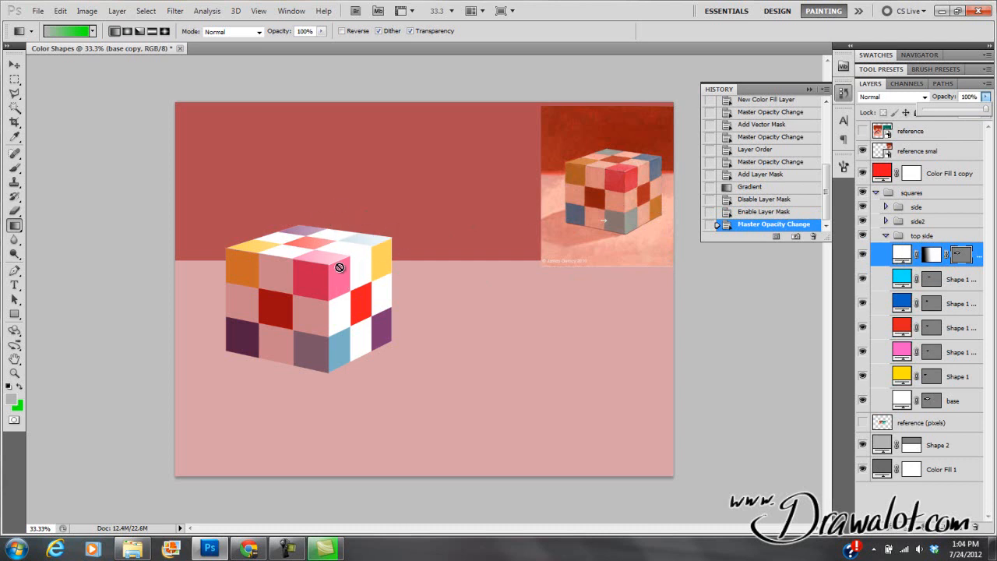
mouse_move(224, 252)
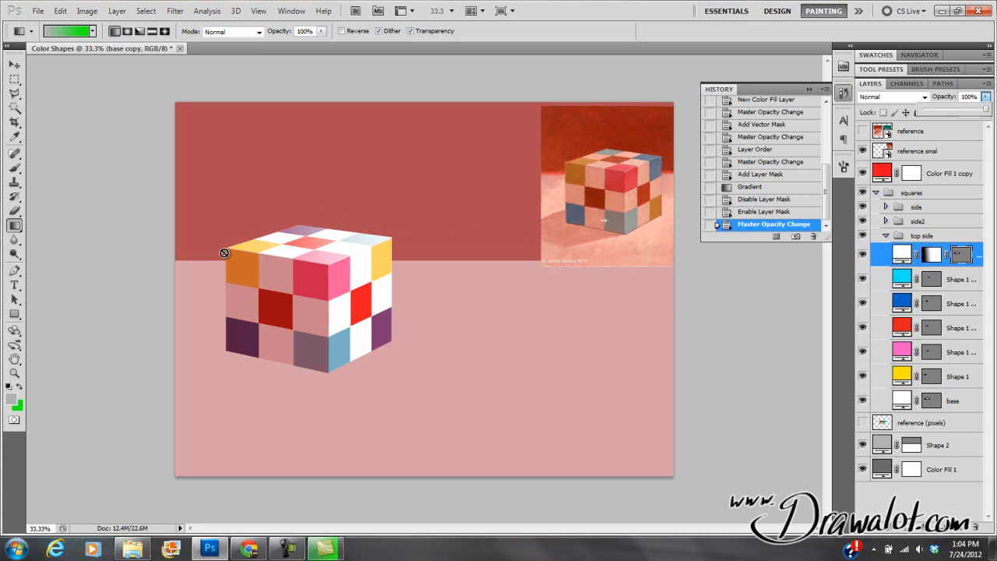
mouse_move(264, 249)
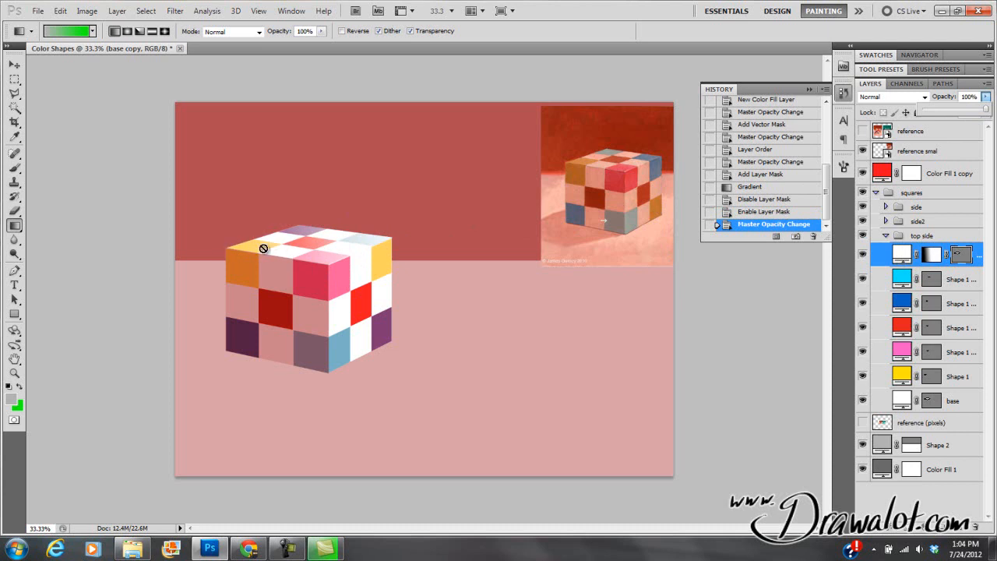
mouse_move(367, 230)
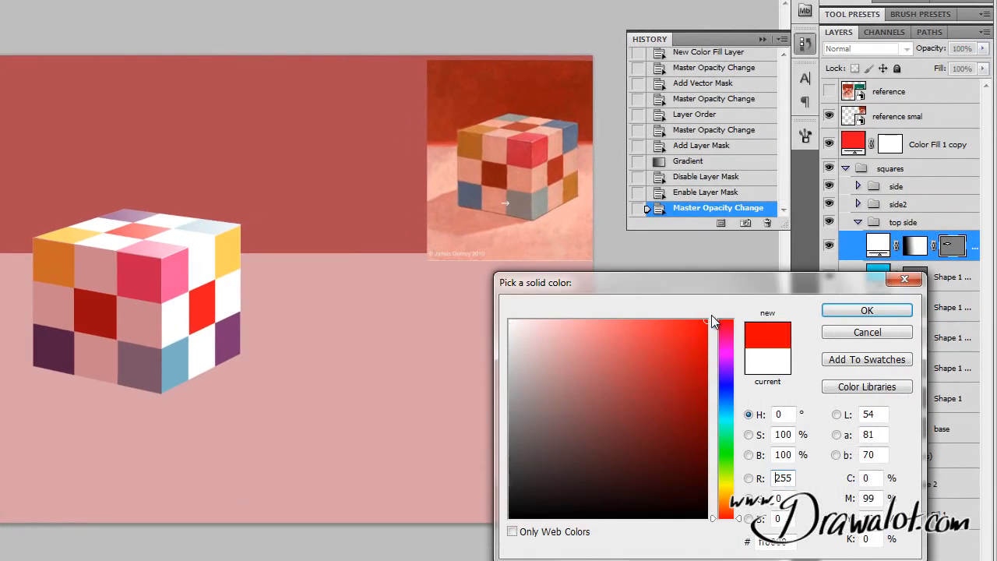
Re-confirm the base copy fill as pure white and lower its opacity to 59%.
left_click(702, 340)
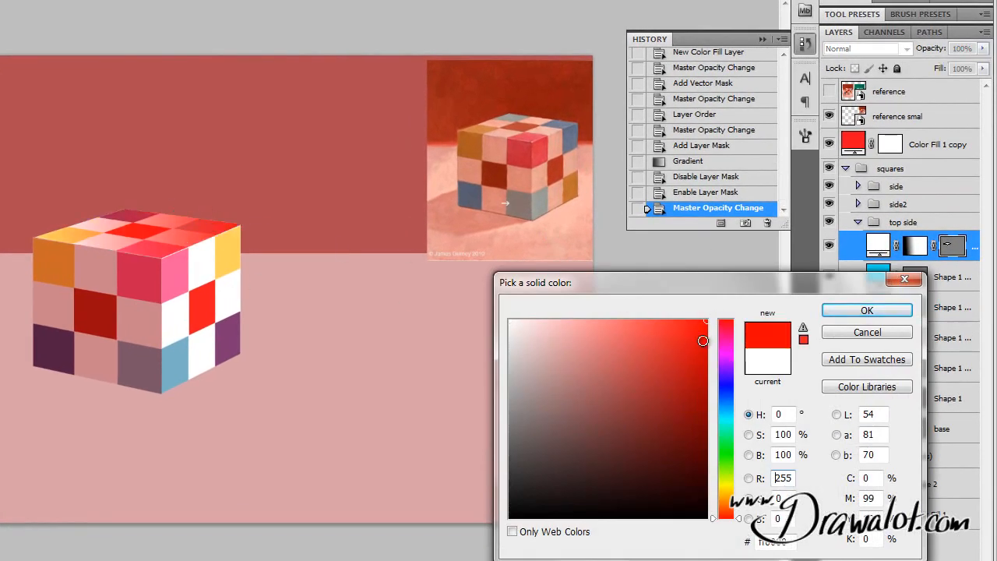
left_click(726, 459)
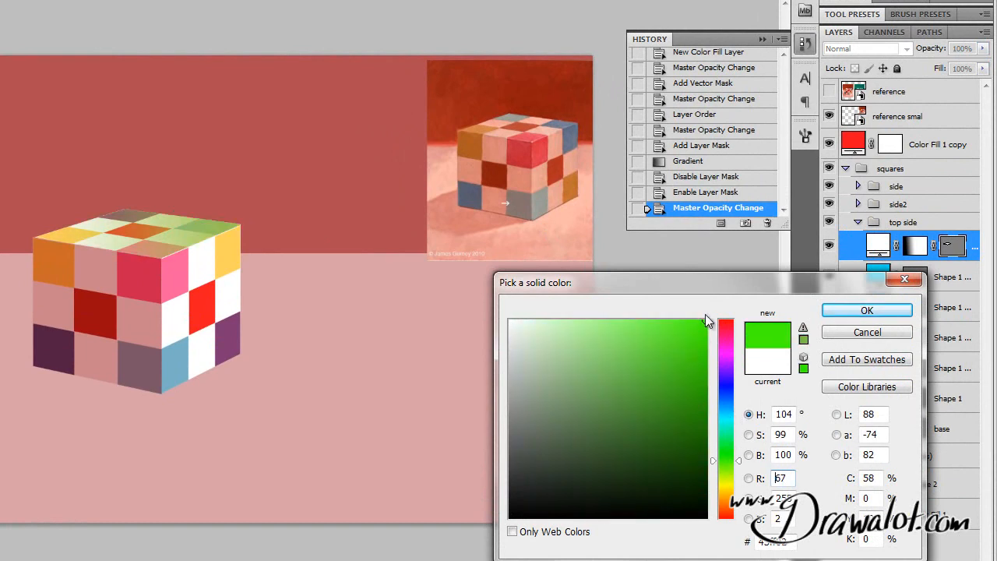
left_click(511, 321)
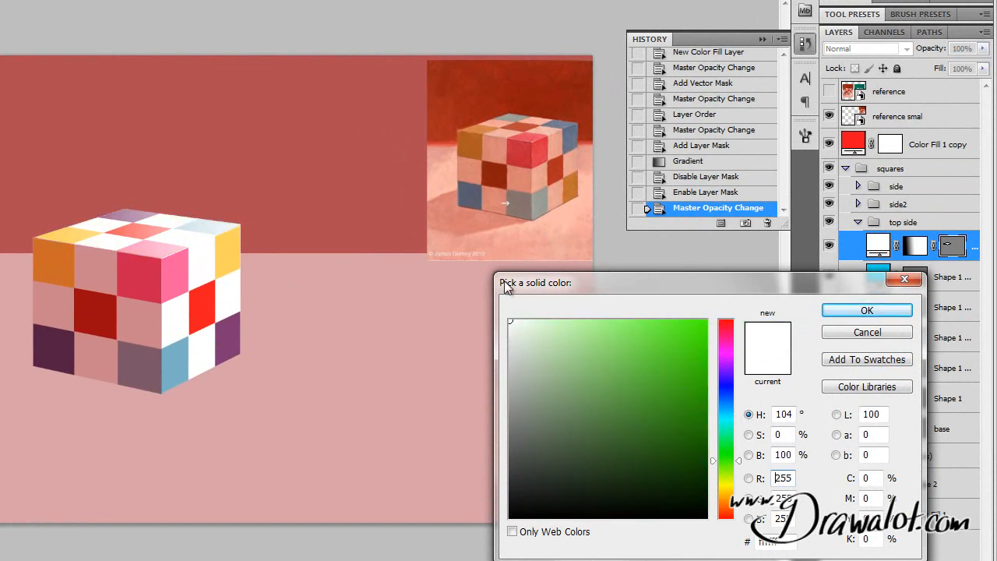
left_click(866, 309)
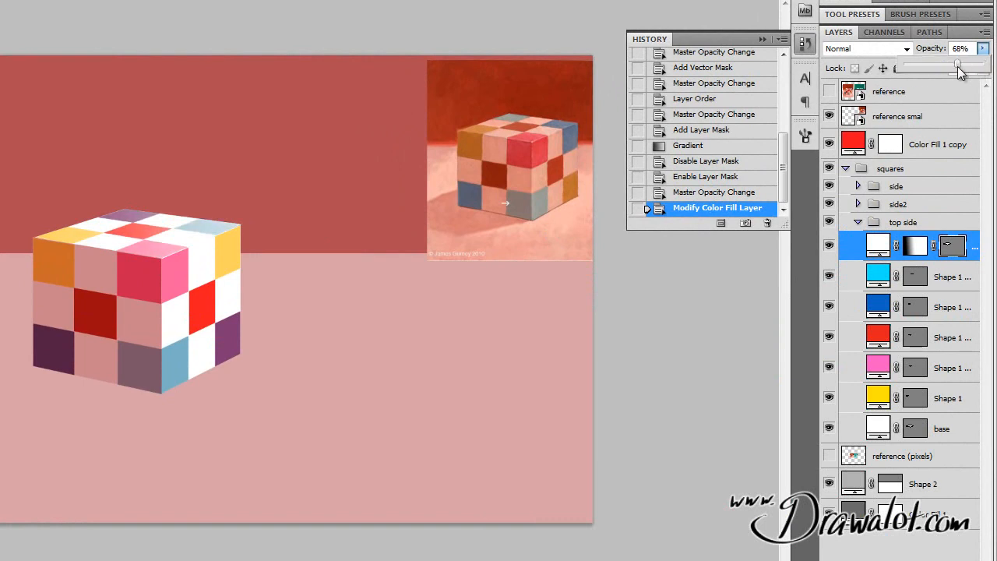
left_click_drag(956, 66, 950, 65)
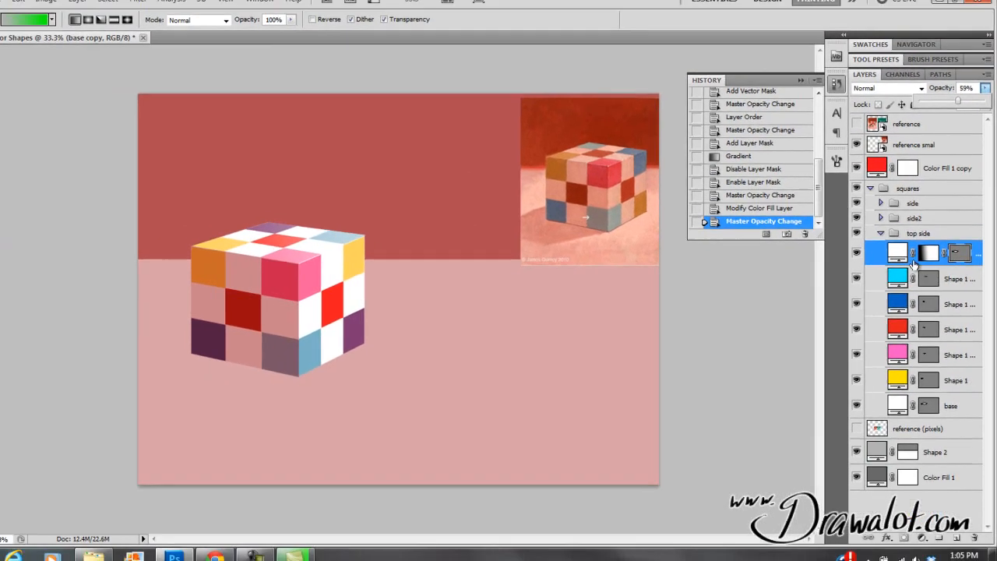
Collapse the top side group in the Layers panel.
left_click(880, 233)
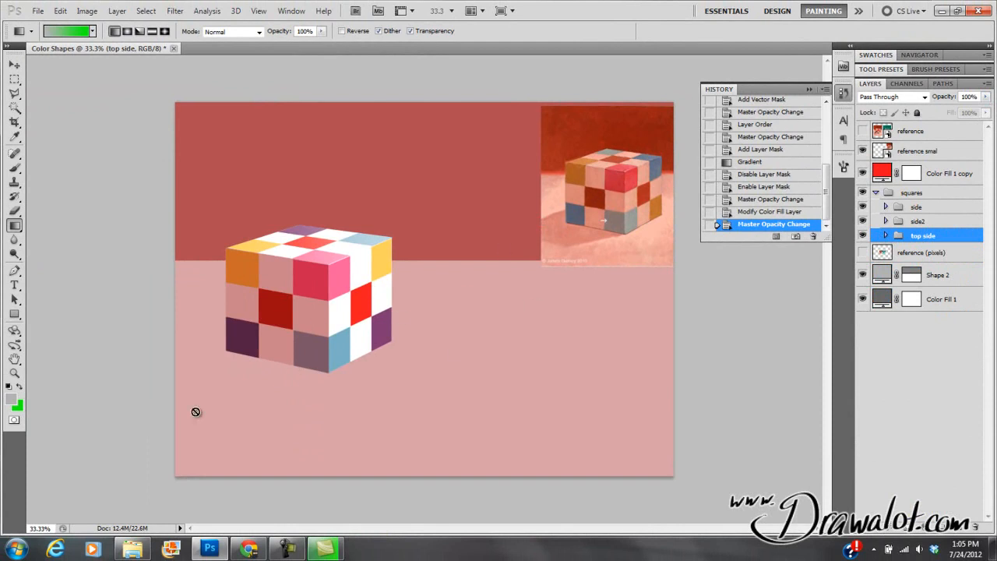
mouse_move(646, 321)
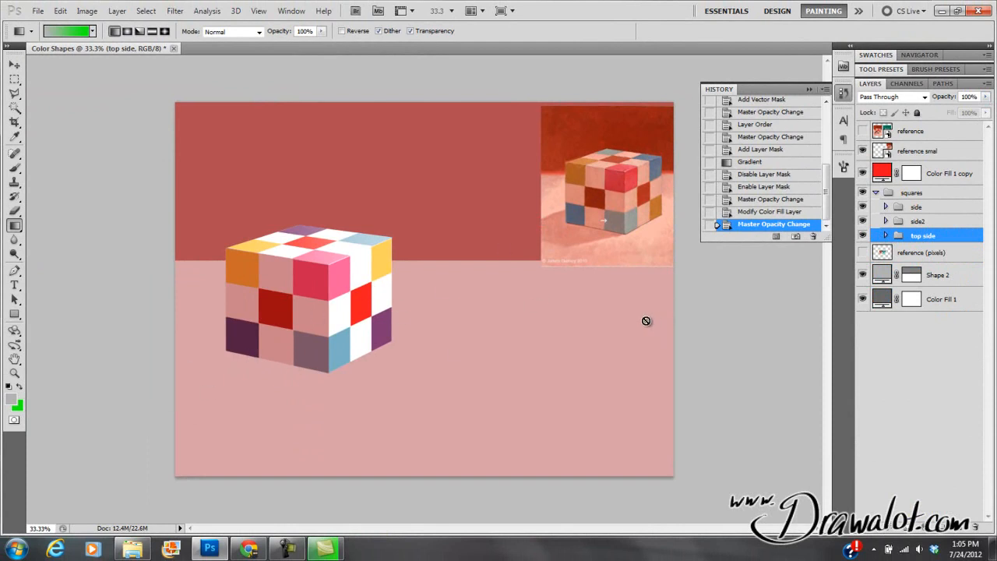
mouse_move(595, 286)
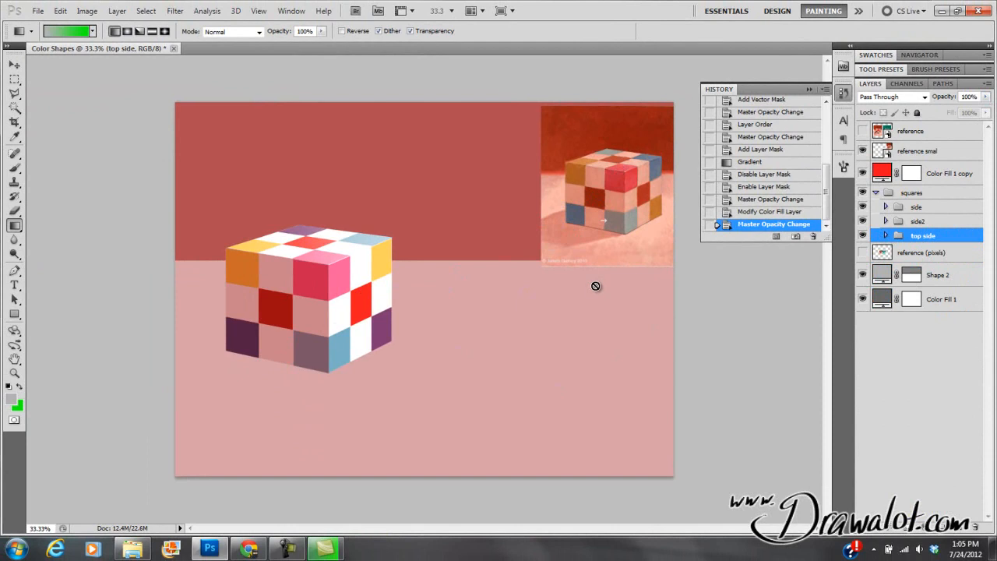
mouse_move(303, 532)
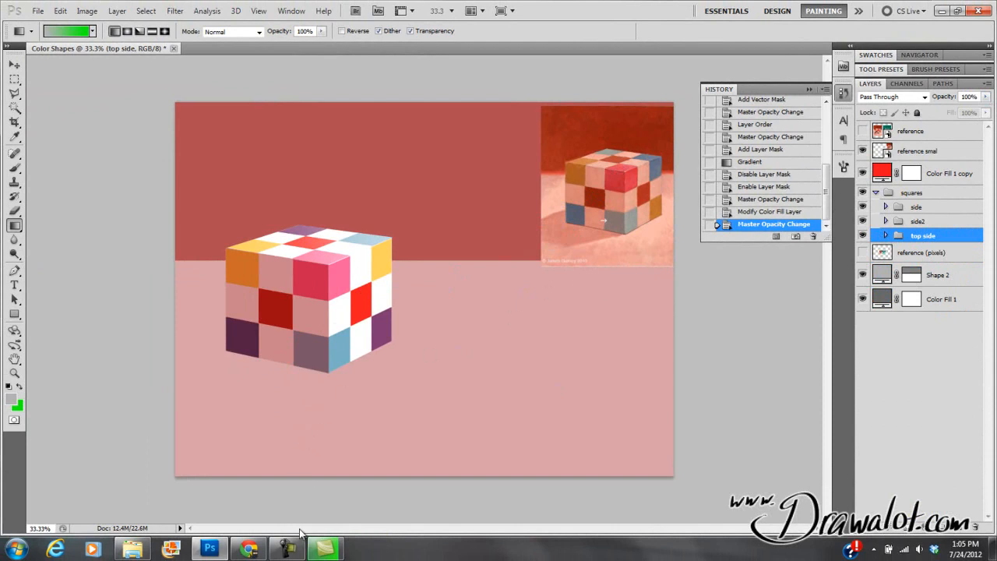